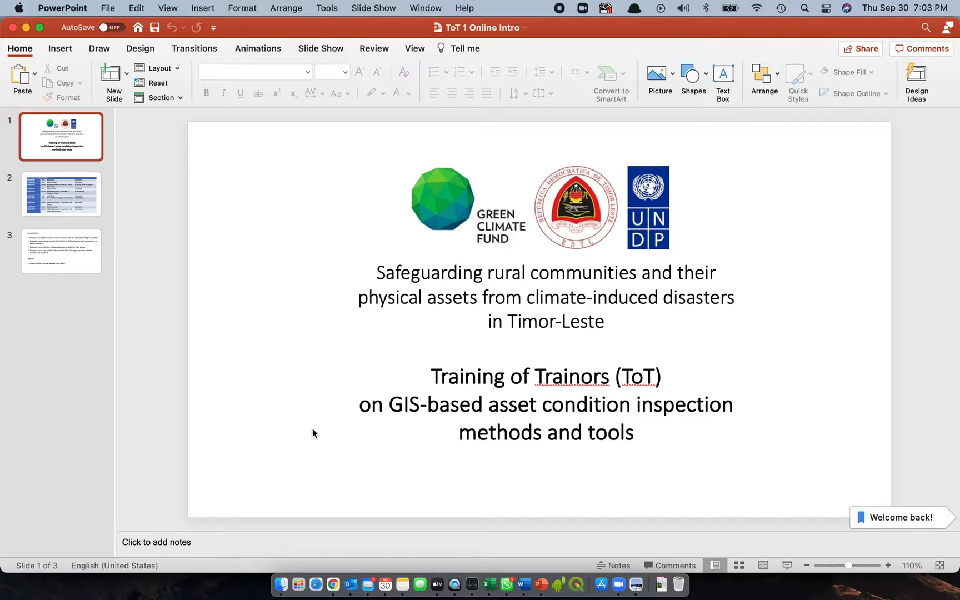
mouse_move(301, 428)
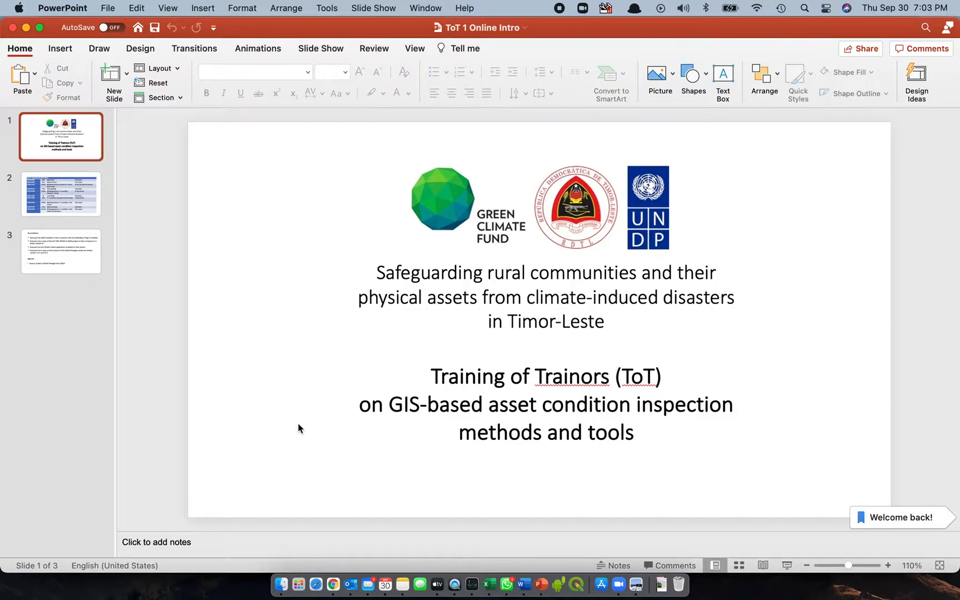
mouse_move(324, 415)
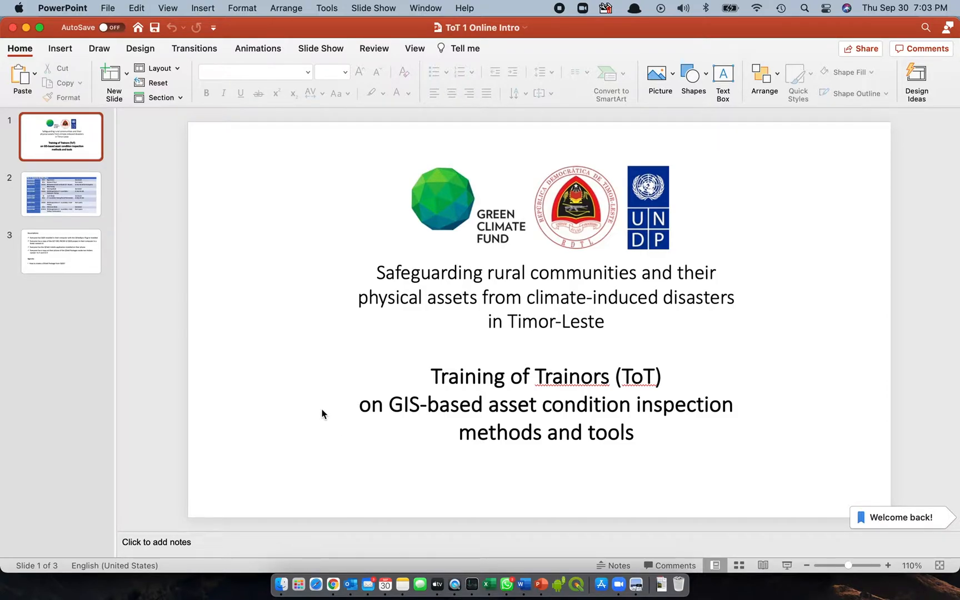
mouse_move(254, 314)
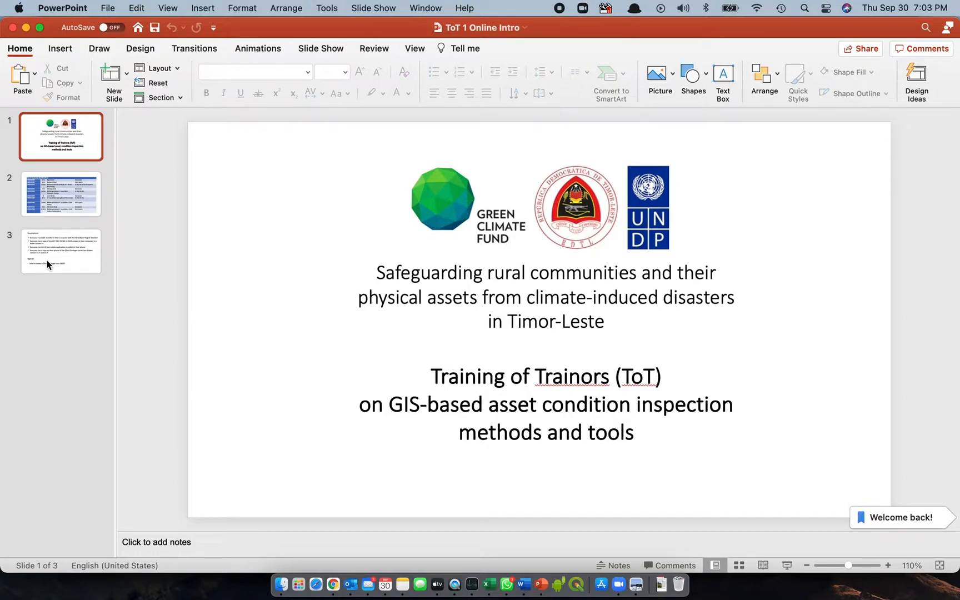
Step: Show slide 3 and highlight the V1-F and V2-F folder names in its last bullet
left_click(60, 251)
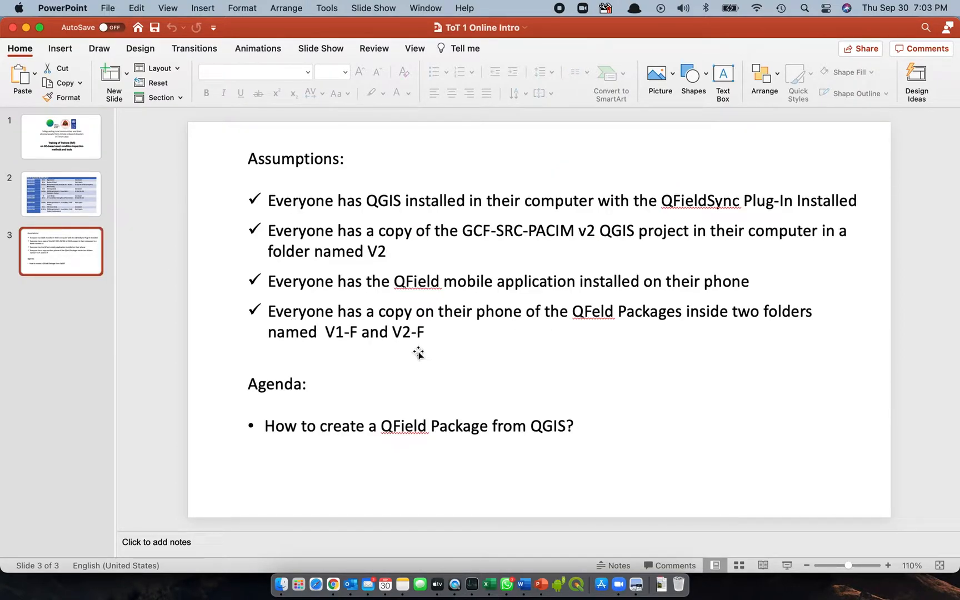
mouse_move(418, 367)
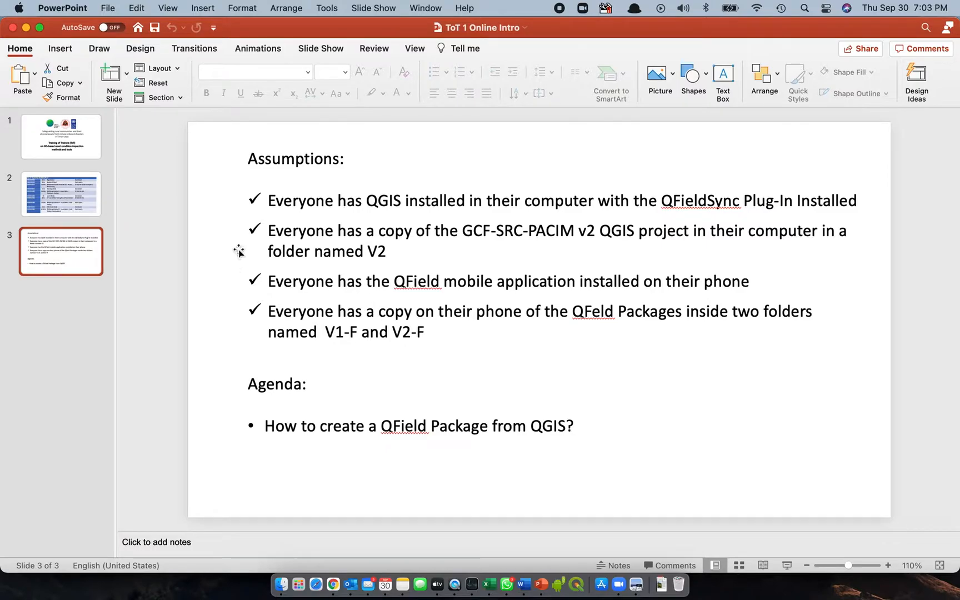
mouse_move(227, 211)
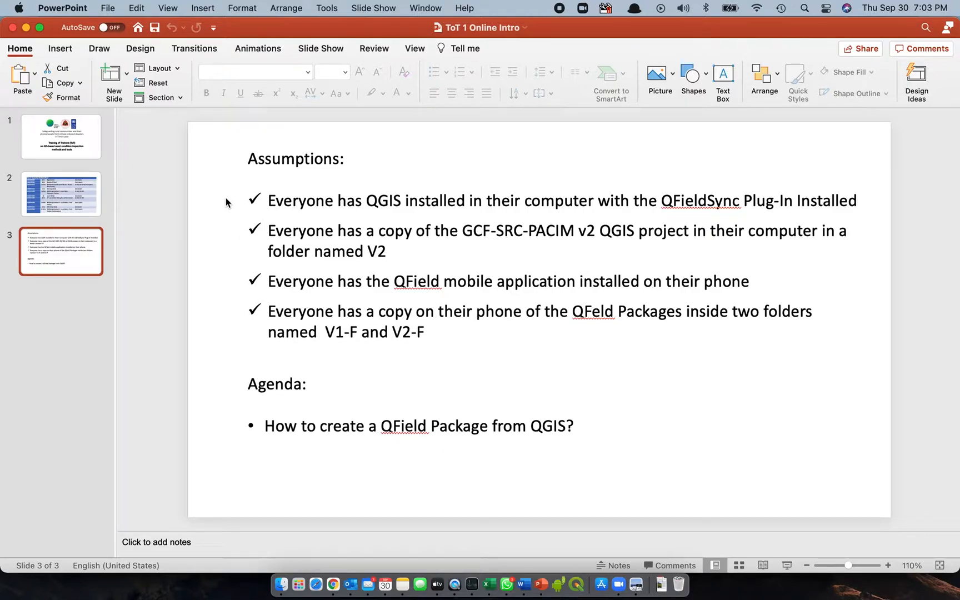
mouse_move(205, 191)
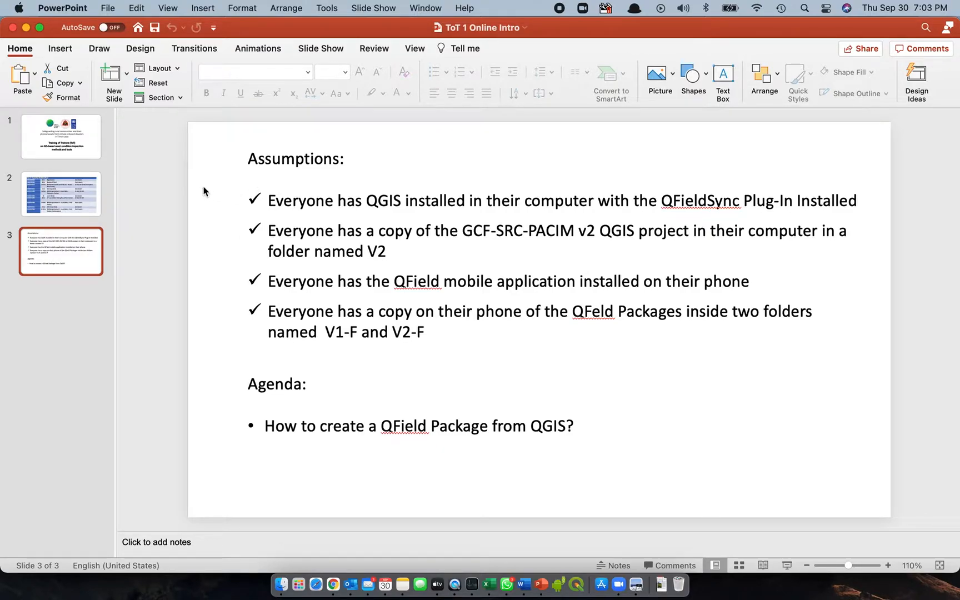
mouse_move(526, 194)
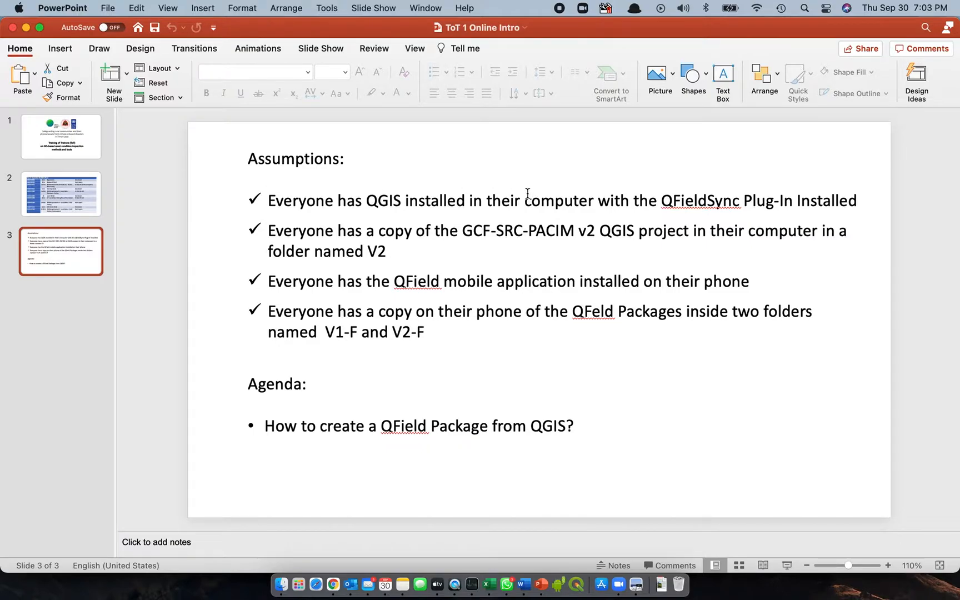
mouse_move(712, 222)
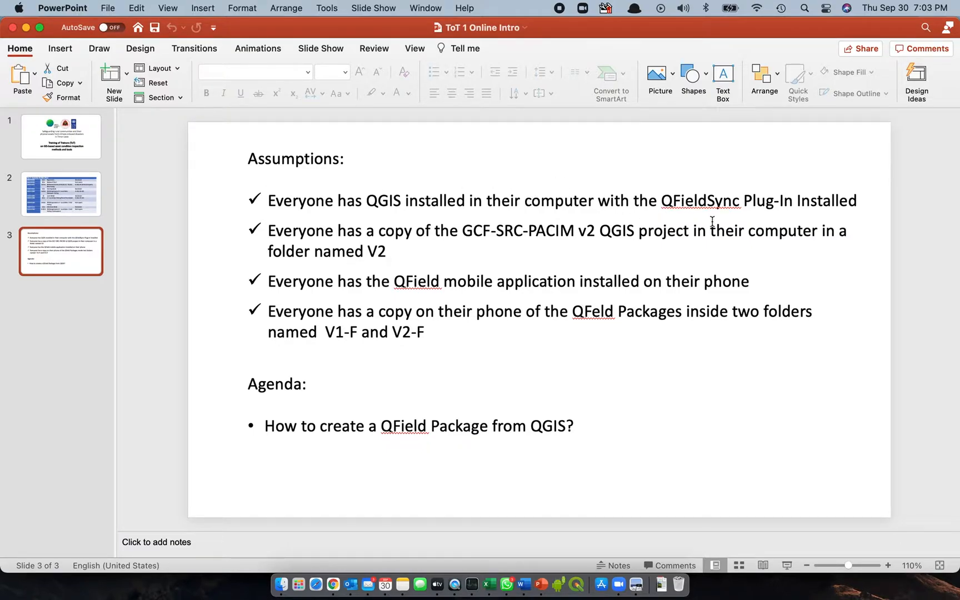
mouse_move(702, 269)
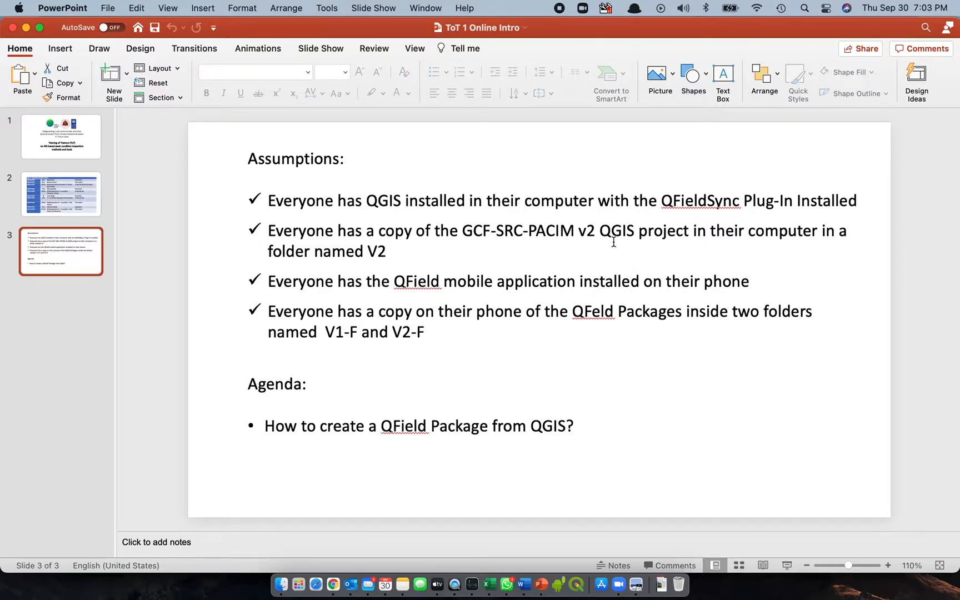
mouse_move(450, 228)
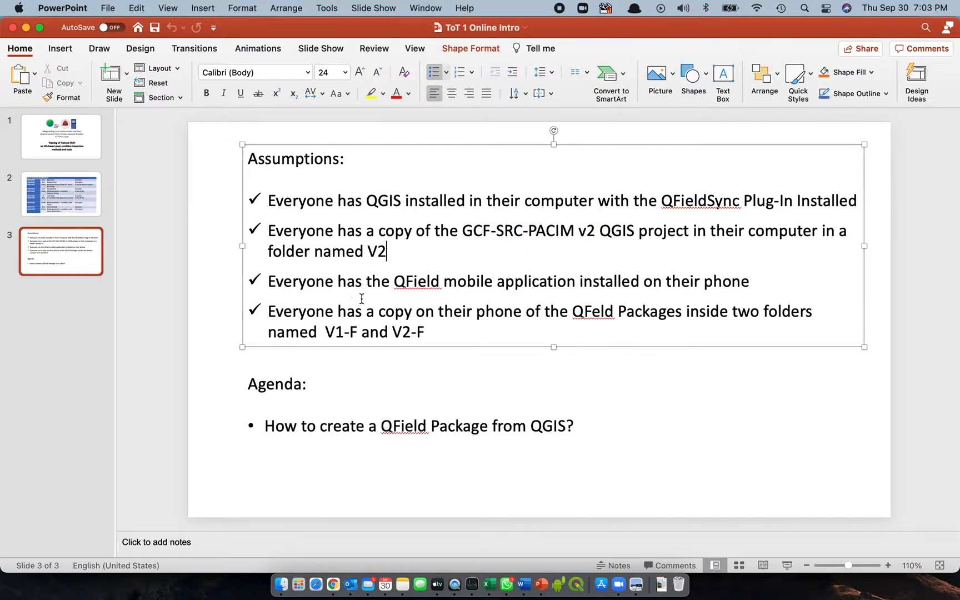
mouse_move(614, 298)
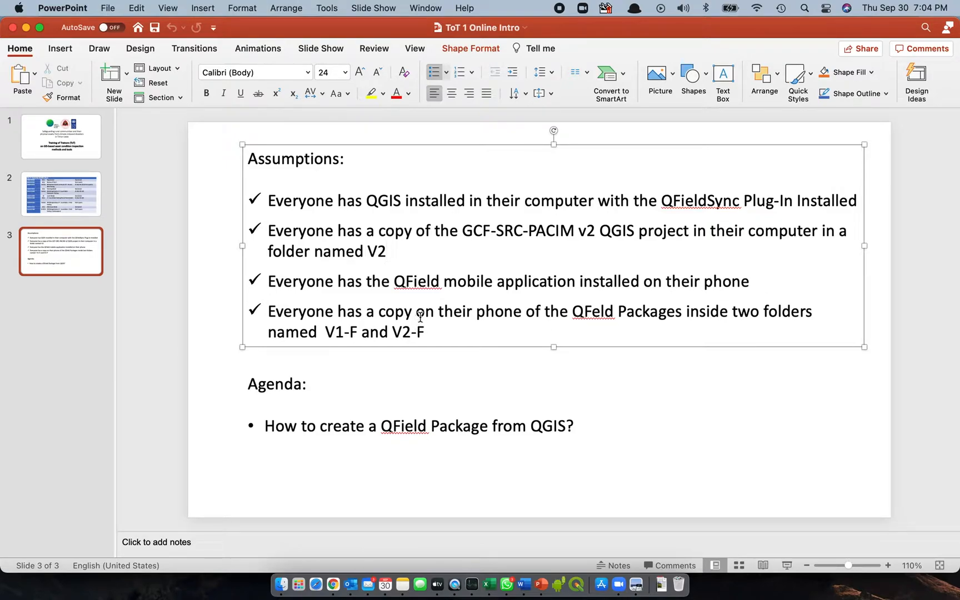
left_click(388, 251)
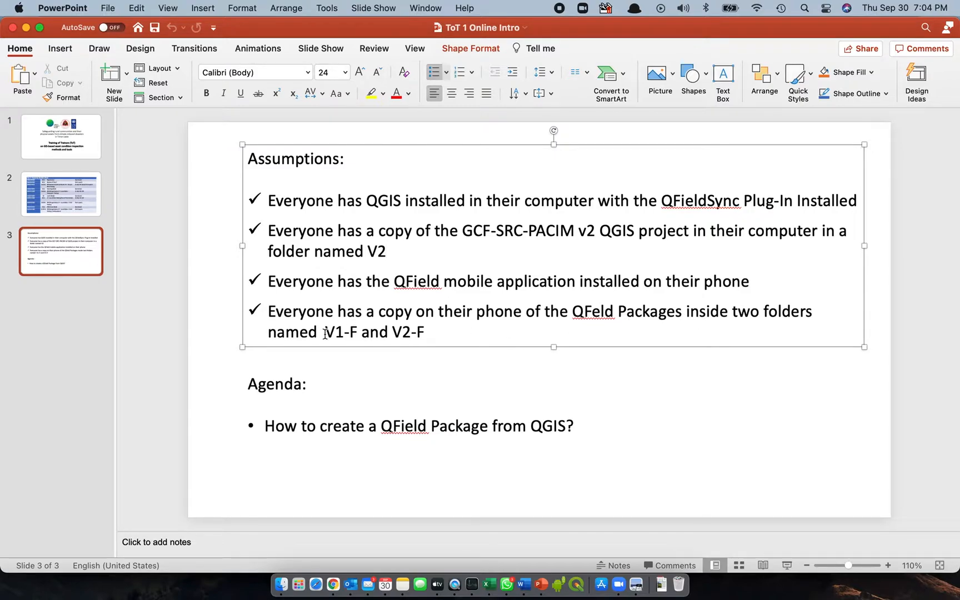
double_click(342, 331)
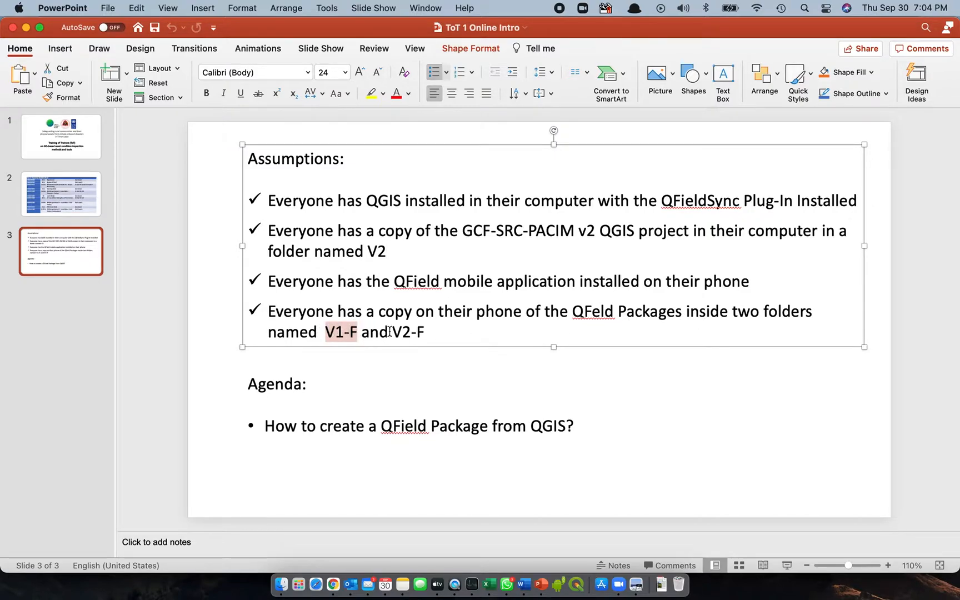
double_click(407, 331)
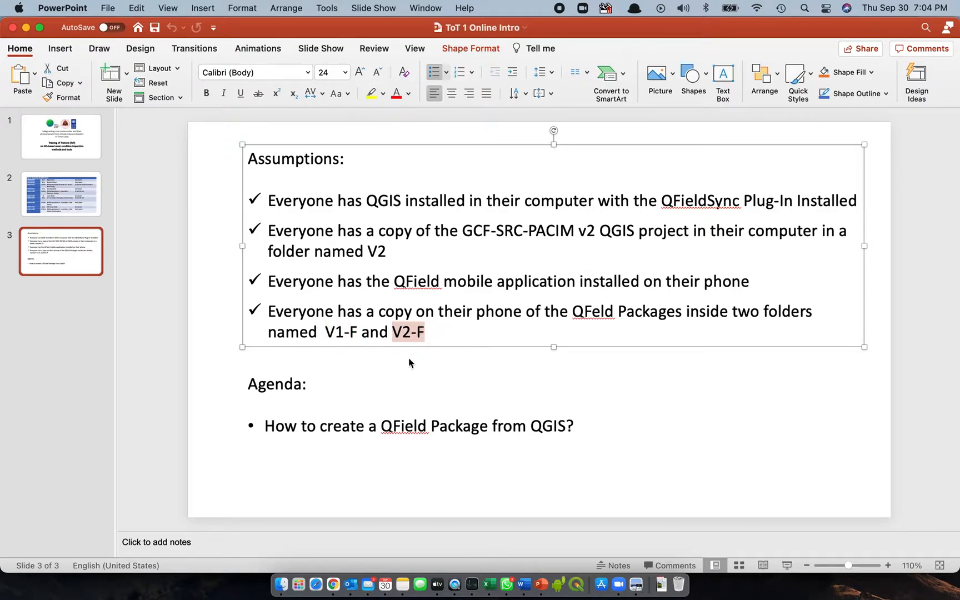
mouse_move(304, 369)
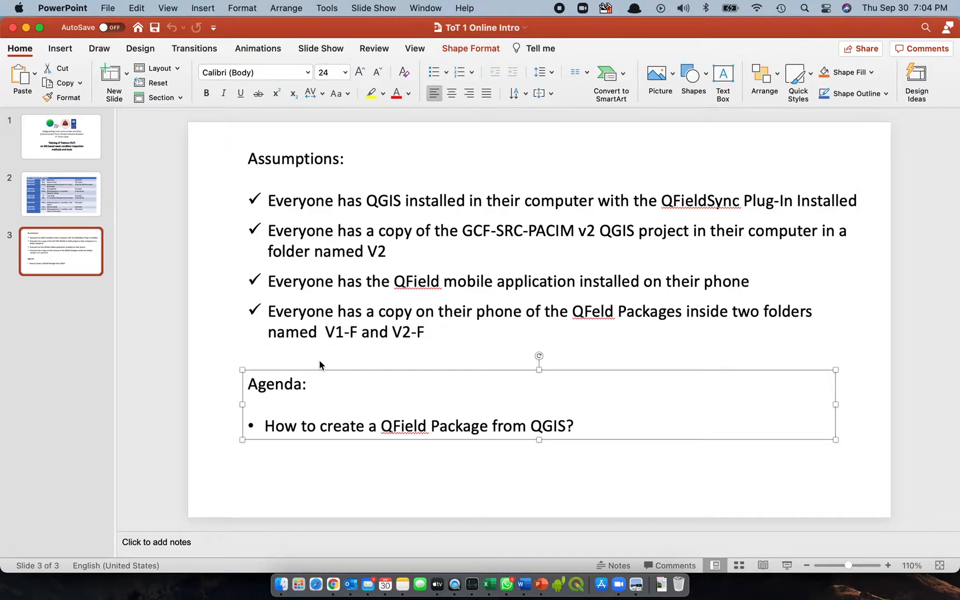
mouse_move(418, 450)
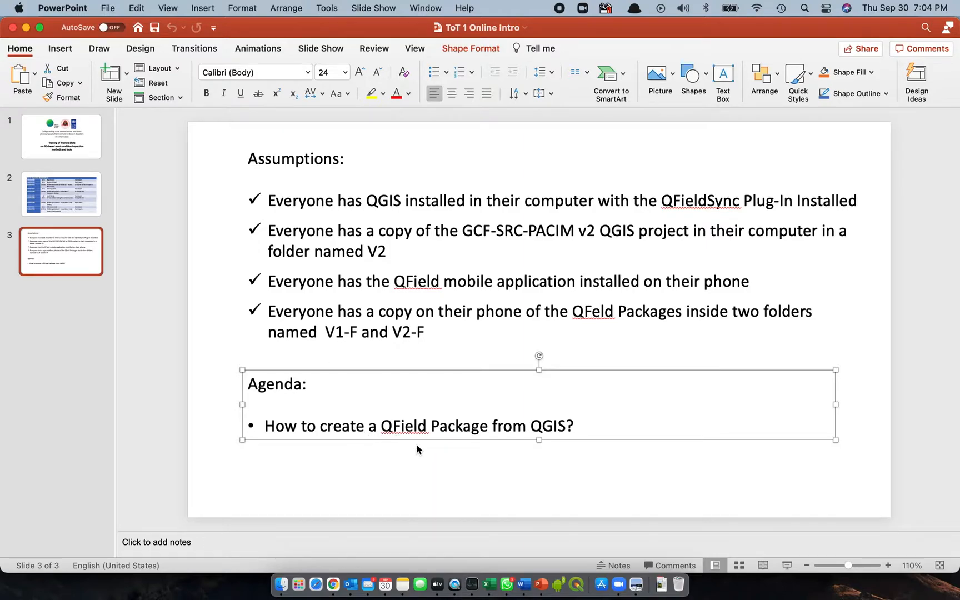
mouse_move(445, 449)
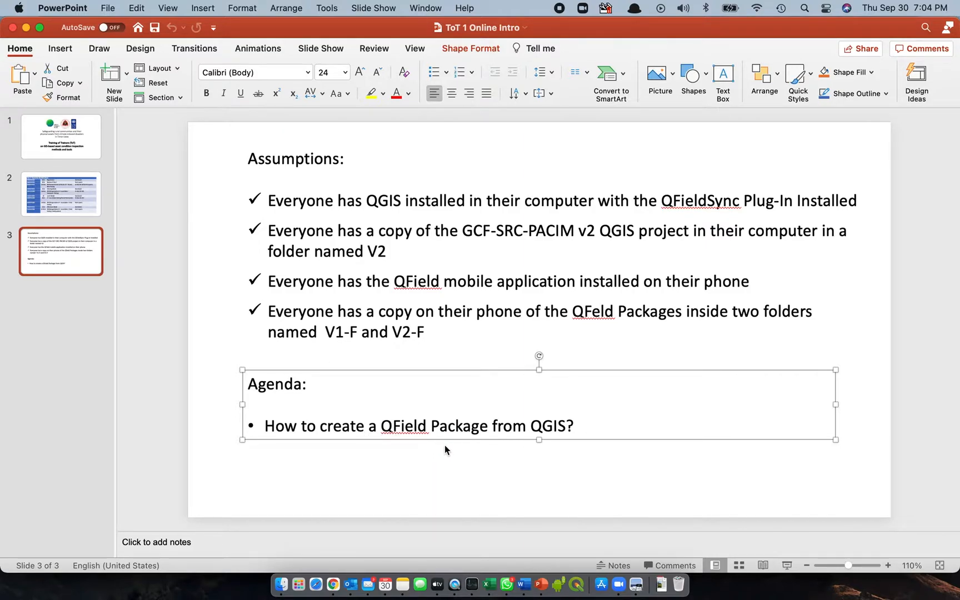
mouse_move(440, 453)
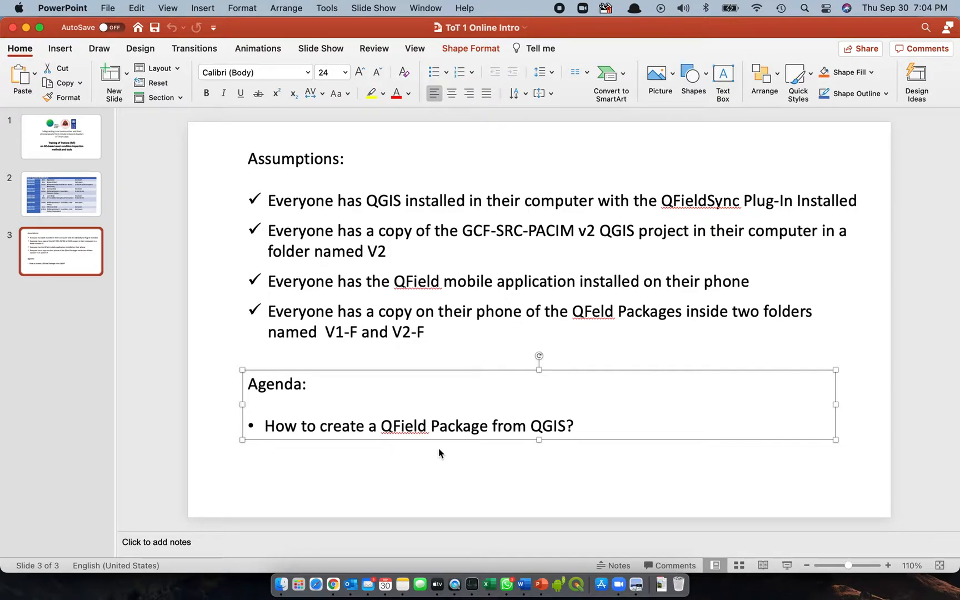
mouse_move(502, 464)
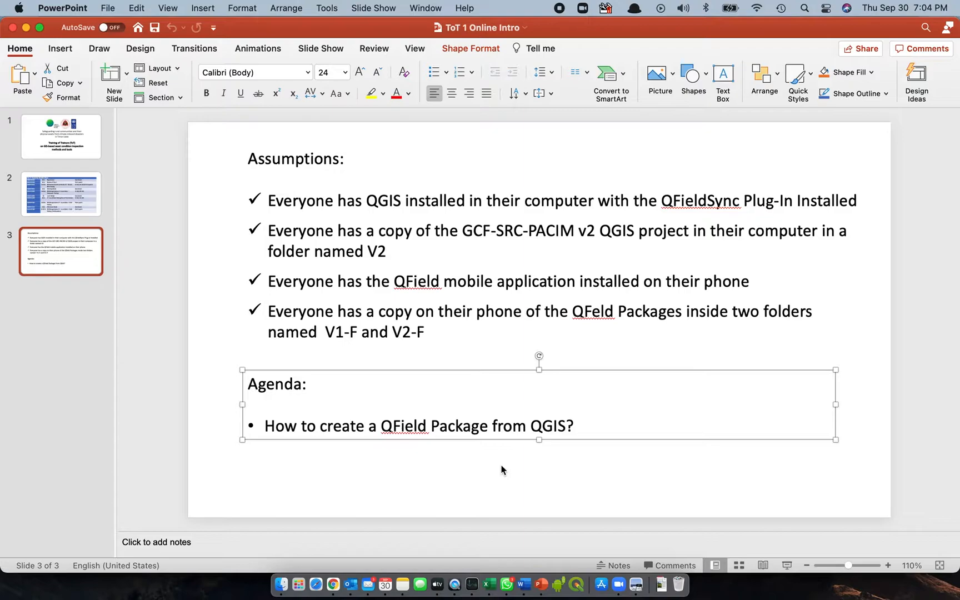
mouse_move(451, 501)
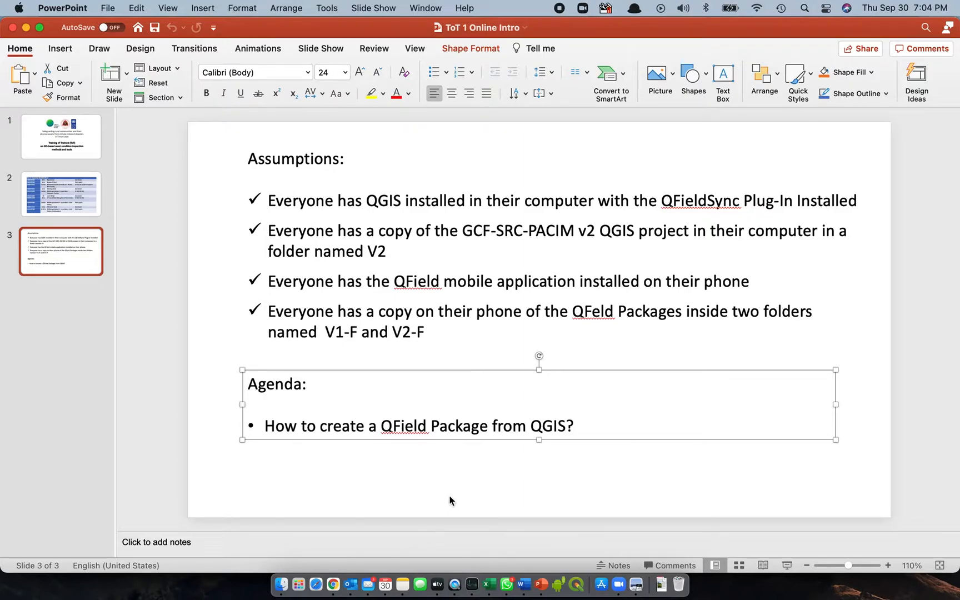
mouse_move(514, 545)
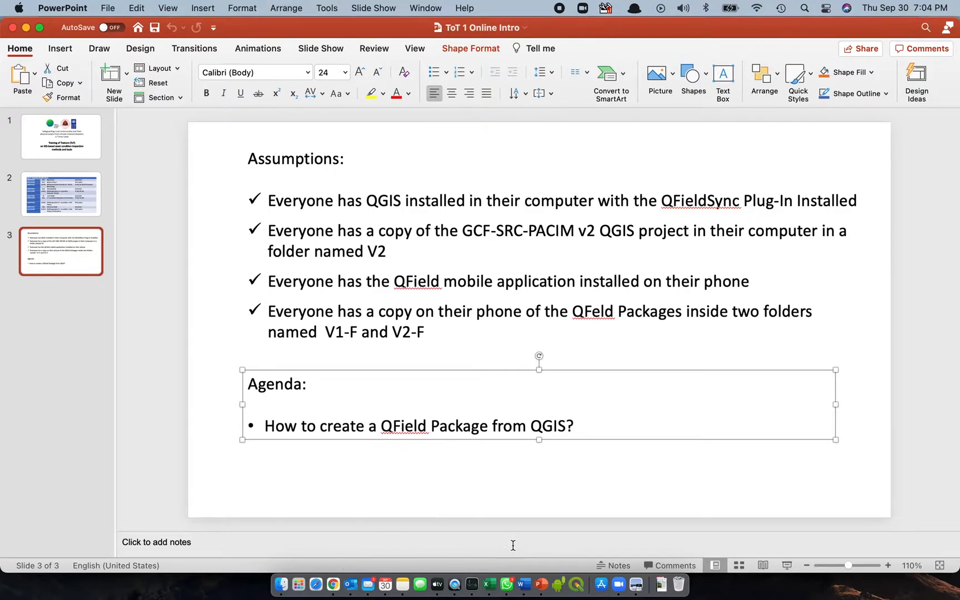
mouse_move(575, 545)
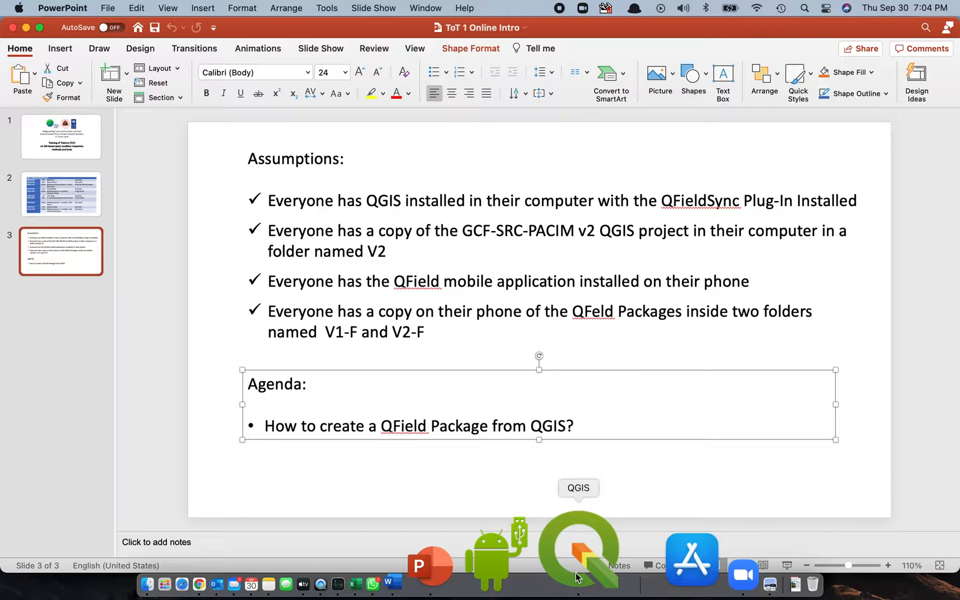
Step: Switch to QGIS and open the recent project GCF-SRC-PACIM v2
left_click(576, 548)
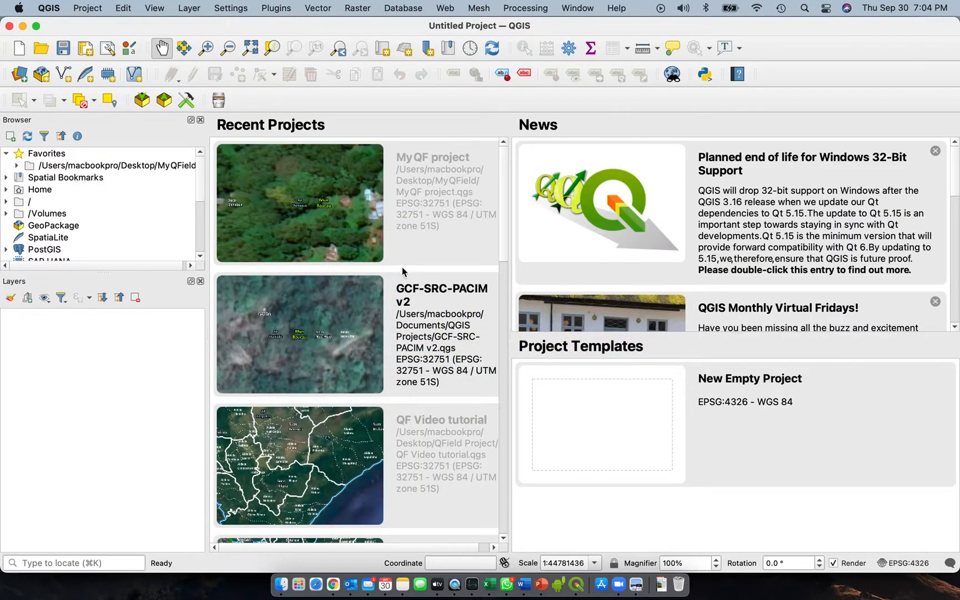
left_click(324, 335)
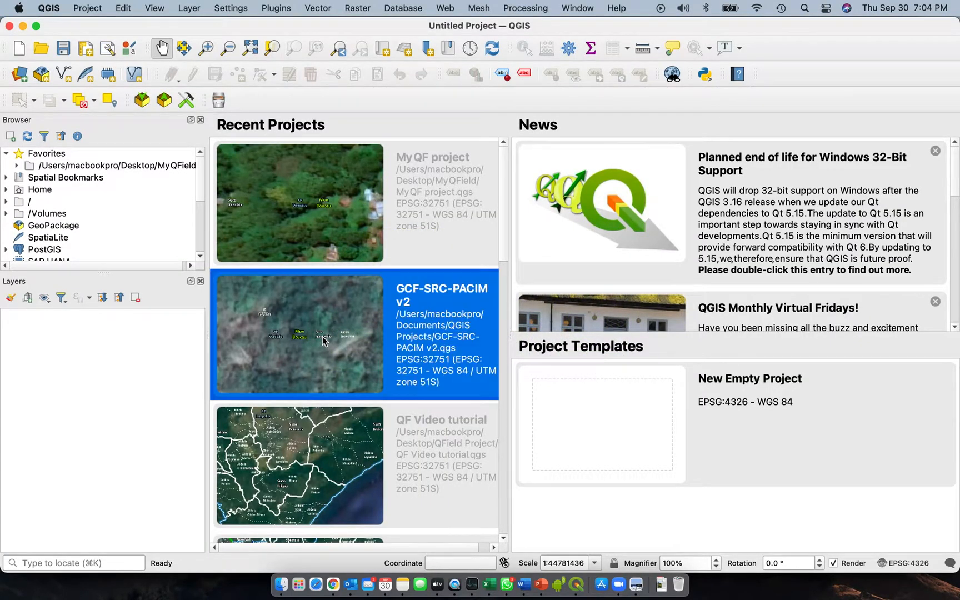
double_click(300, 335)
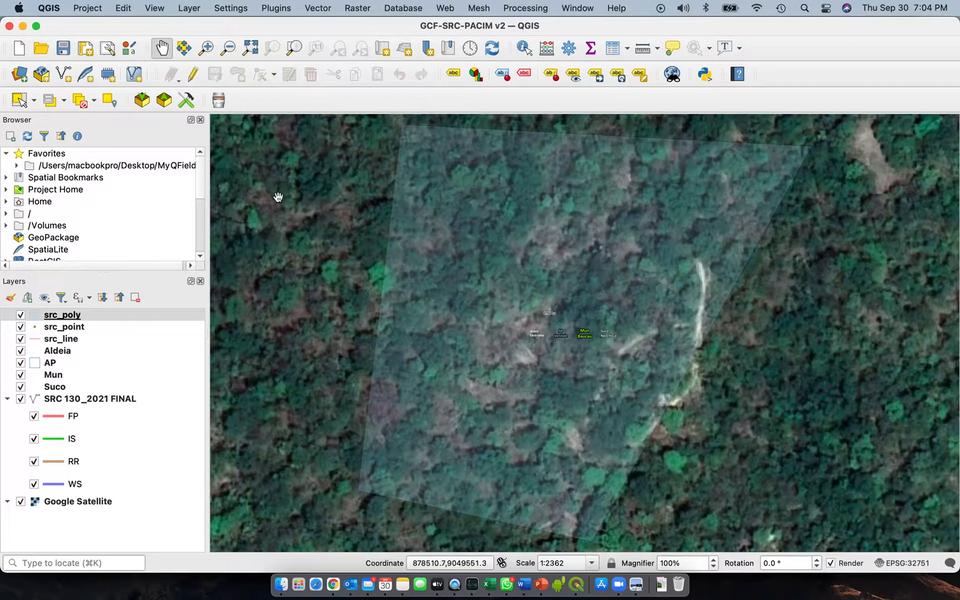
scroll("down", 3)
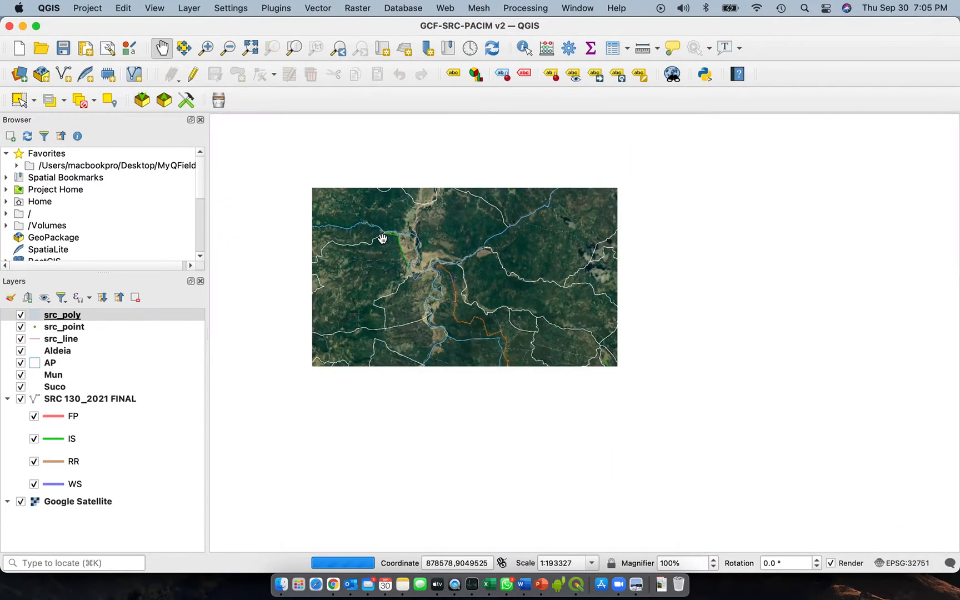
scroll("down", 3)
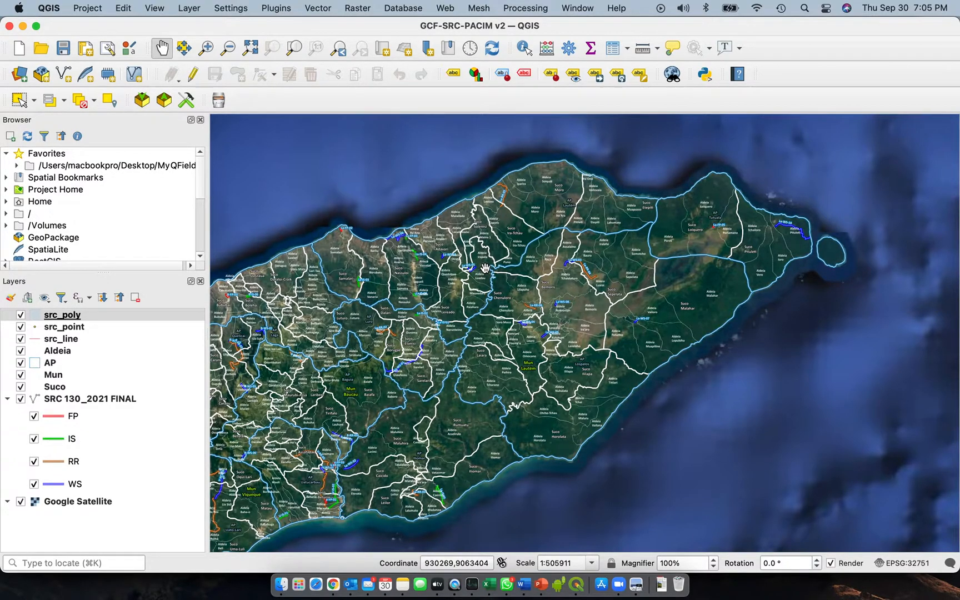
mouse_move(492, 270)
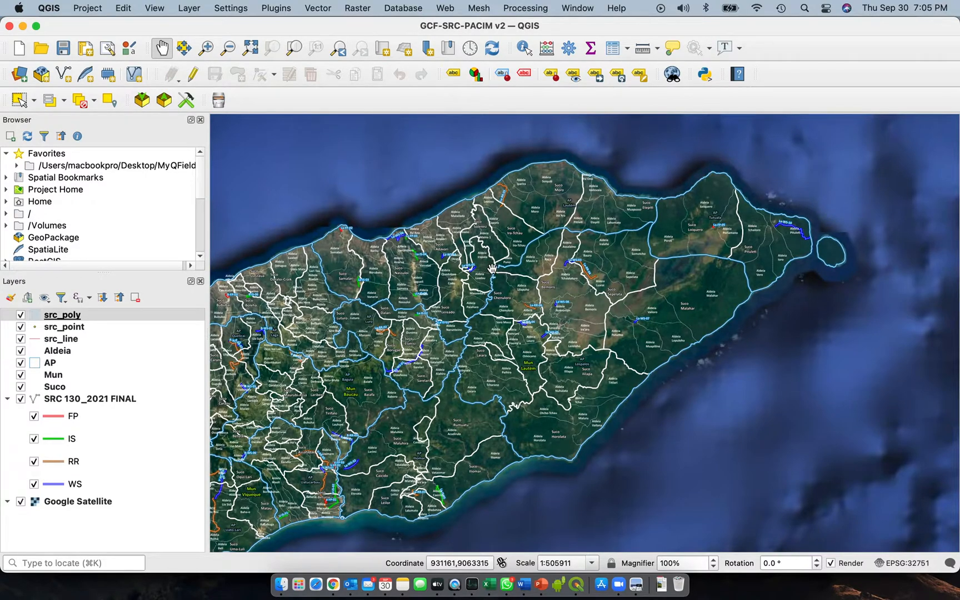
mouse_move(476, 268)
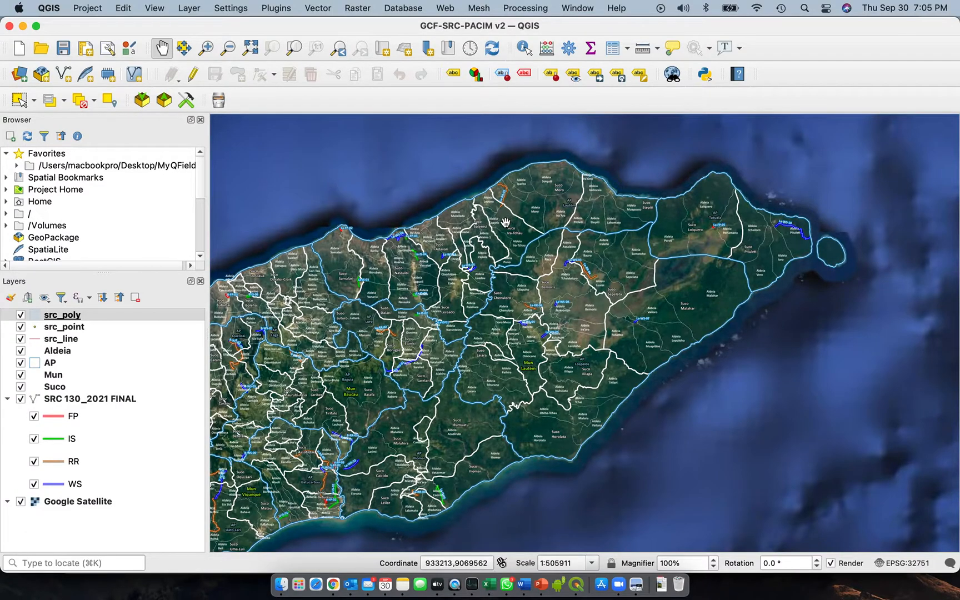
mouse_move(338, 455)
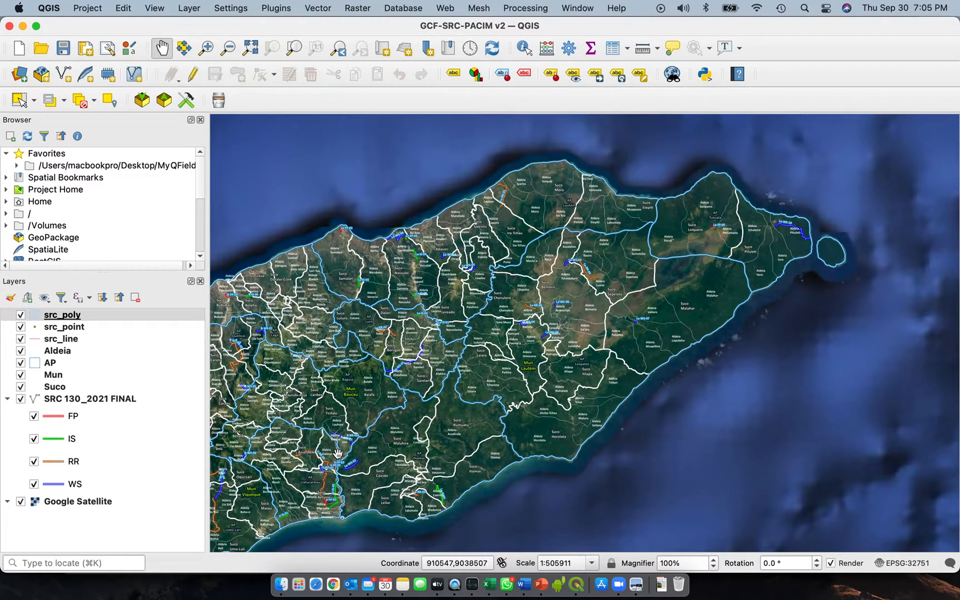
mouse_move(416, 484)
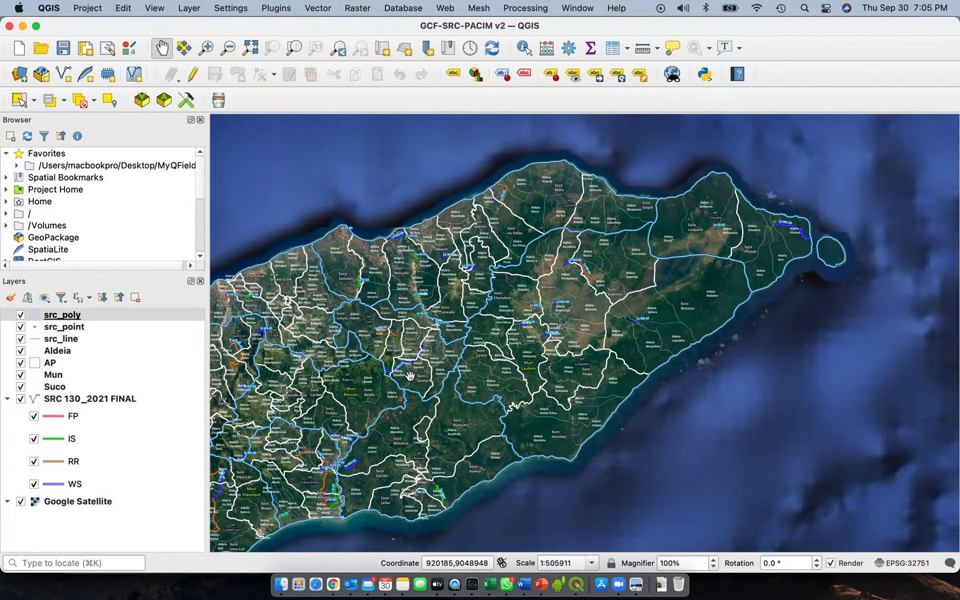
mouse_move(333, 518)
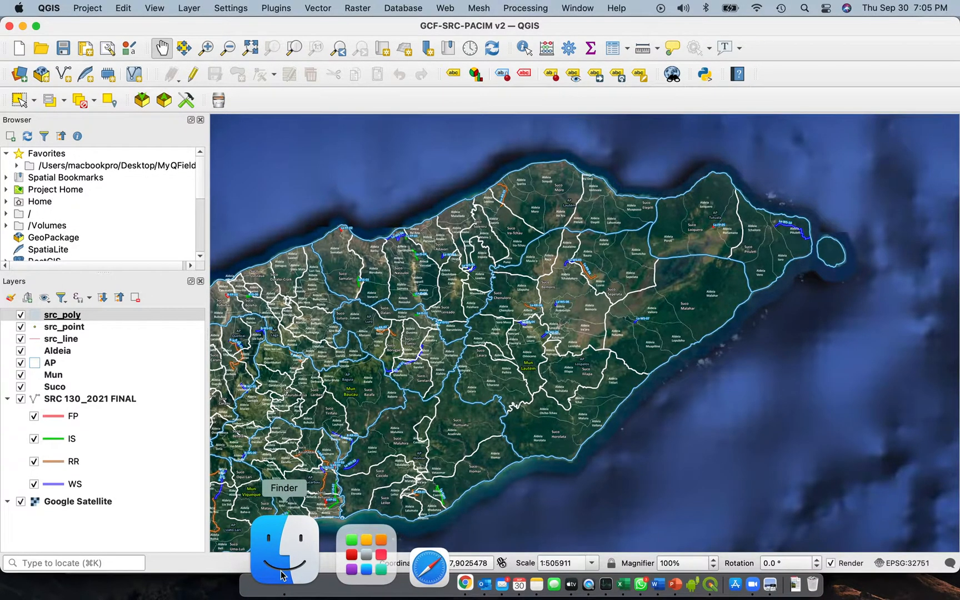
Step: Create a new untitled folder on the Desktop in Finder
left_click(283, 549)
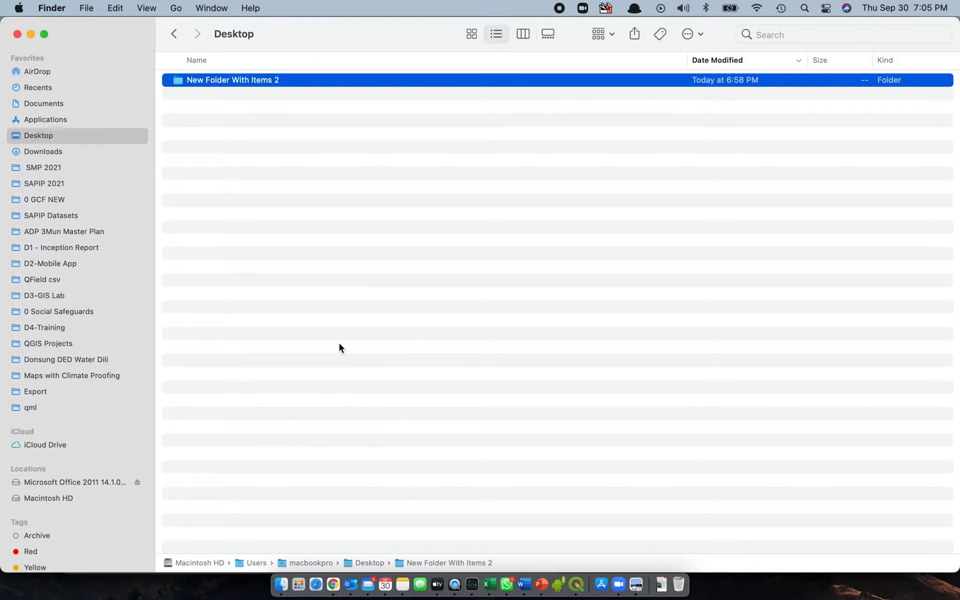
mouse_move(301, 215)
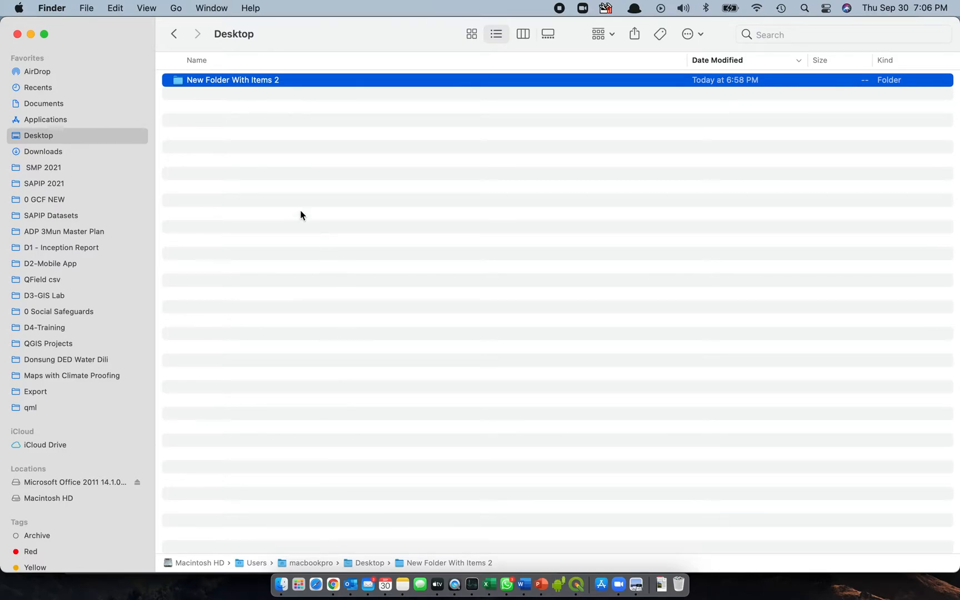
mouse_move(264, 172)
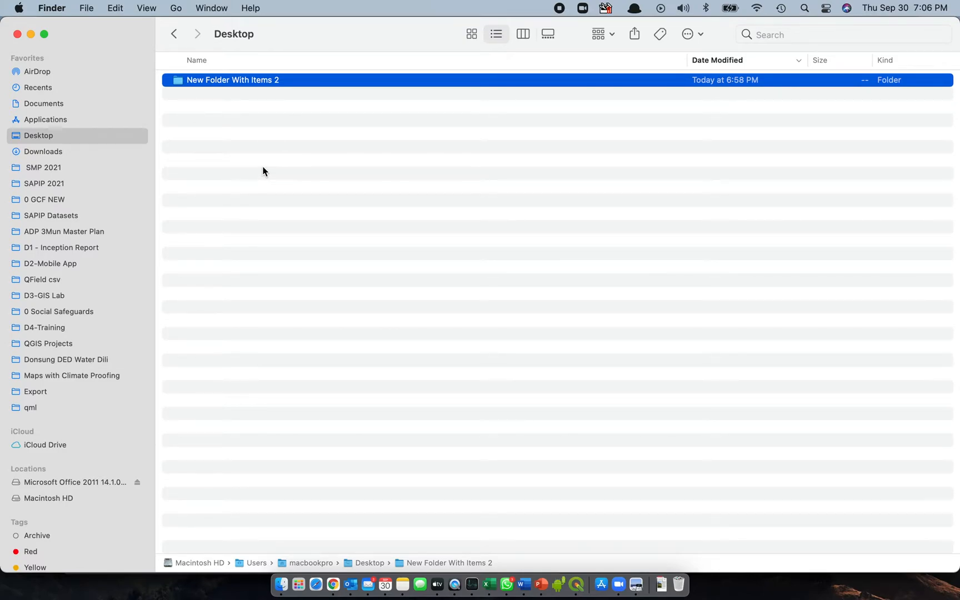
mouse_move(334, 186)
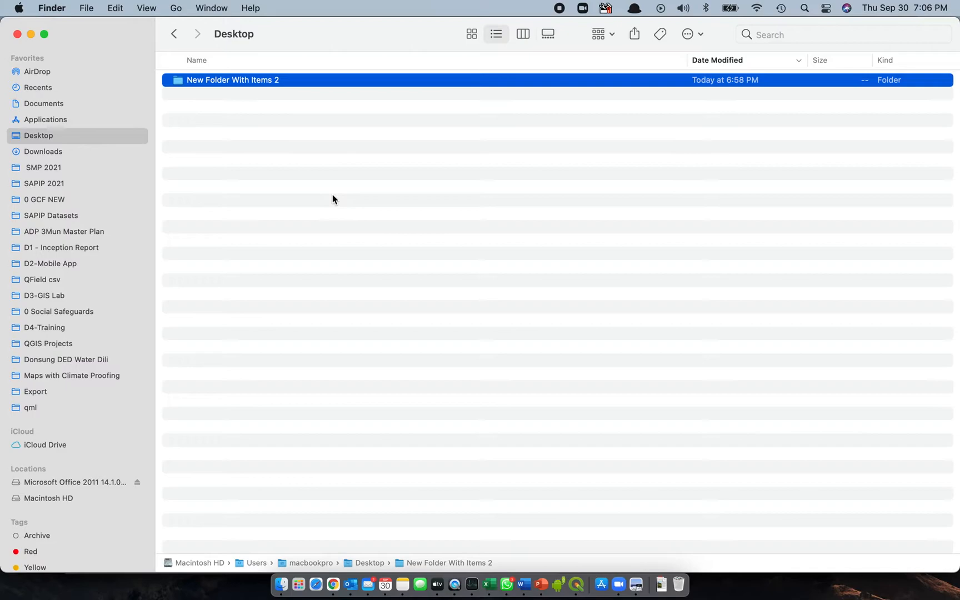
right_click(333, 199)
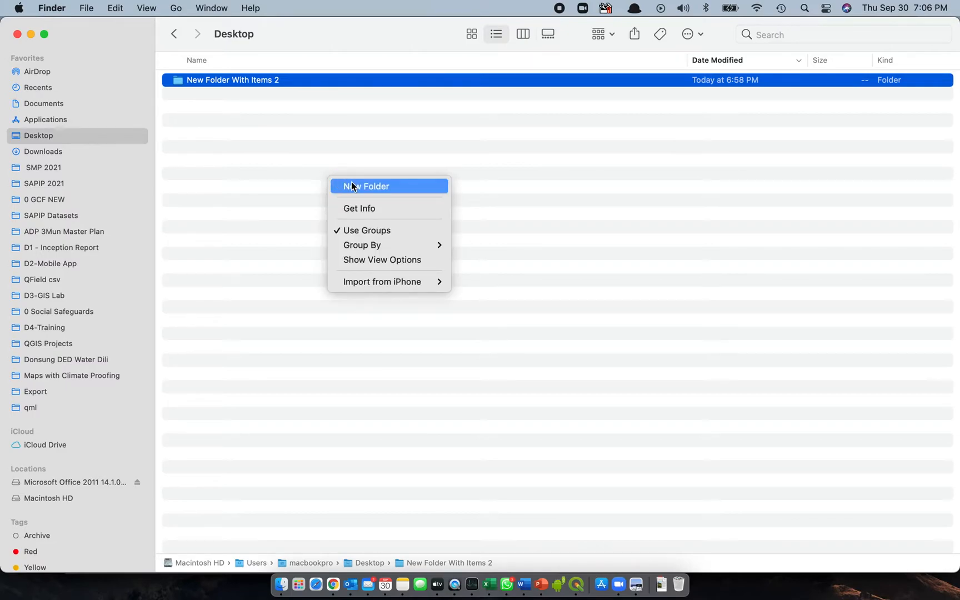
left_click(365, 187)
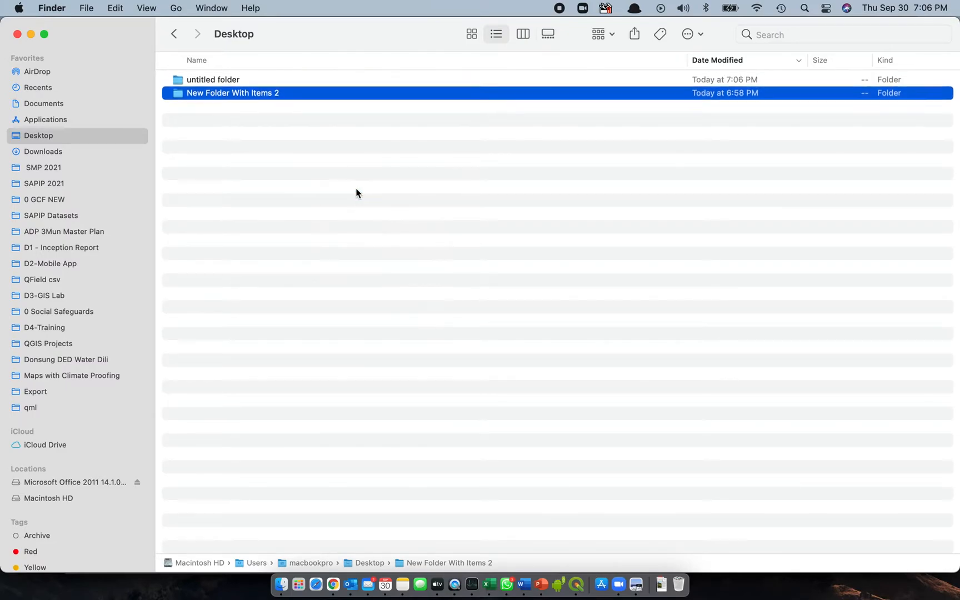
Step: Rename the new folder 'QF Project Files' and open it
left_click(213, 80)
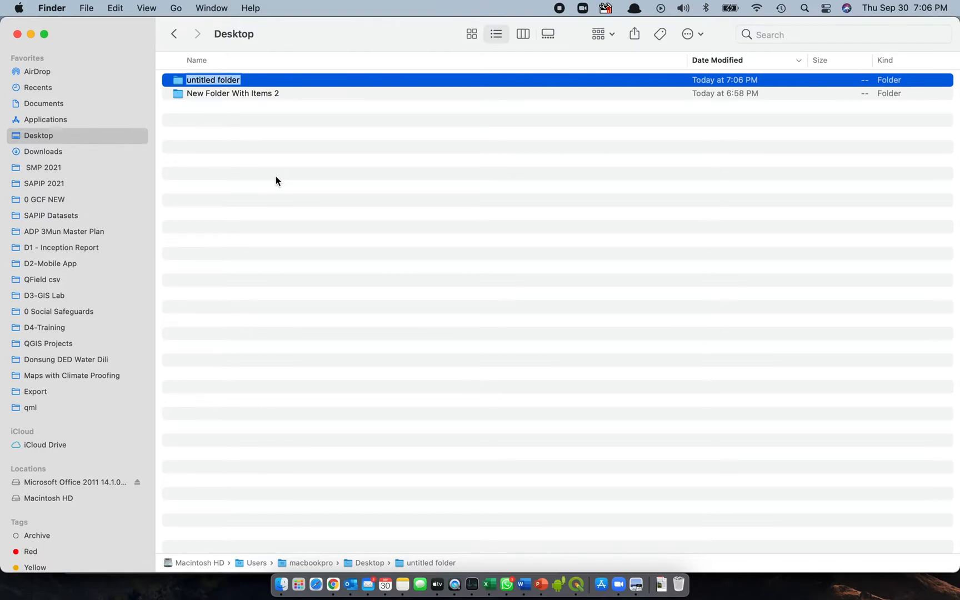
type("QF")
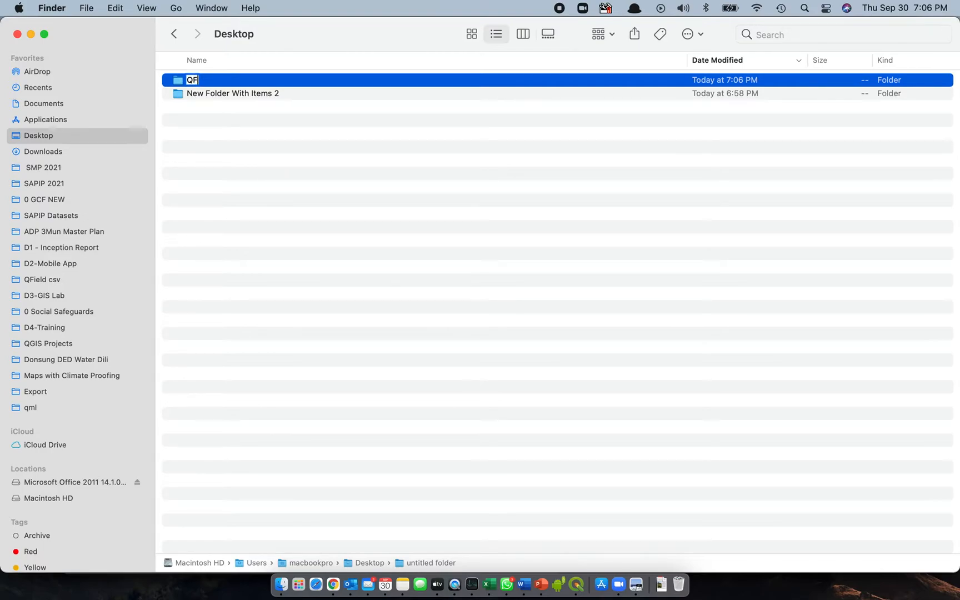
type("Project")
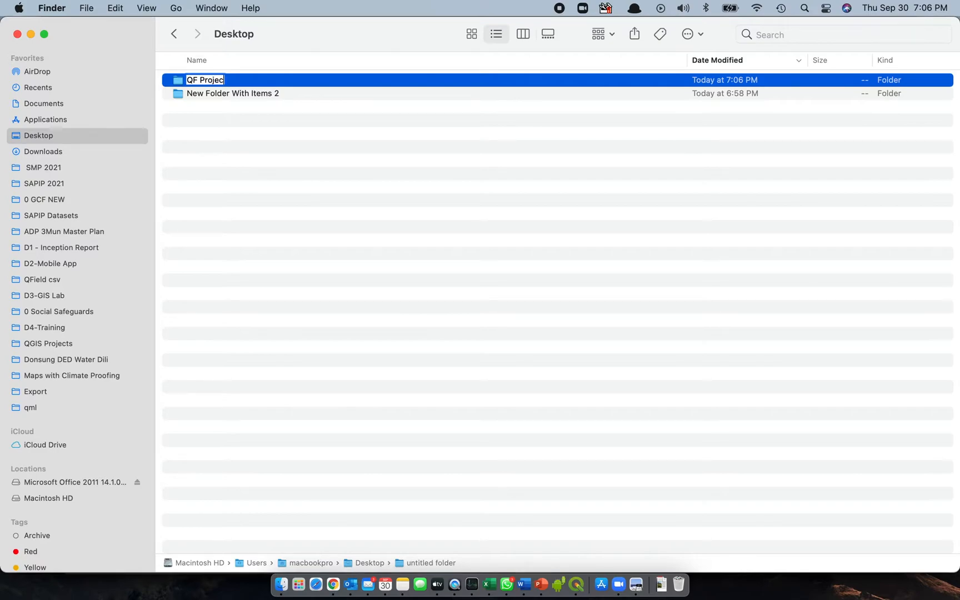
type("Files")
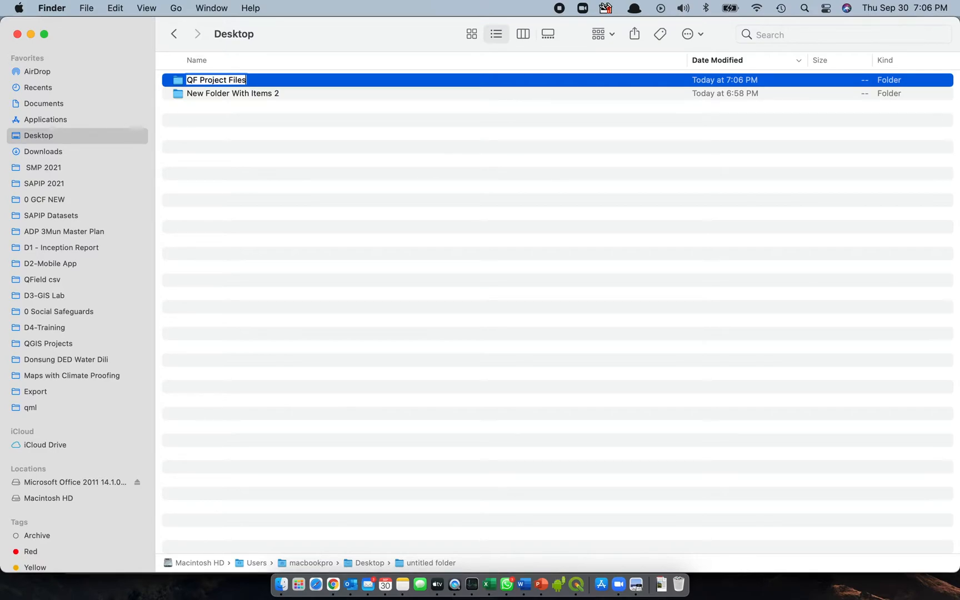
key("Return")
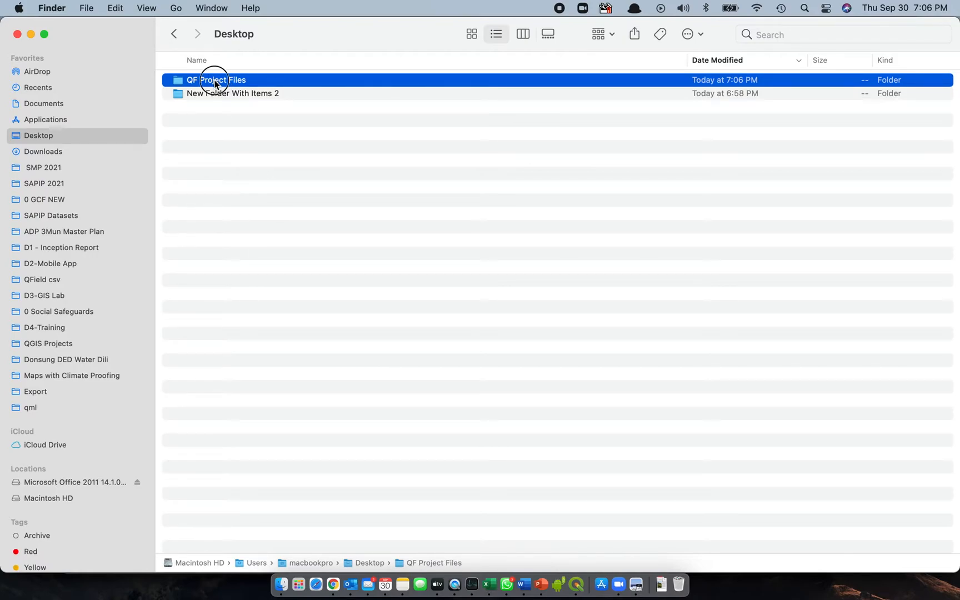
double_click(216, 79)
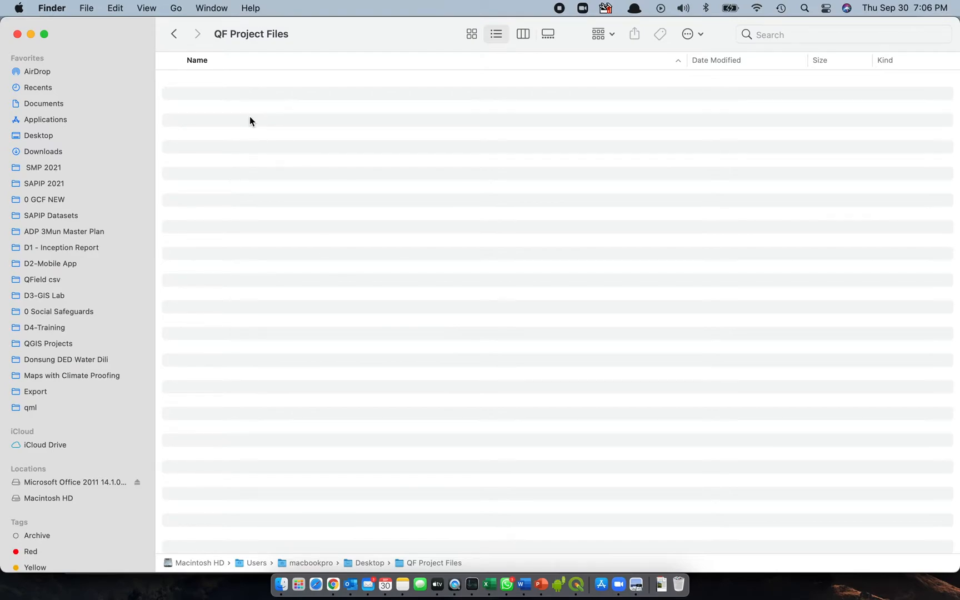
Step: Create a subfolder named 'QF datasets'
key("cmd+shift+n")
type("Q")
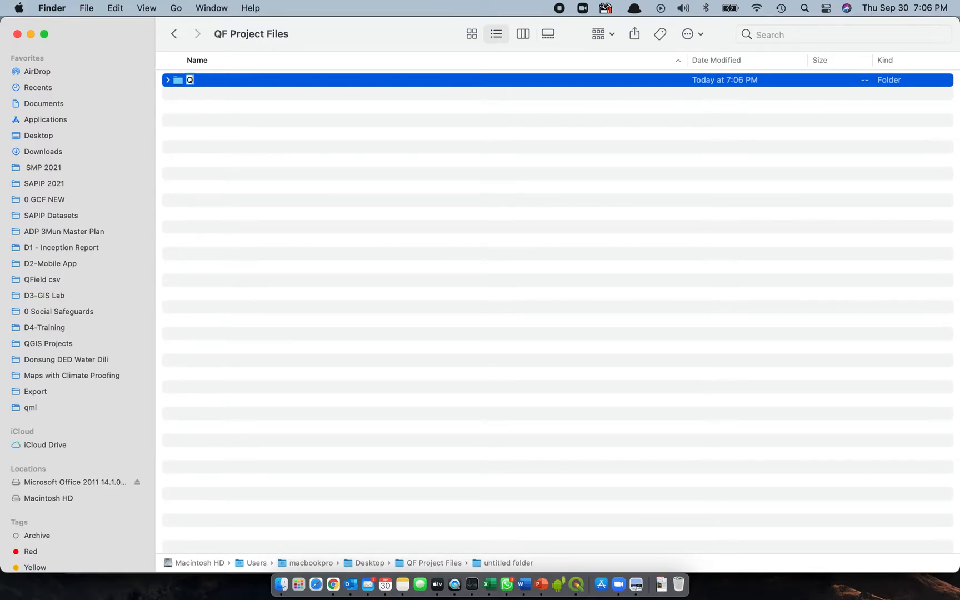
type("F")
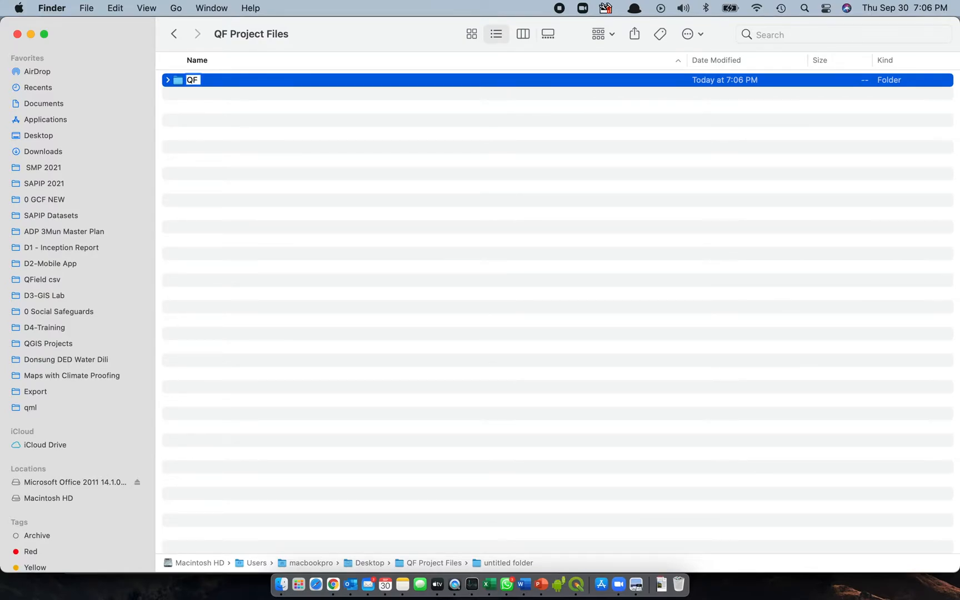
type("dat")
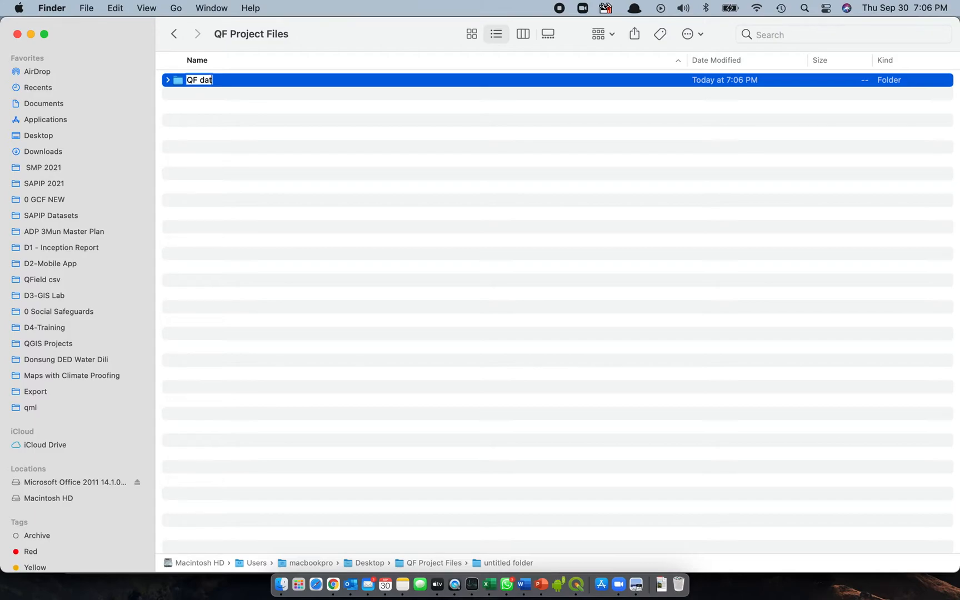
type("ase")
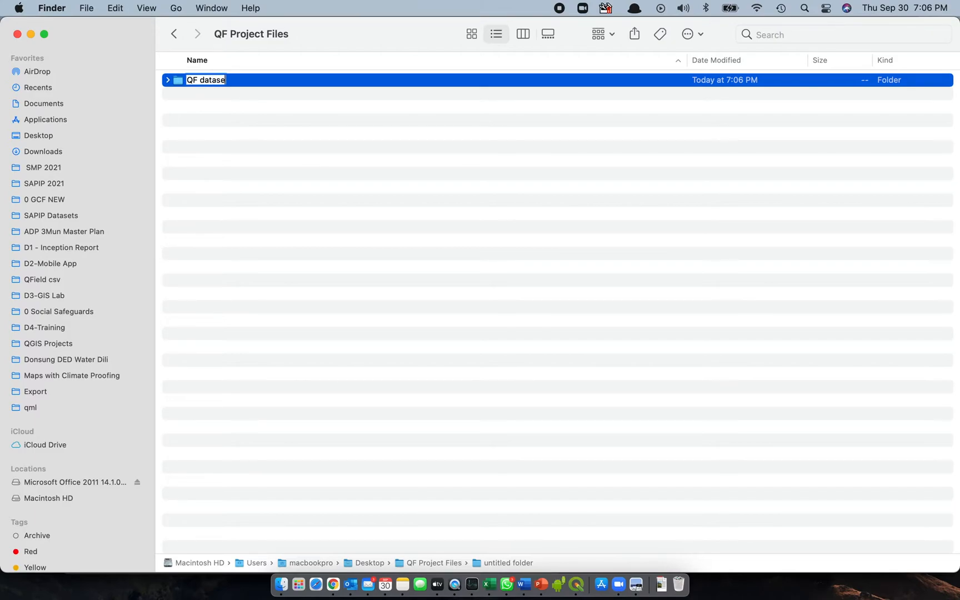
type("ts")
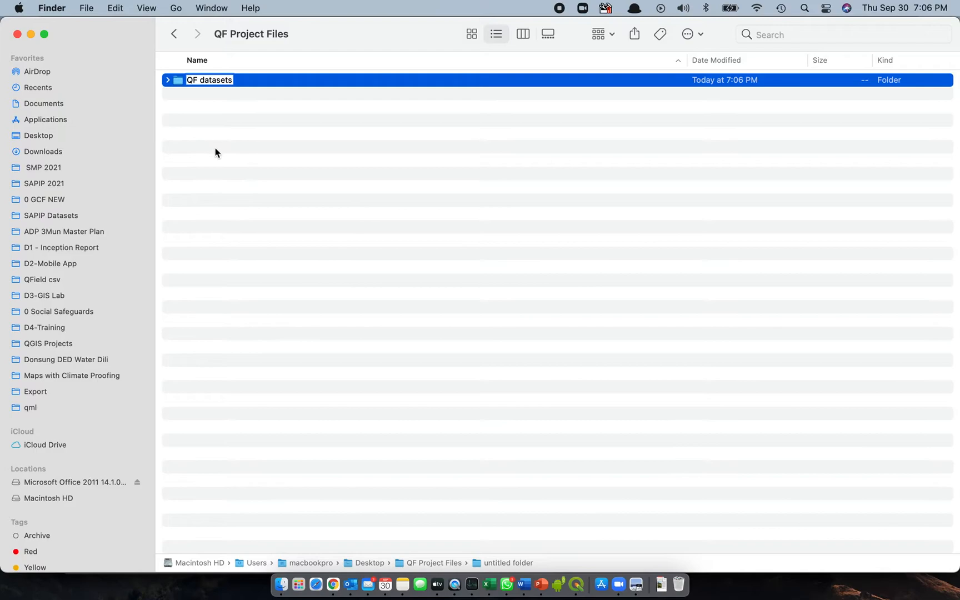
Step: Add a second subfolder named 'QF csv'
right_click(217, 145)
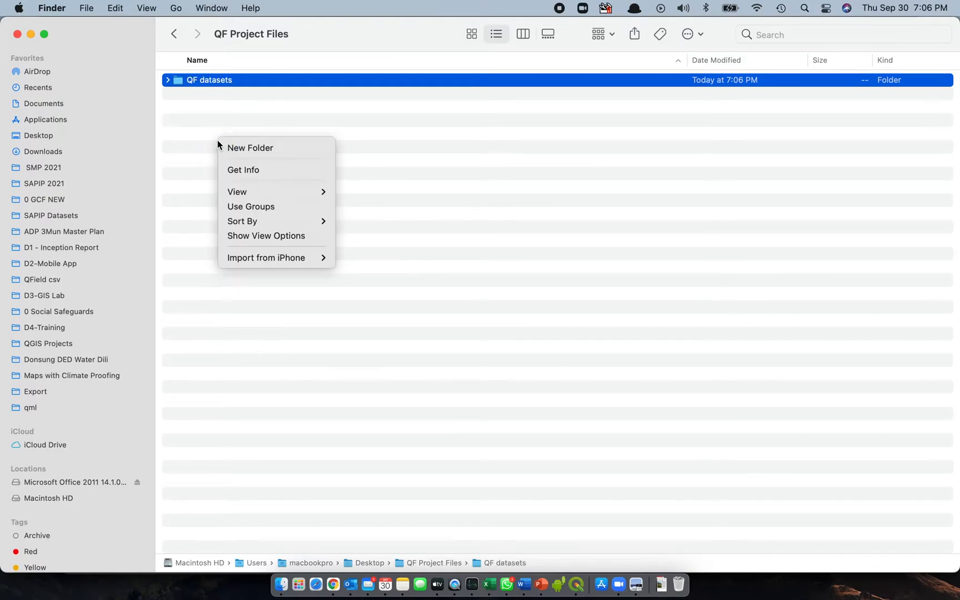
left_click(250, 148)
type("Q")
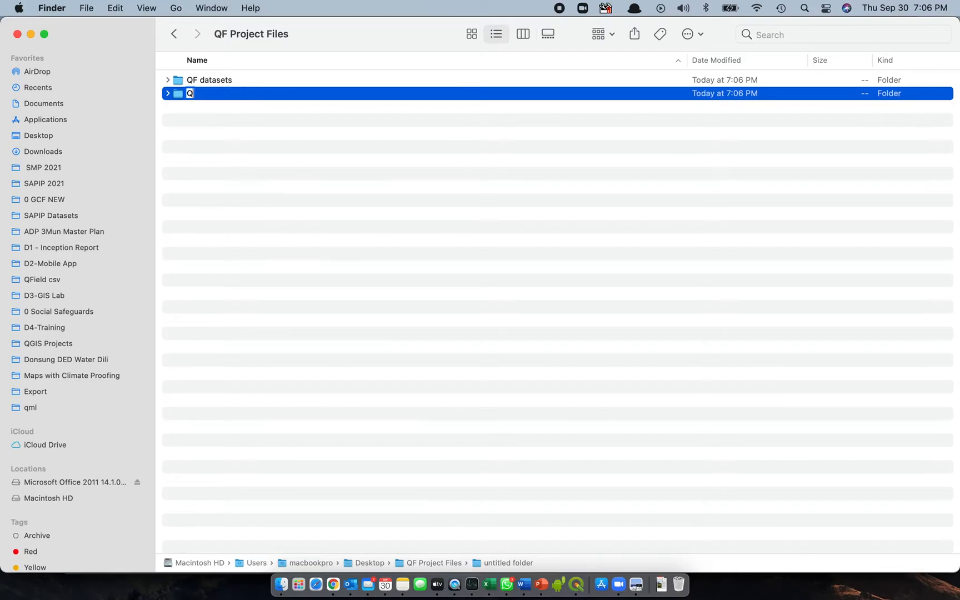
type("F csv")
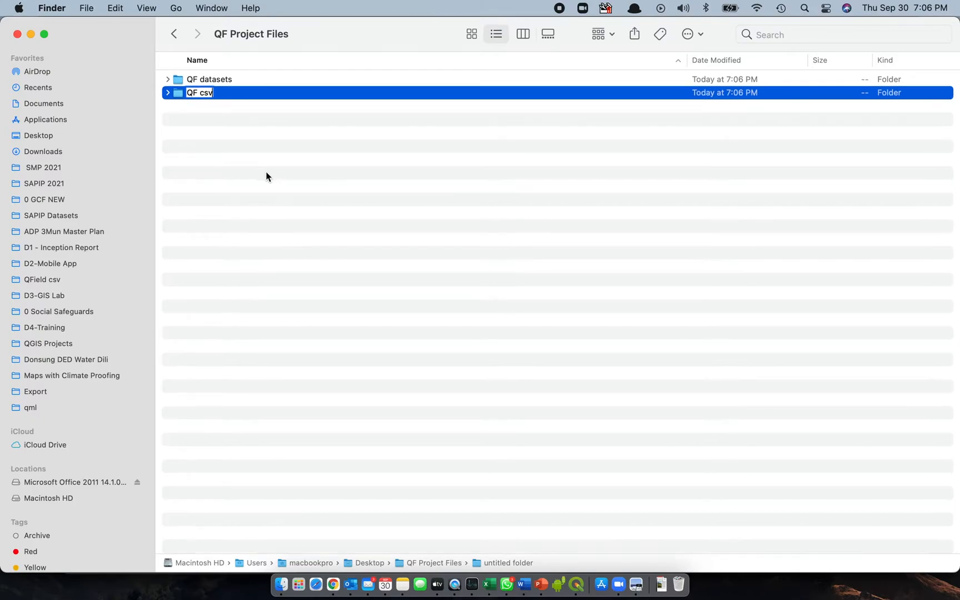
Step: Add a third subfolder named 'QF qml'
right_click(267, 176)
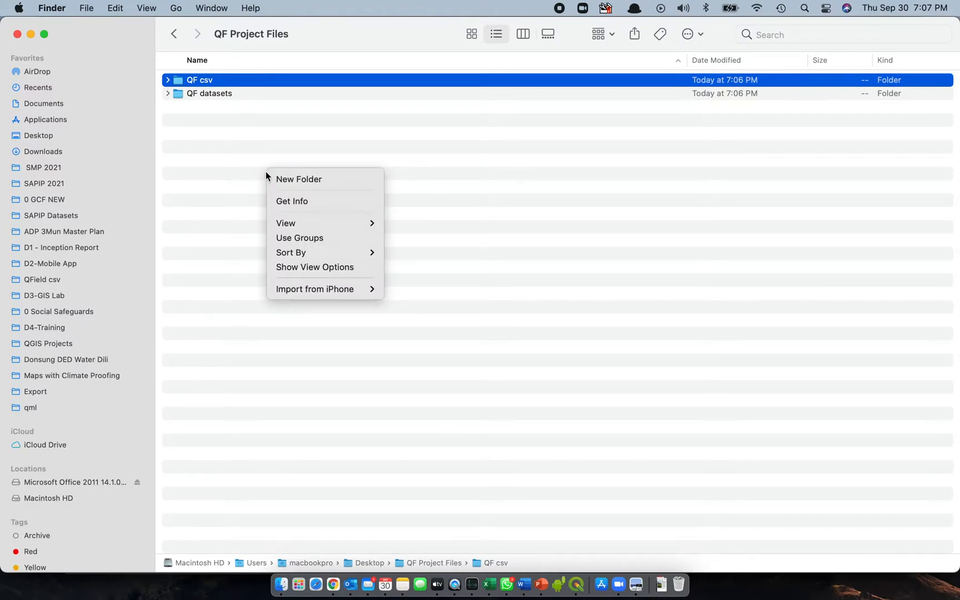
mouse_move(308, 179)
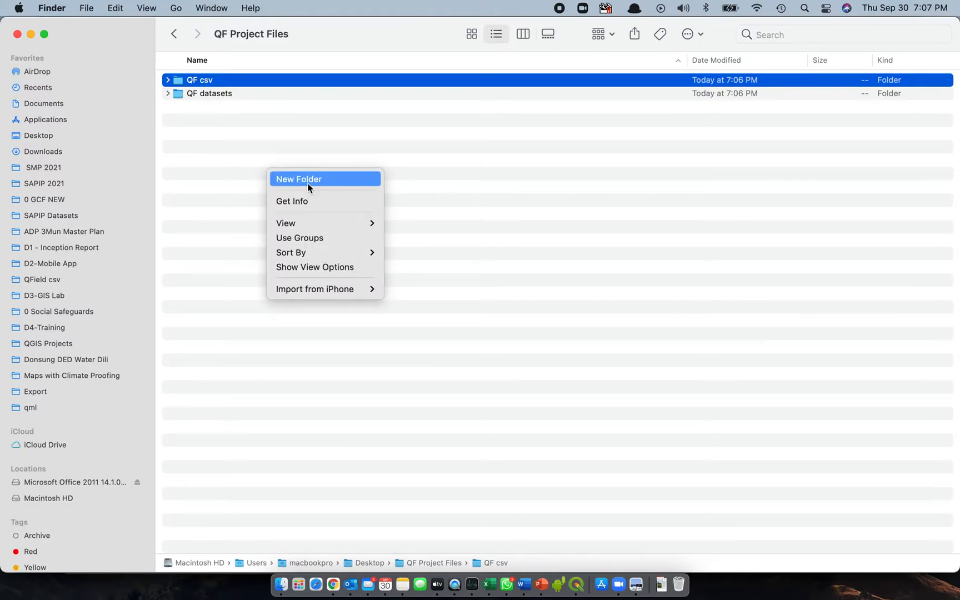
mouse_move(321, 204)
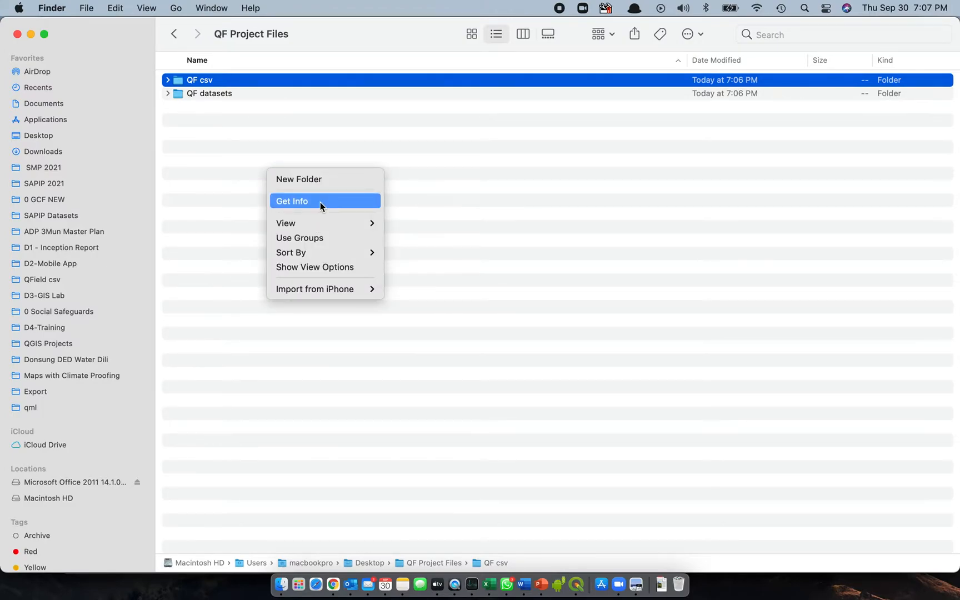
left_click(298, 179)
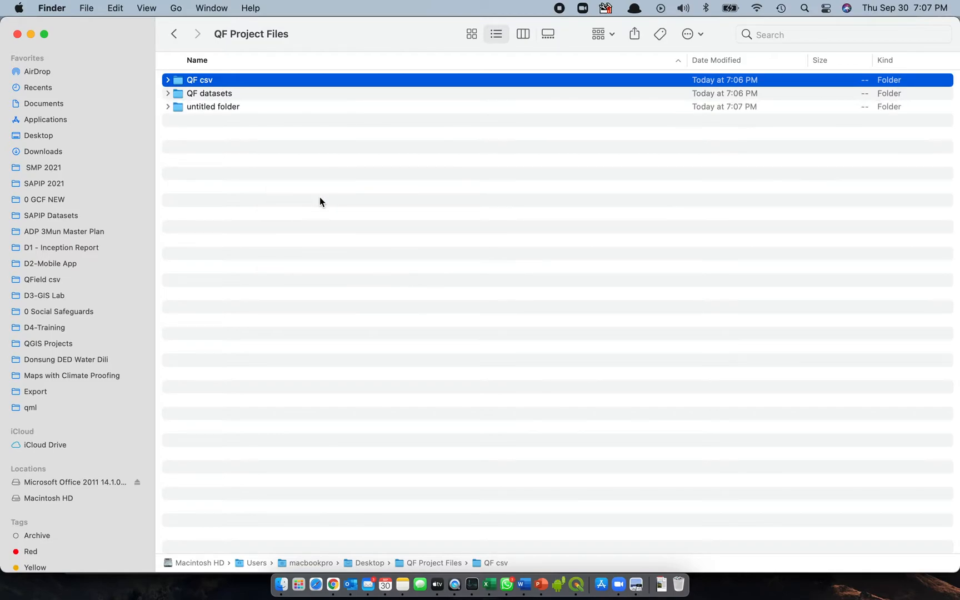
left_click(213, 106)
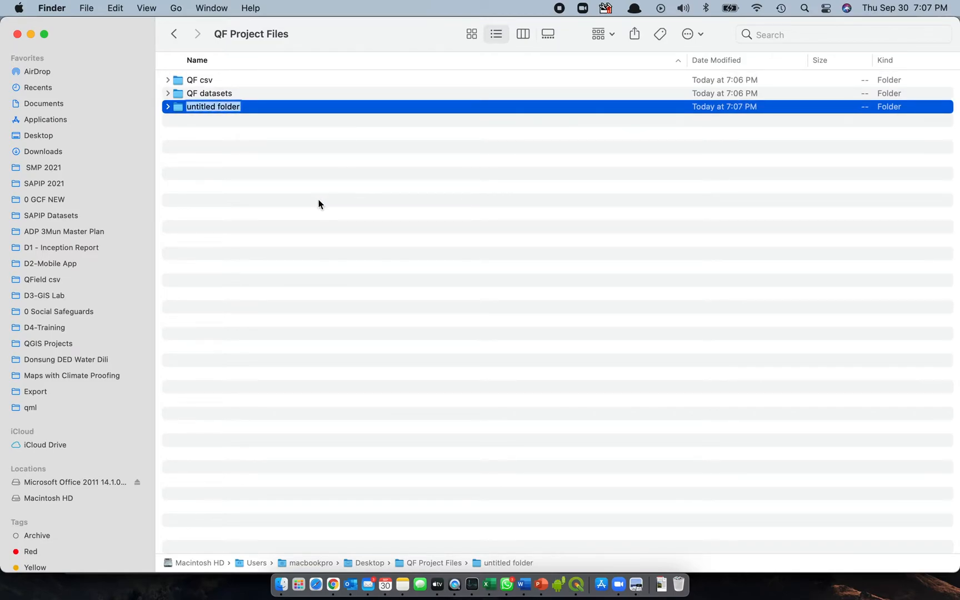
type("QF")
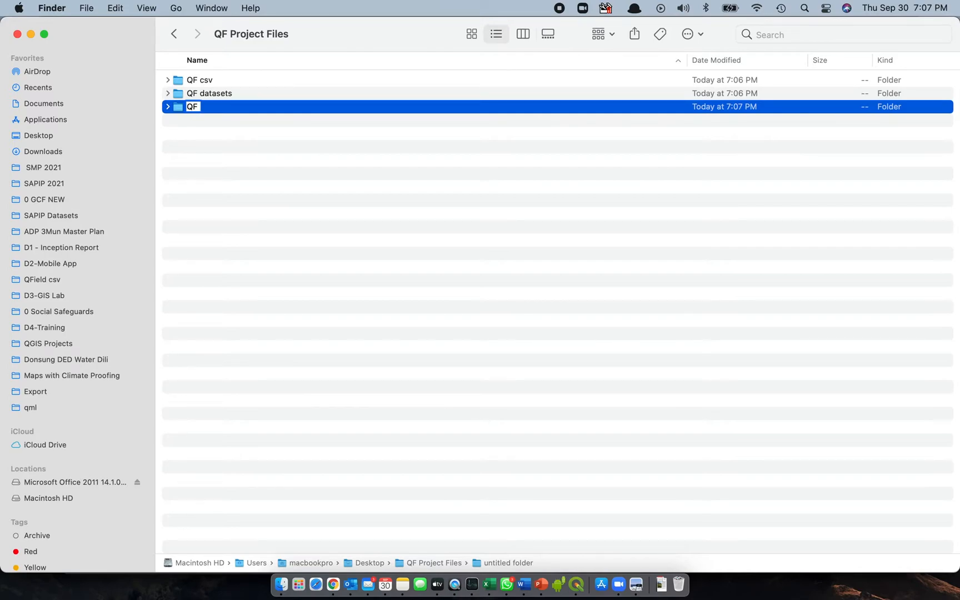
type("qml")
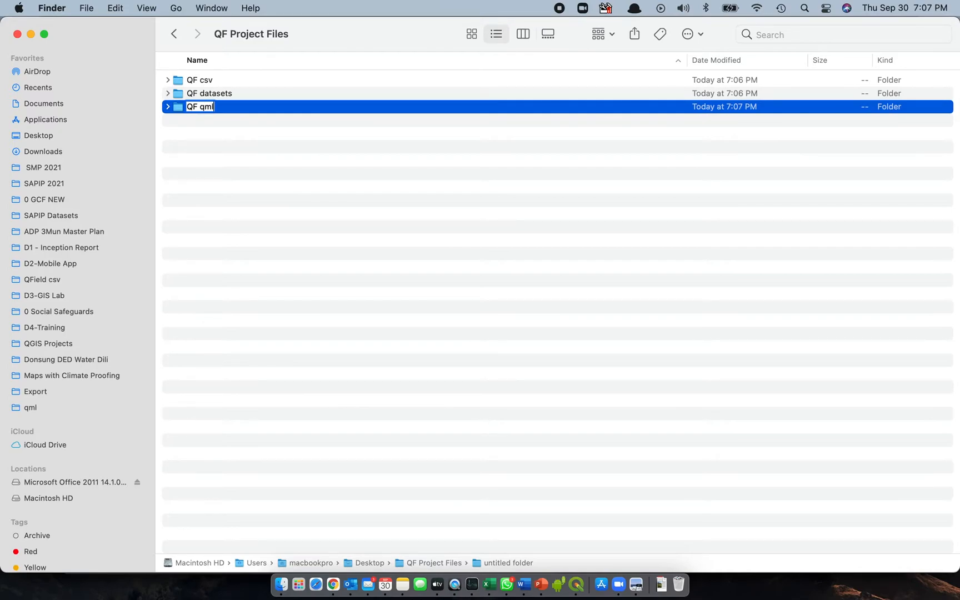
key("Return")
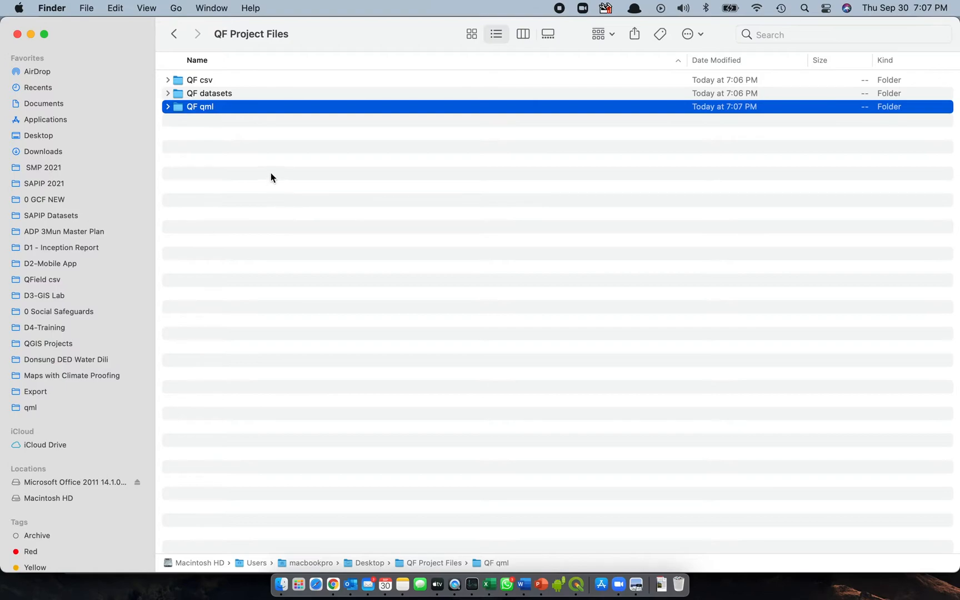
mouse_move(236, 94)
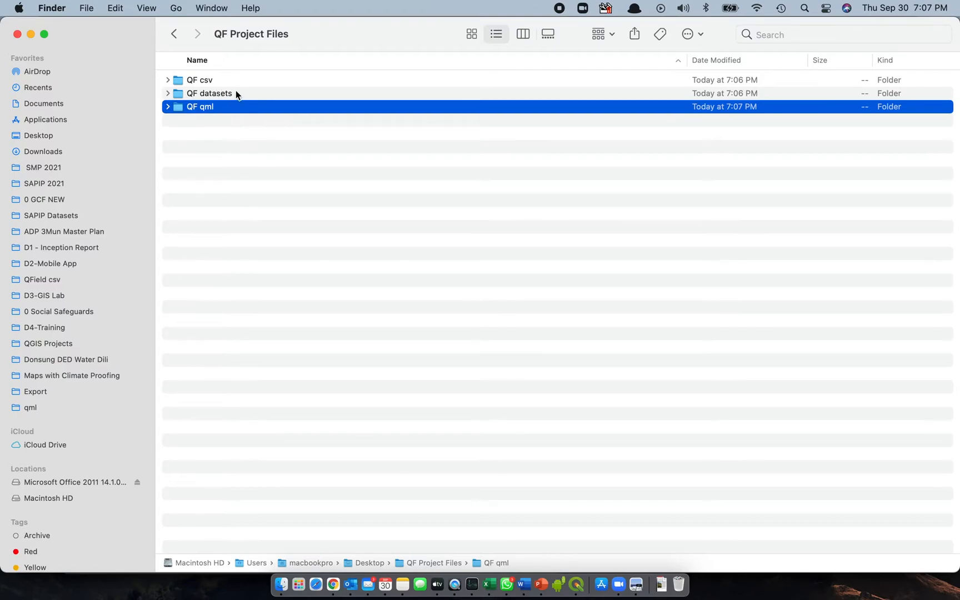
mouse_move(327, 196)
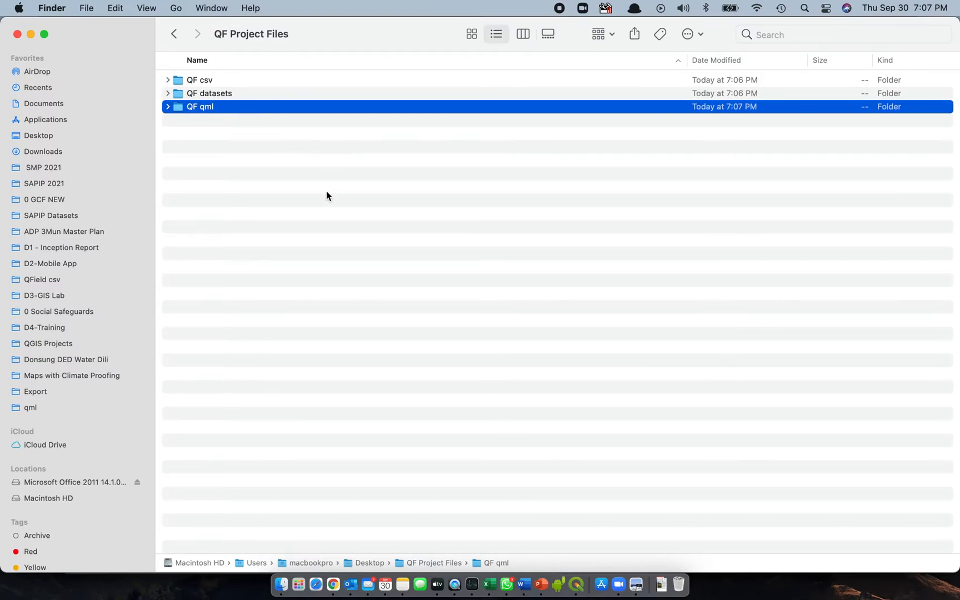
mouse_move(322, 158)
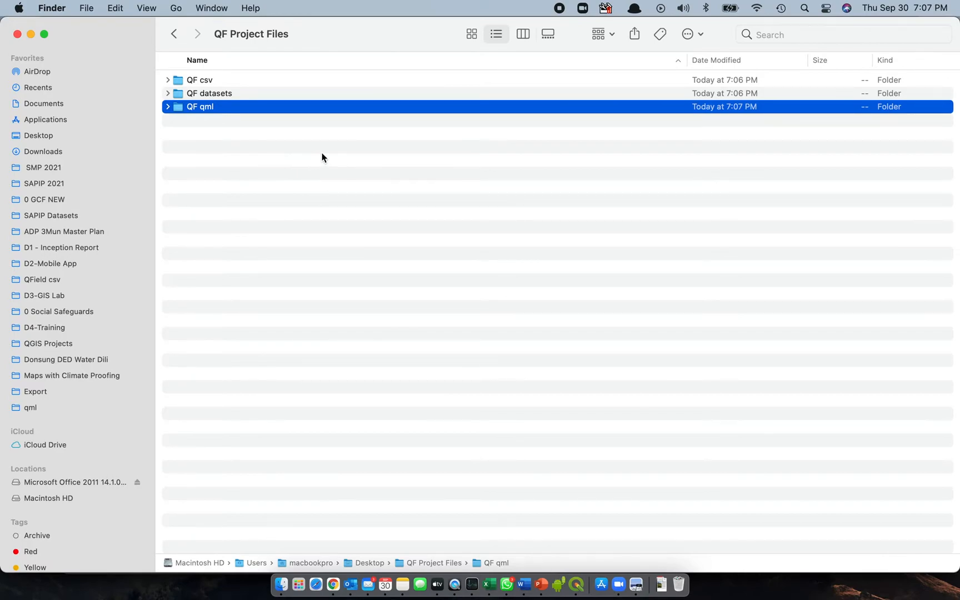
mouse_move(234, 94)
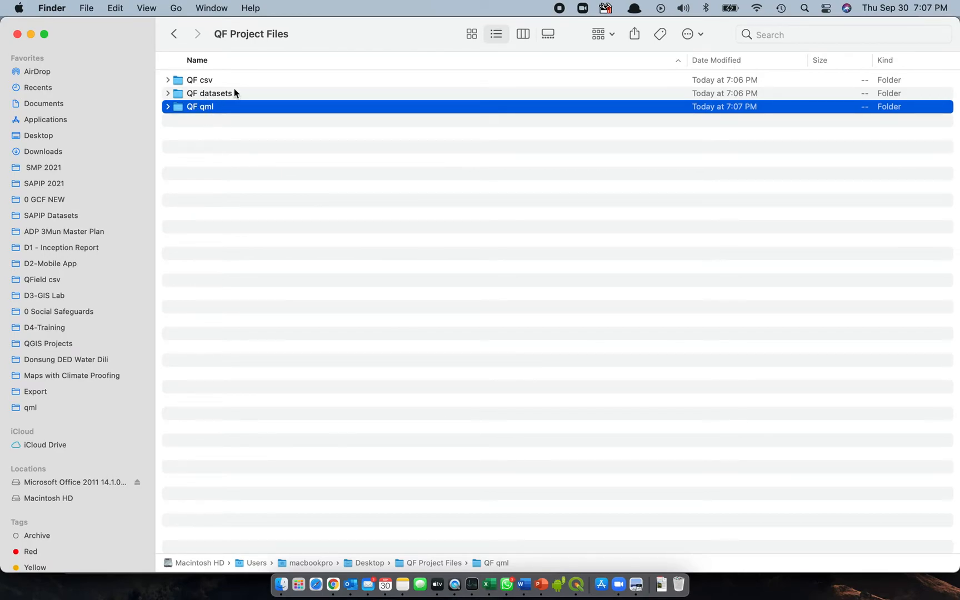
mouse_move(263, 114)
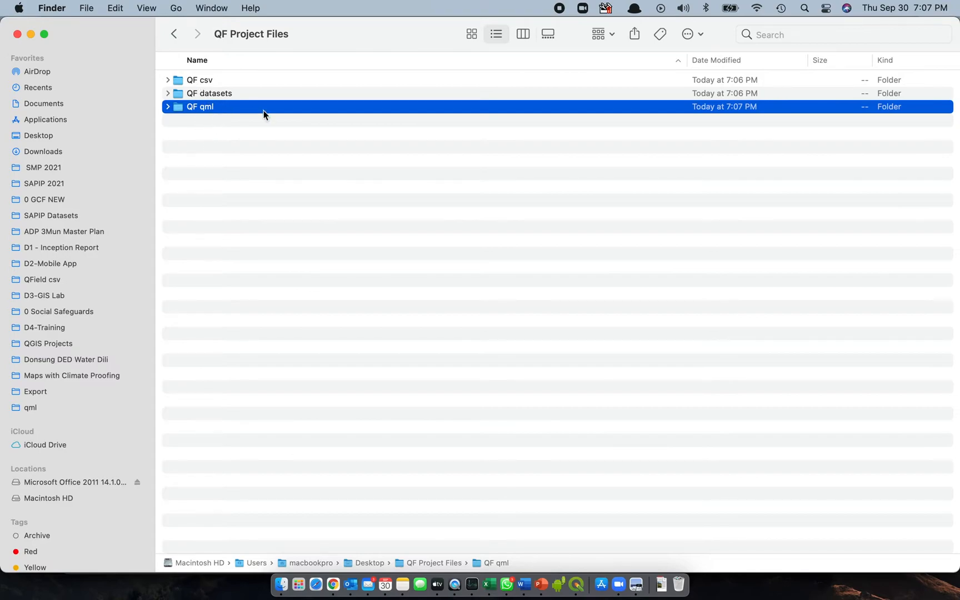
mouse_move(318, 188)
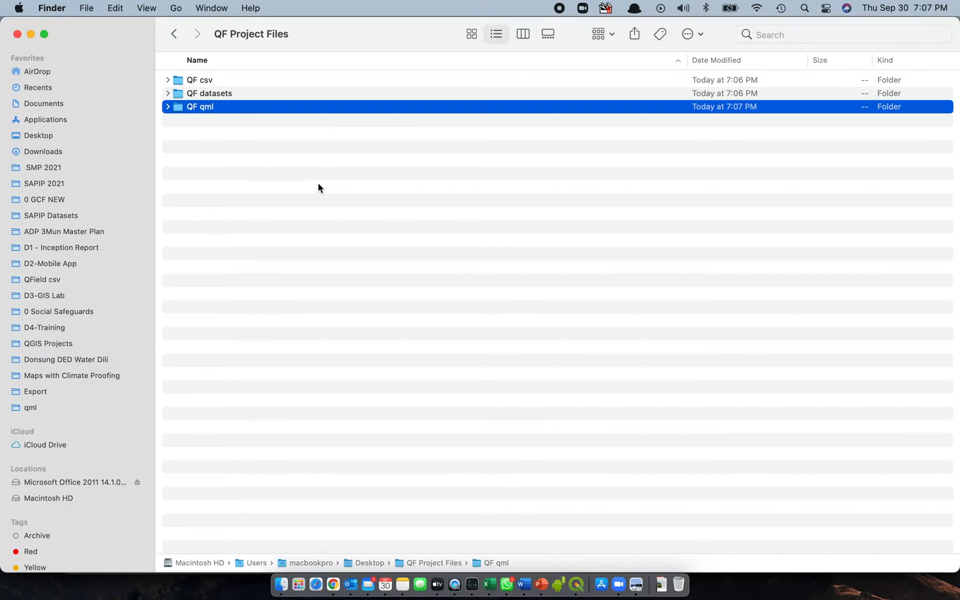
mouse_move(229, 137)
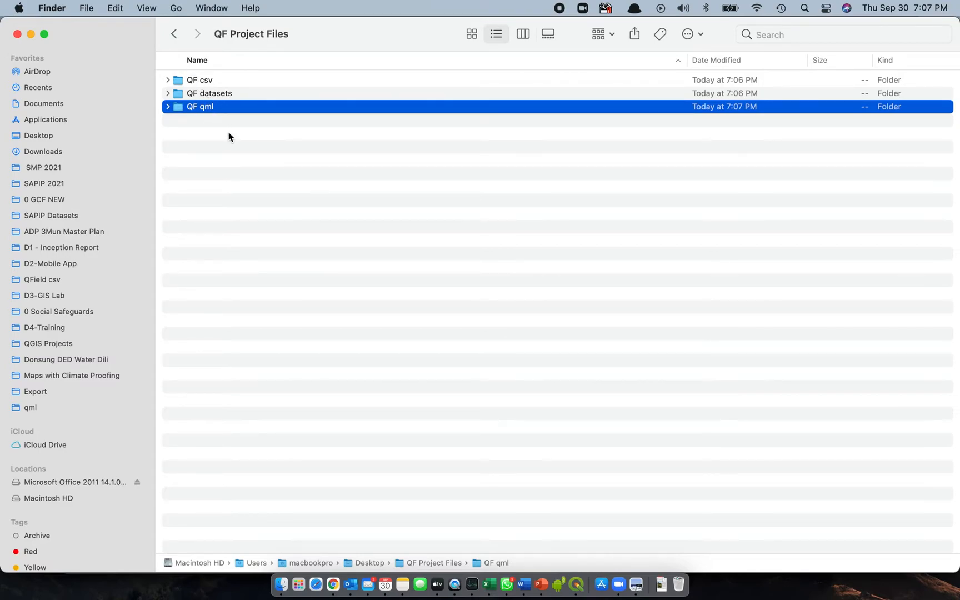
mouse_move(257, 113)
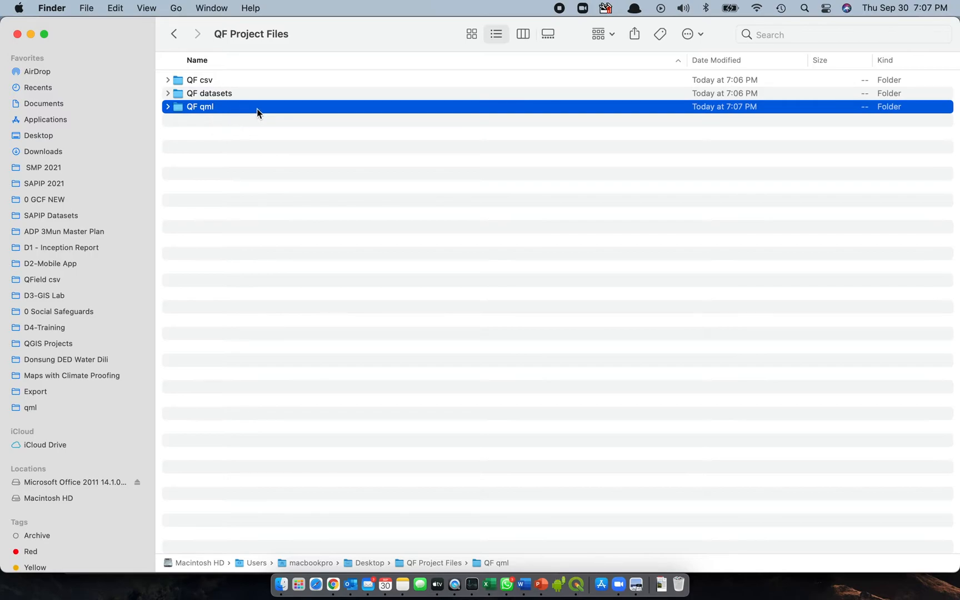
Step: Show the Desktop folder in Finder, then return to QGIS
left_click(40, 136)
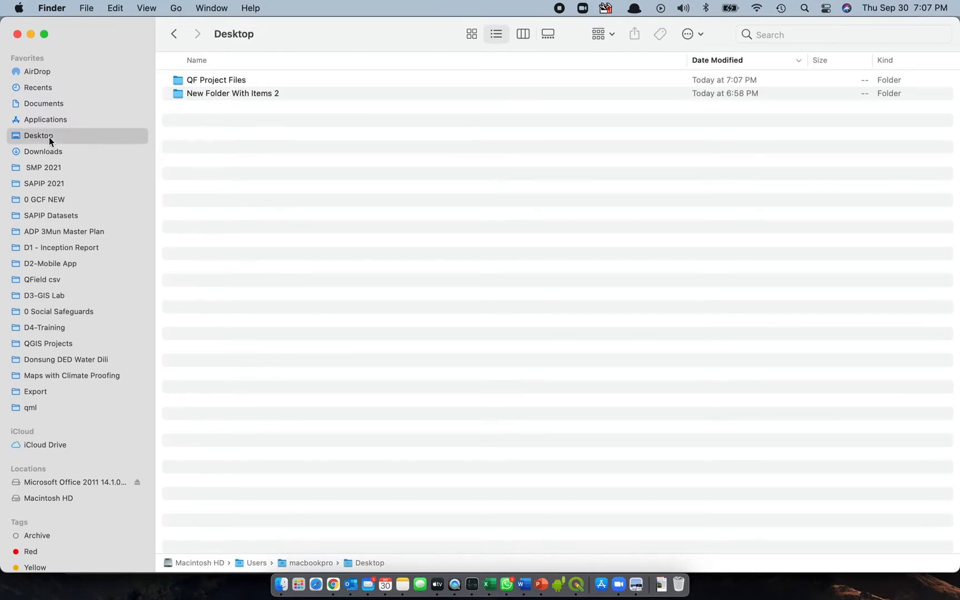
mouse_move(239, 138)
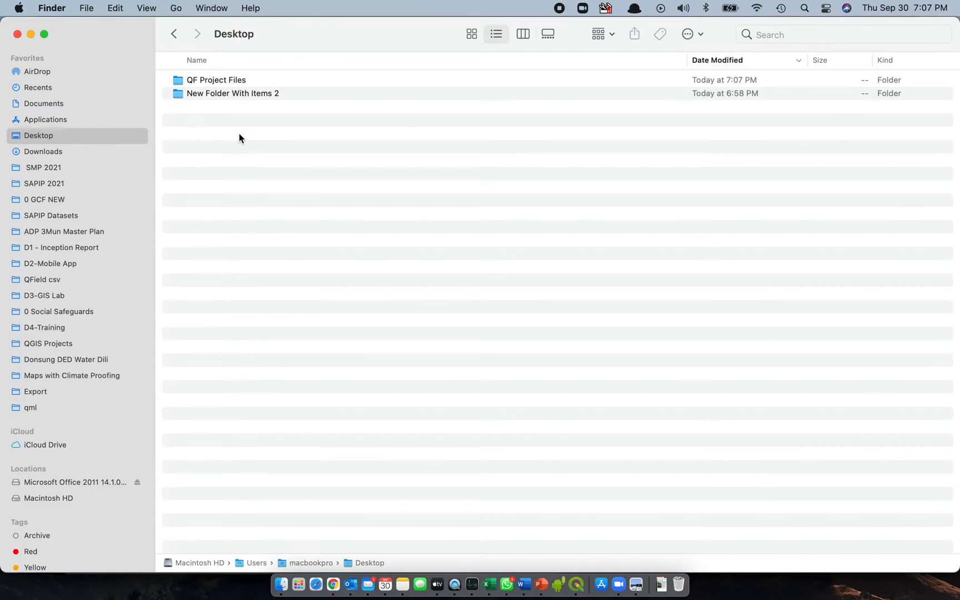
mouse_move(478, 452)
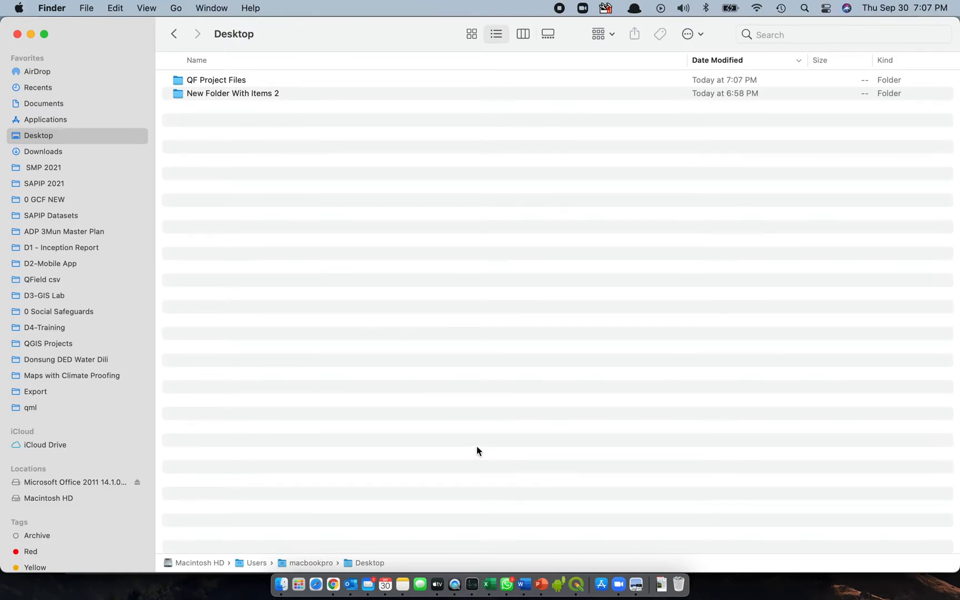
left_click(575, 583)
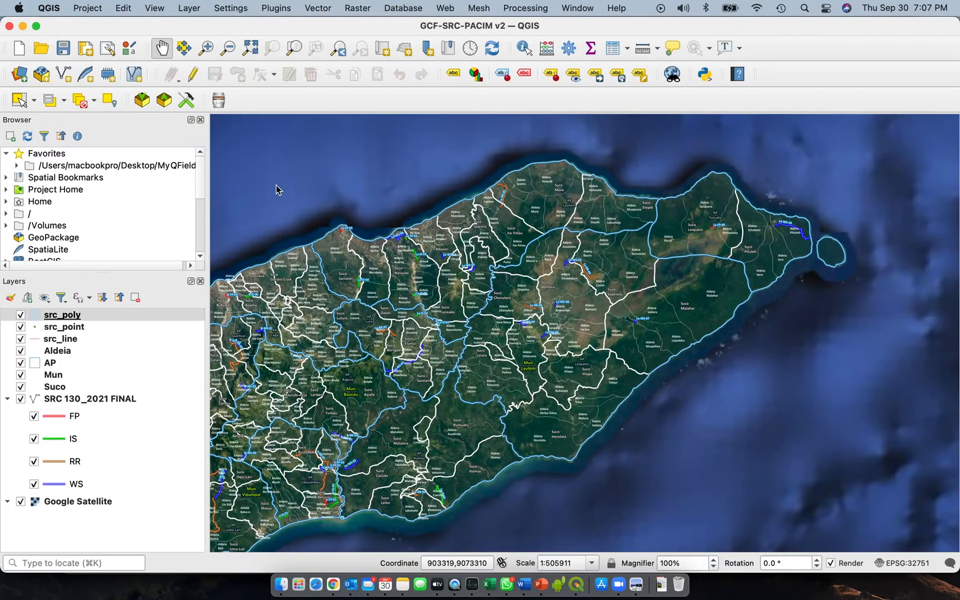
Step: Remove the old Desktop MyQField folder from the Browser Favorites
right_click(114, 165)
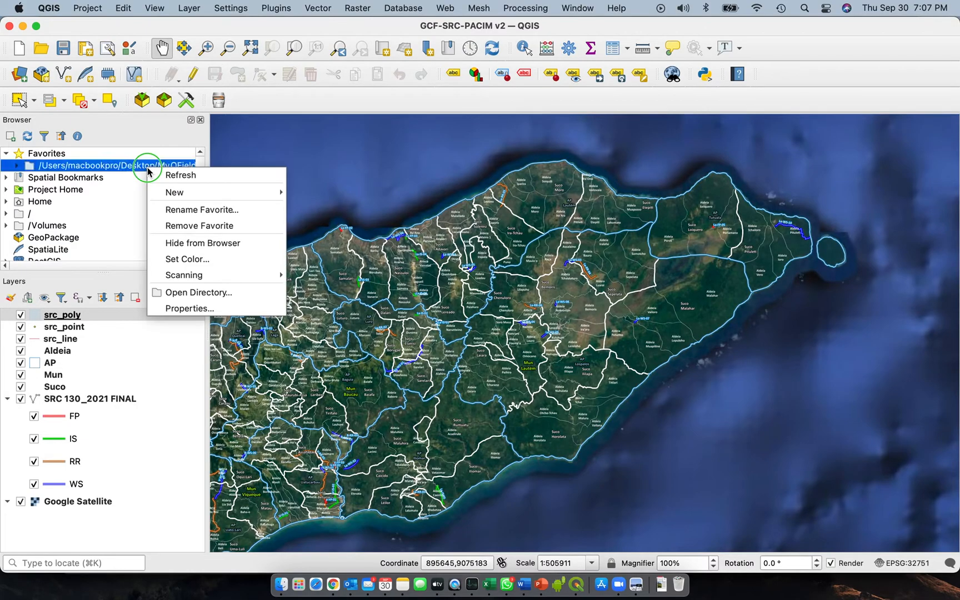
mouse_move(199, 226)
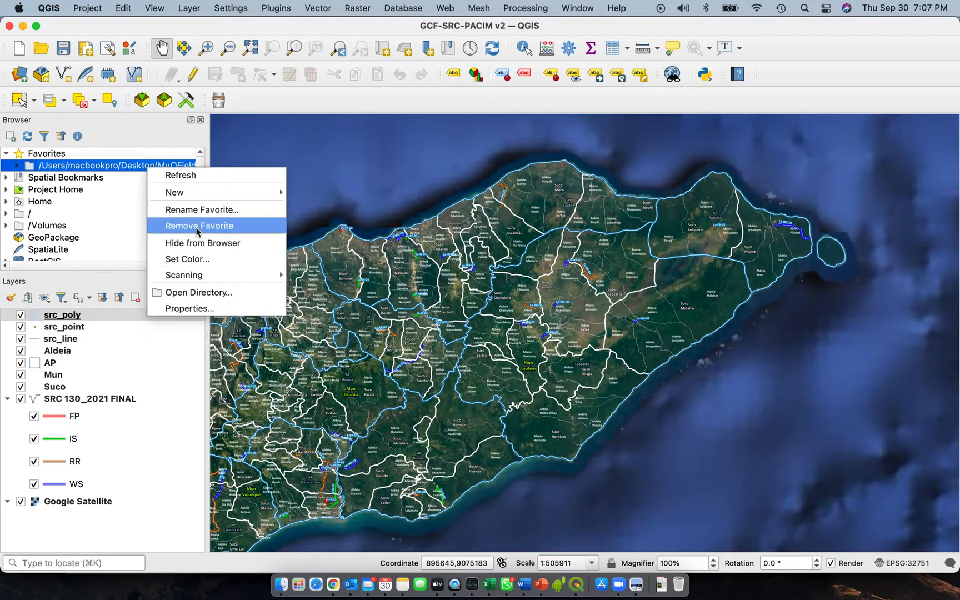
left_click(198, 226)
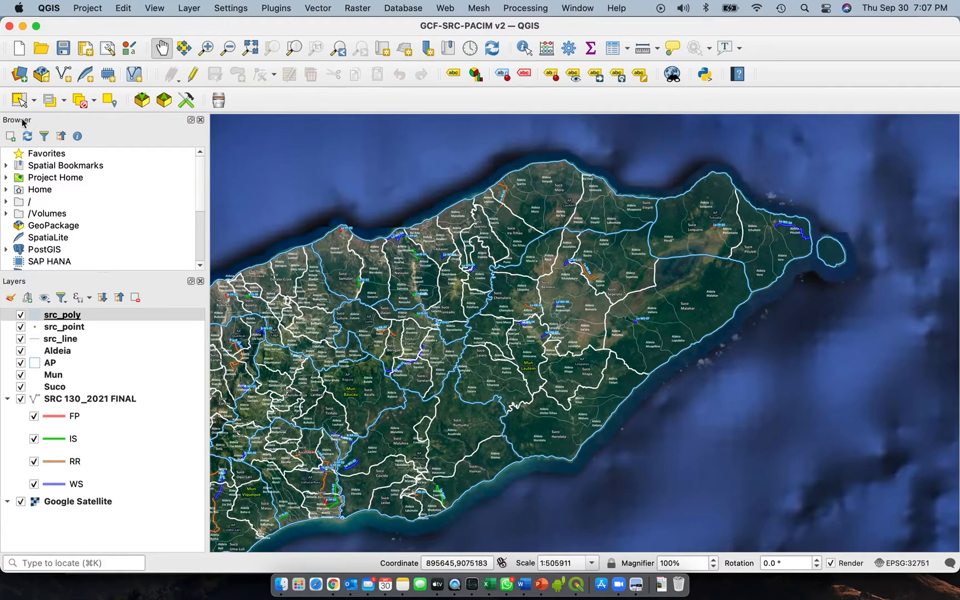
mouse_move(48, 157)
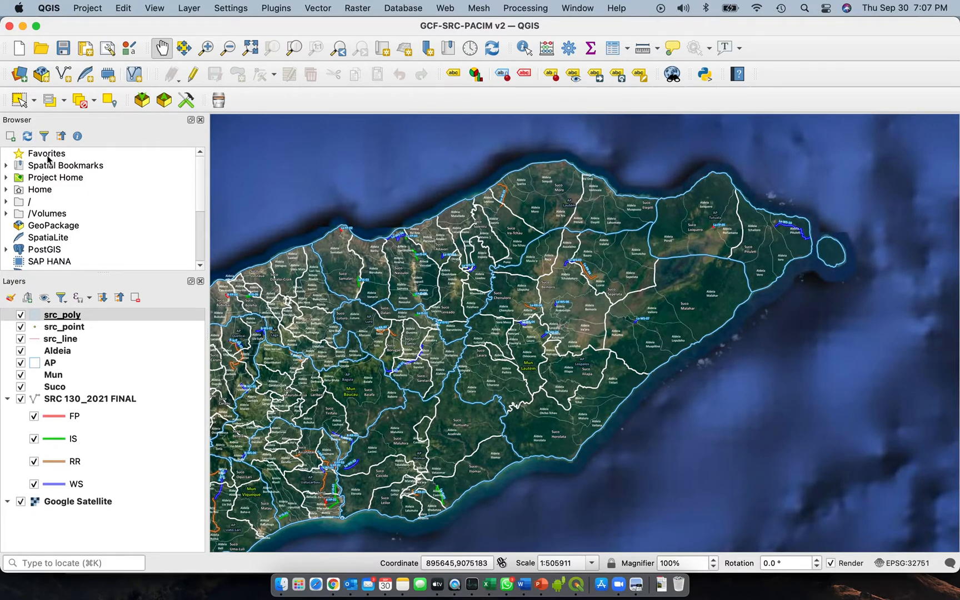
mouse_move(59, 158)
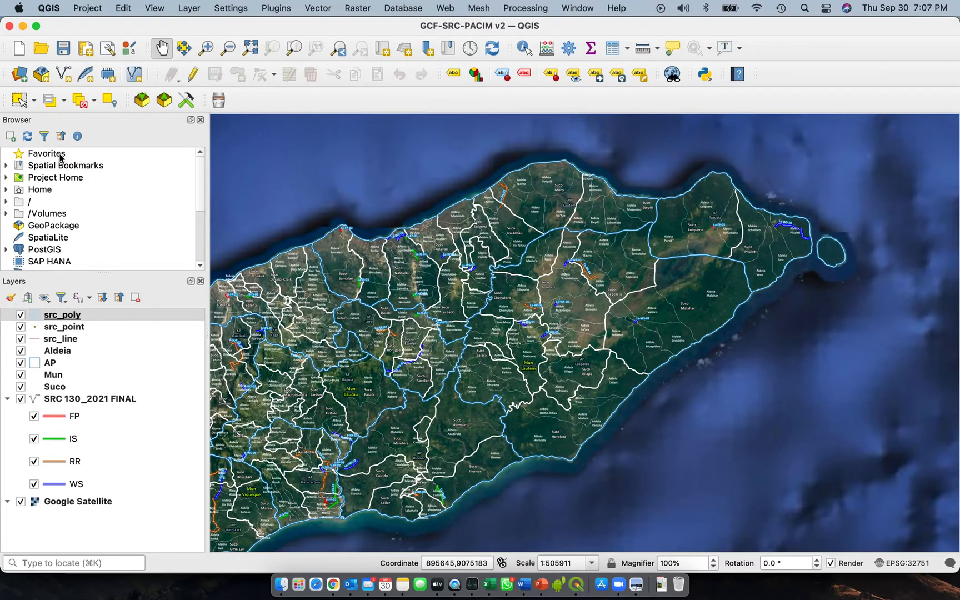
right_click(46, 154)
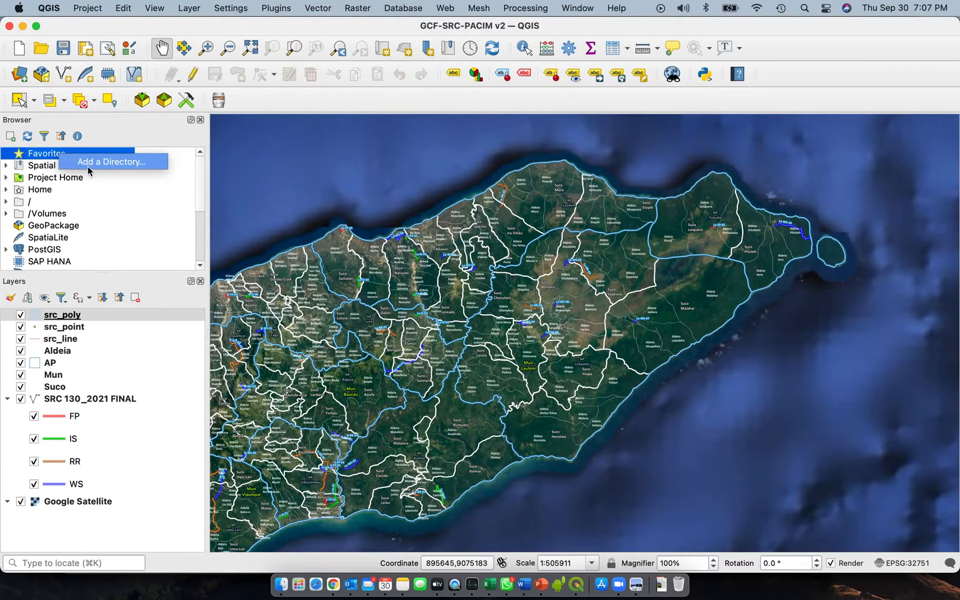
mouse_move(95, 162)
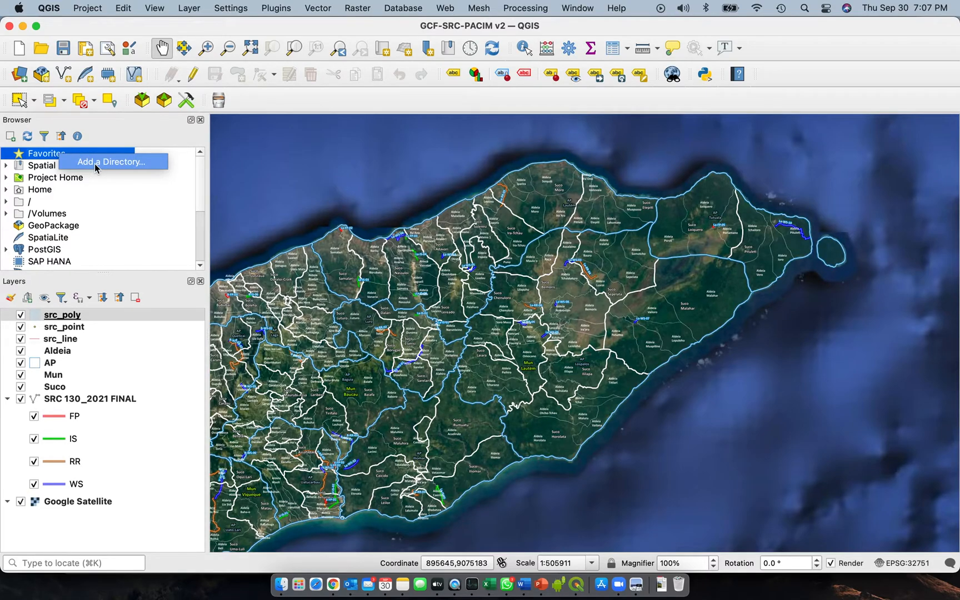
Step: Add Desktop/QF Project Files as a favorite and expand it to show QF csv, QF datasets and QF qml
left_click(112, 162)
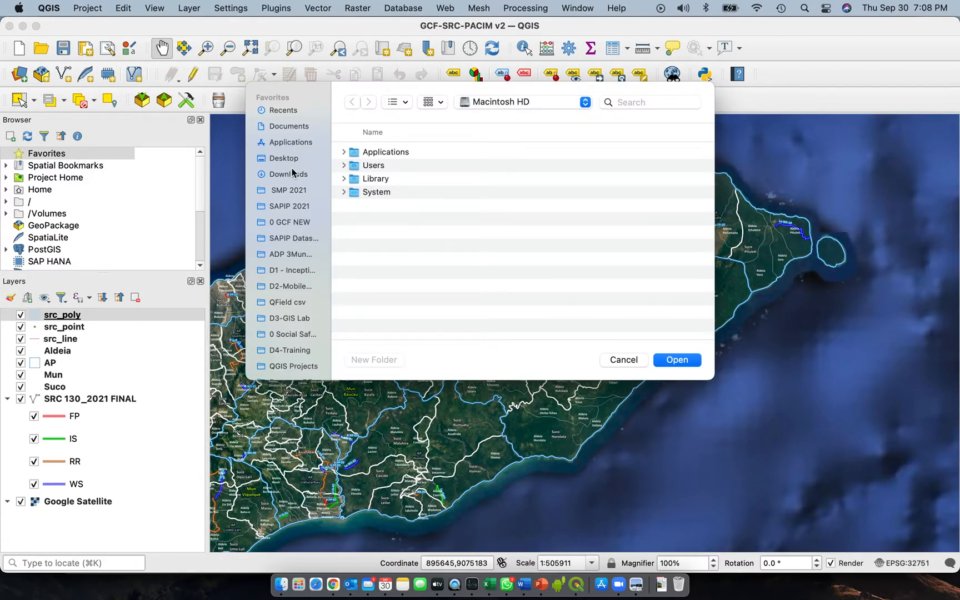
mouse_move(291, 160)
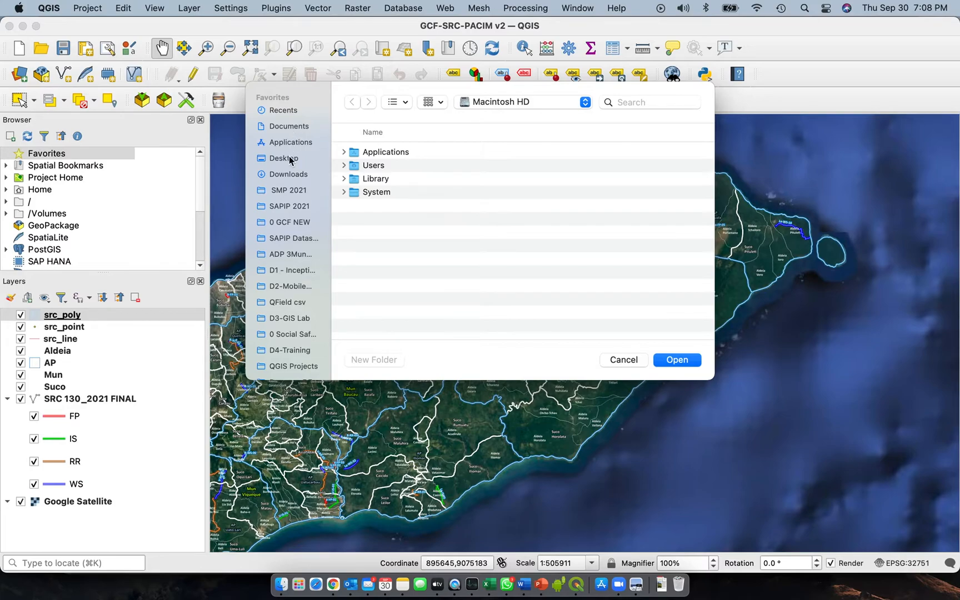
left_click(286, 158)
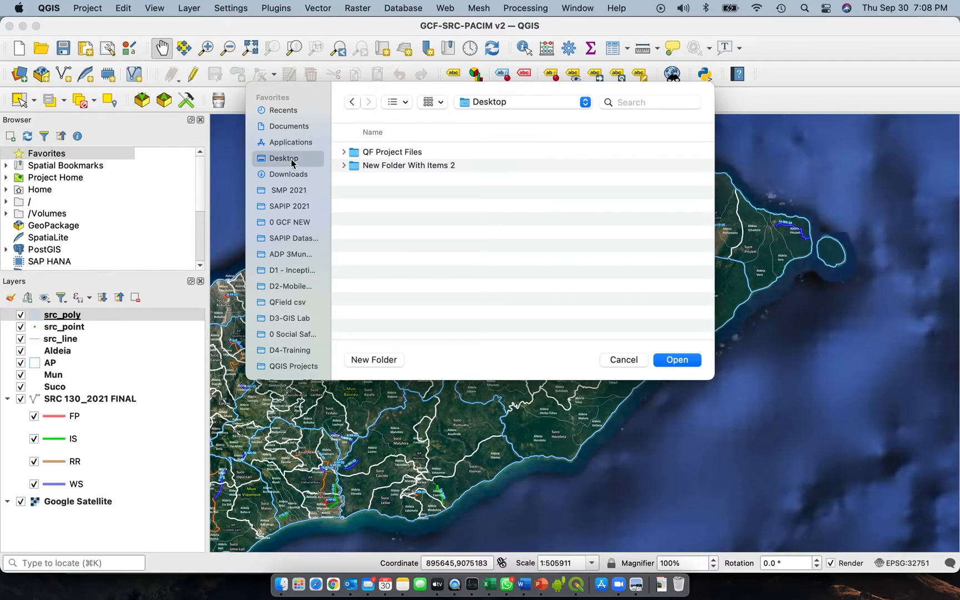
left_click(393, 151)
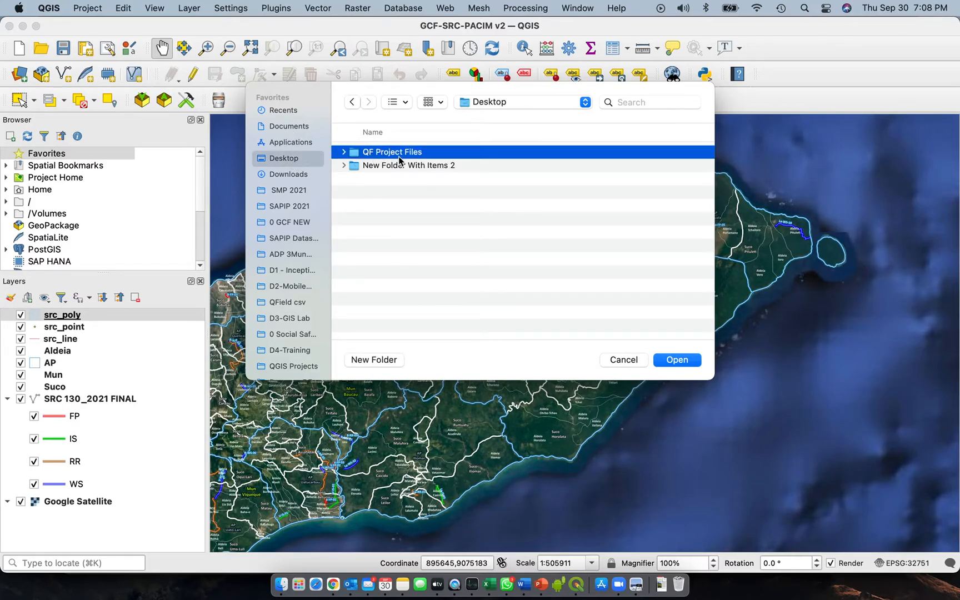
left_click(677, 359)
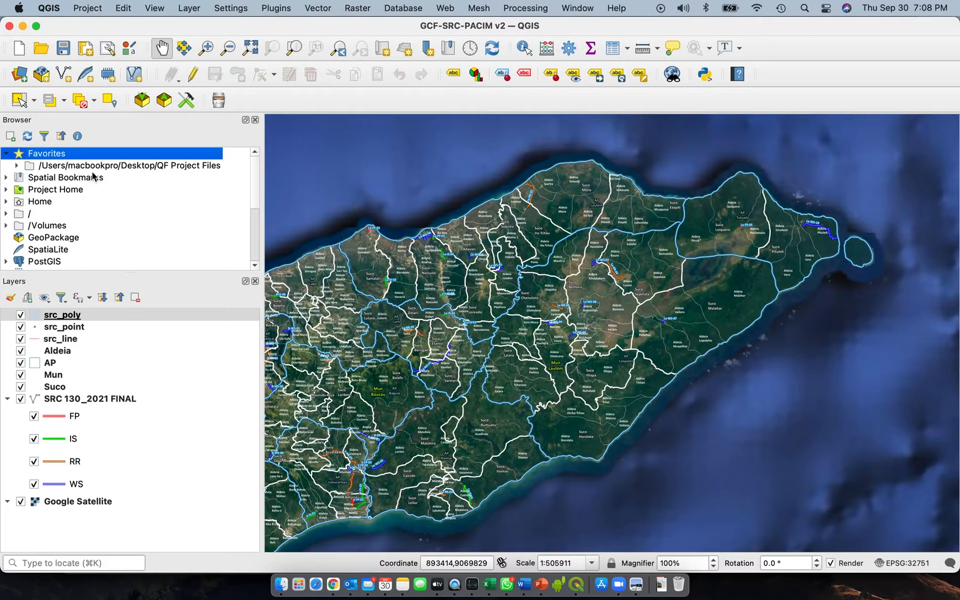
left_click(16, 166)
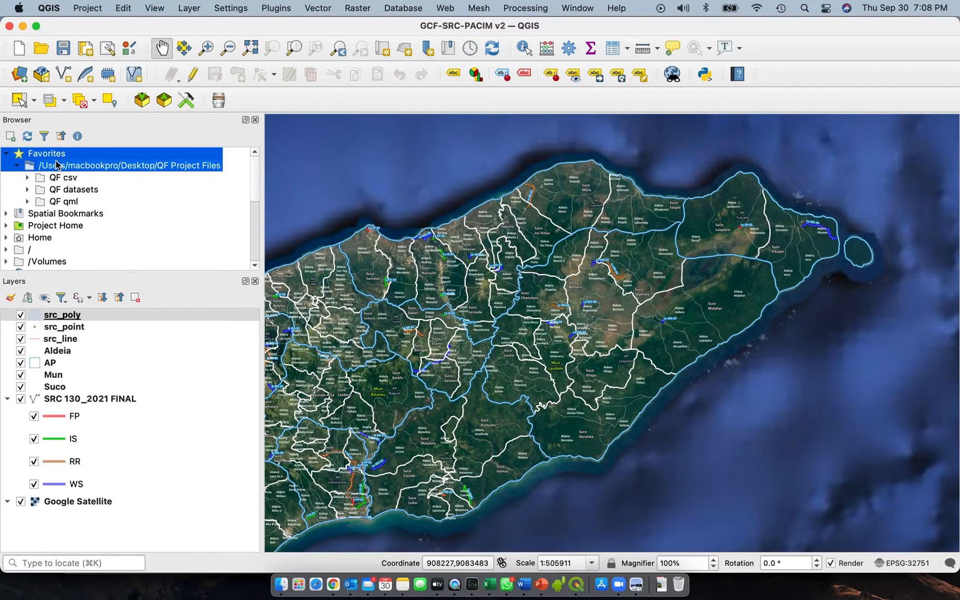
mouse_move(73, 182)
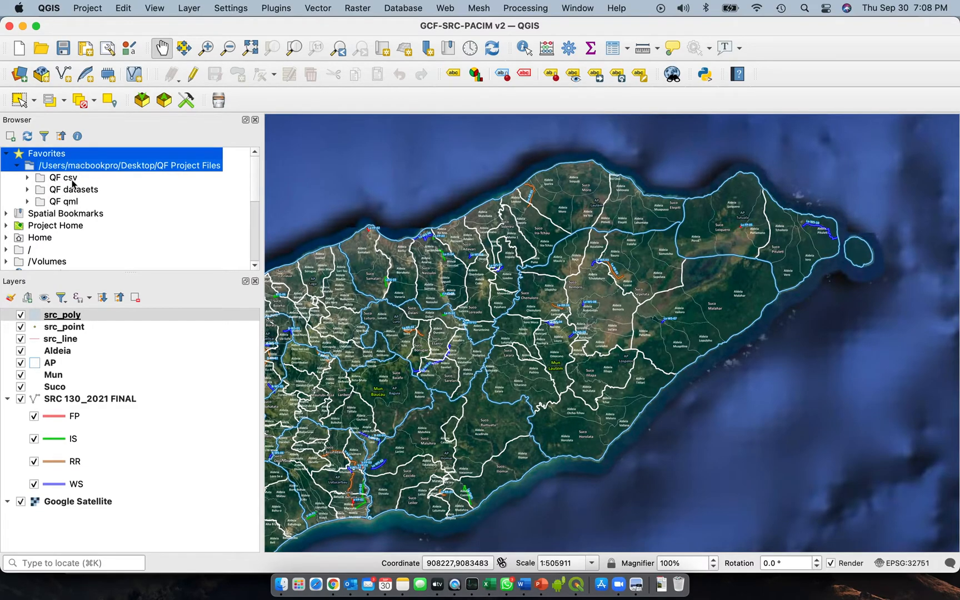
mouse_move(121, 128)
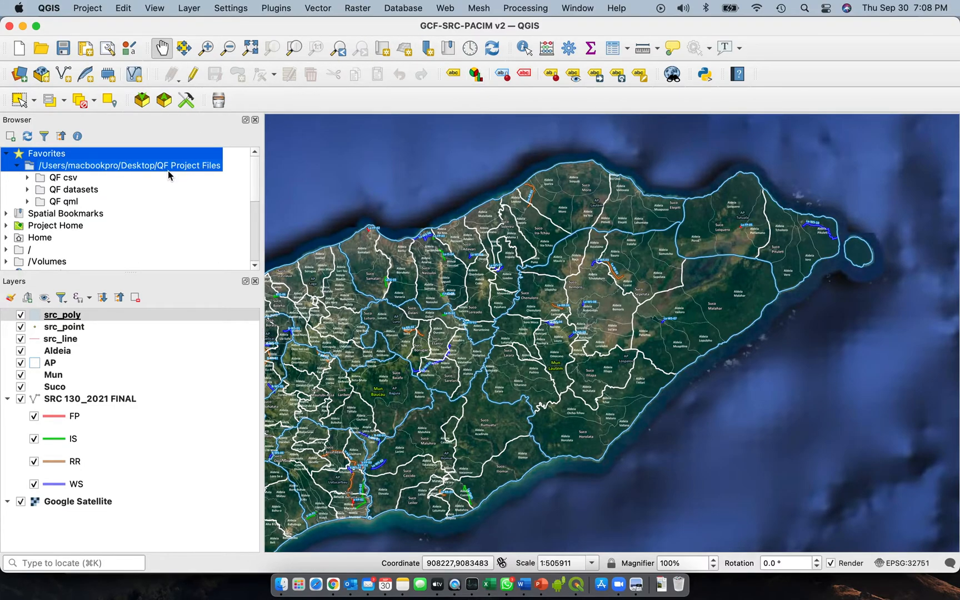
mouse_move(319, 48)
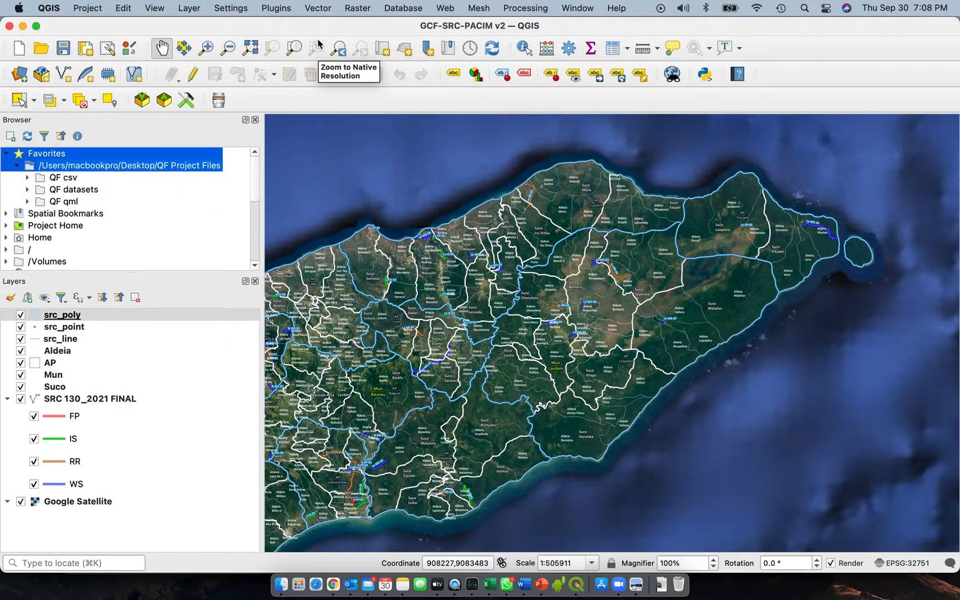
mouse_move(67, 13)
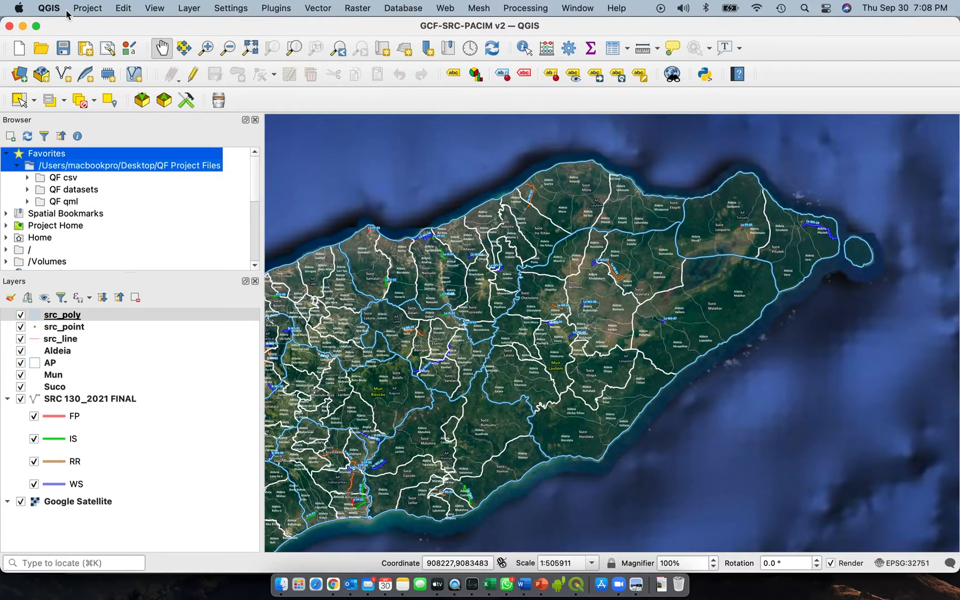
Step: Save the project as 'QF project_1' (.qgs) in Desktop/QF Project Files
left_click(87, 8)
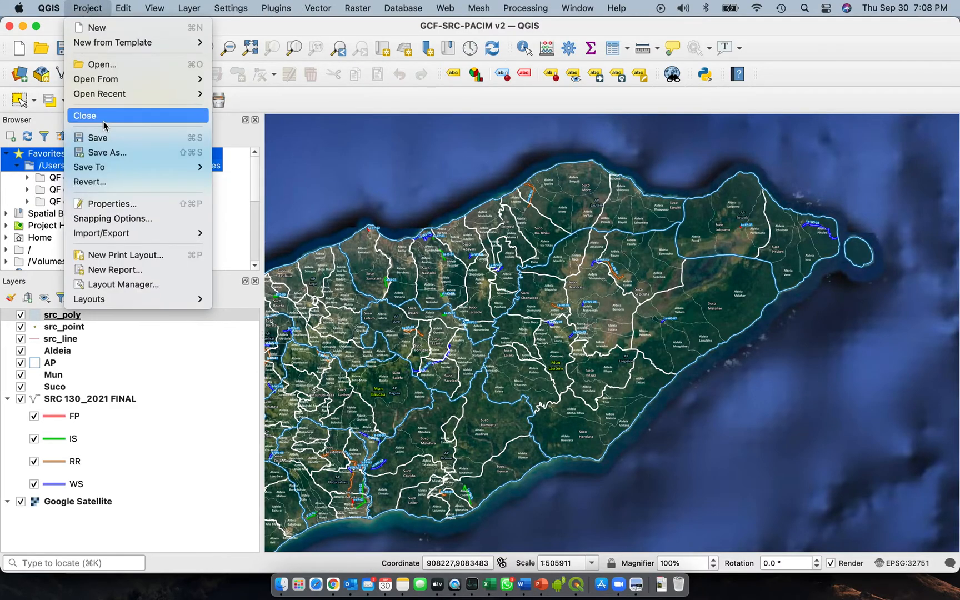
left_click(107, 153)
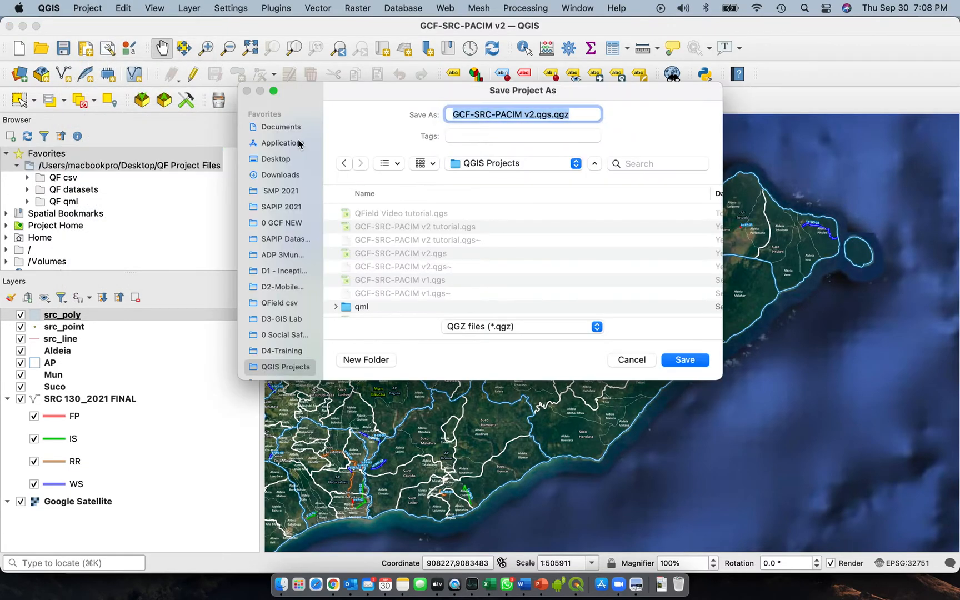
left_click(275, 159)
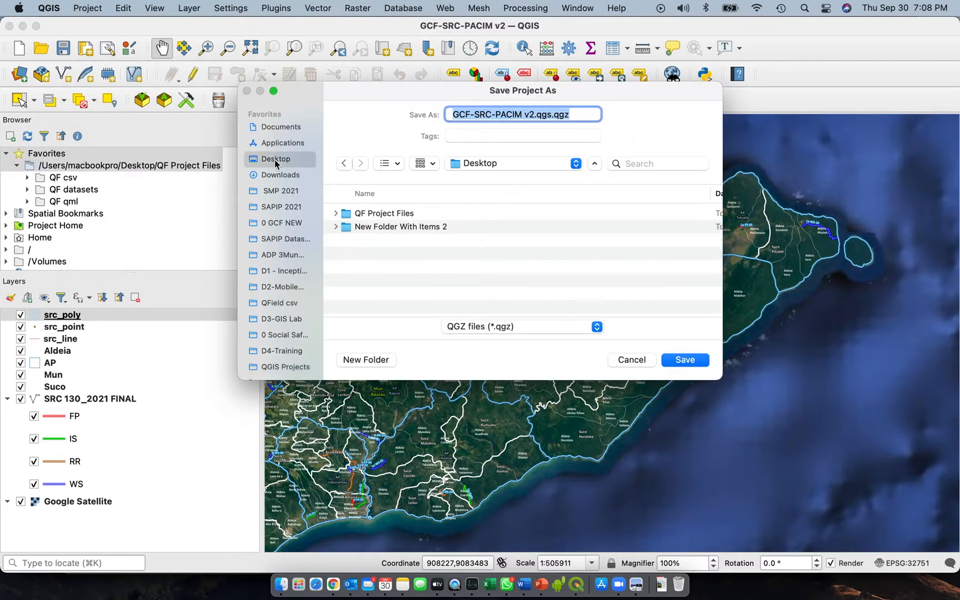
left_click(385, 213)
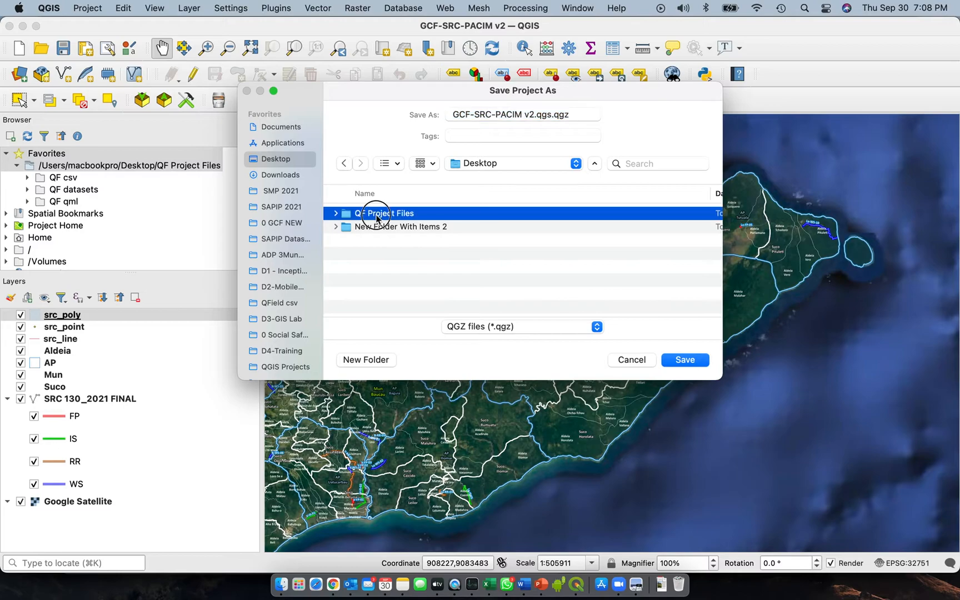
double_click(385, 213)
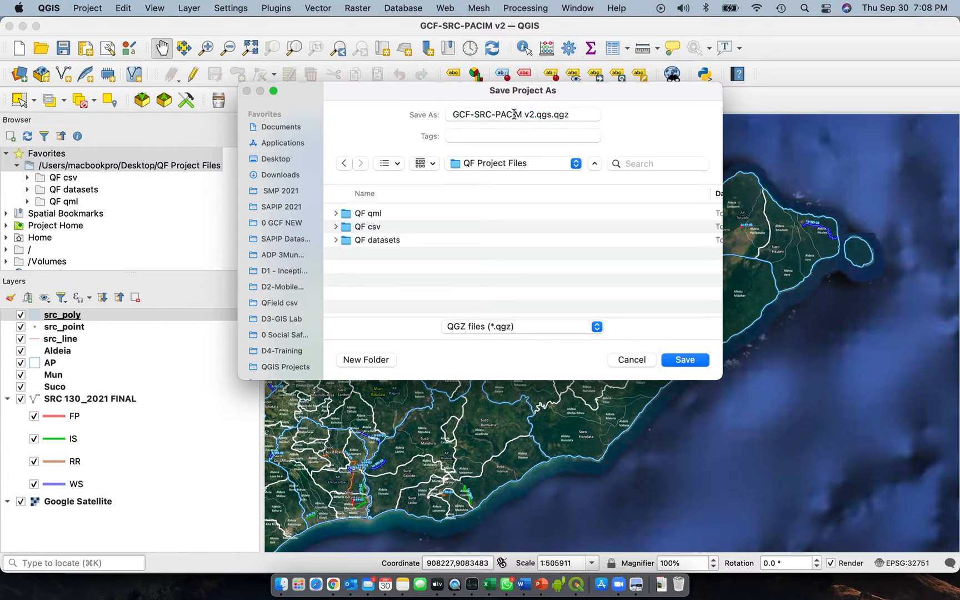
left_click(521, 115)
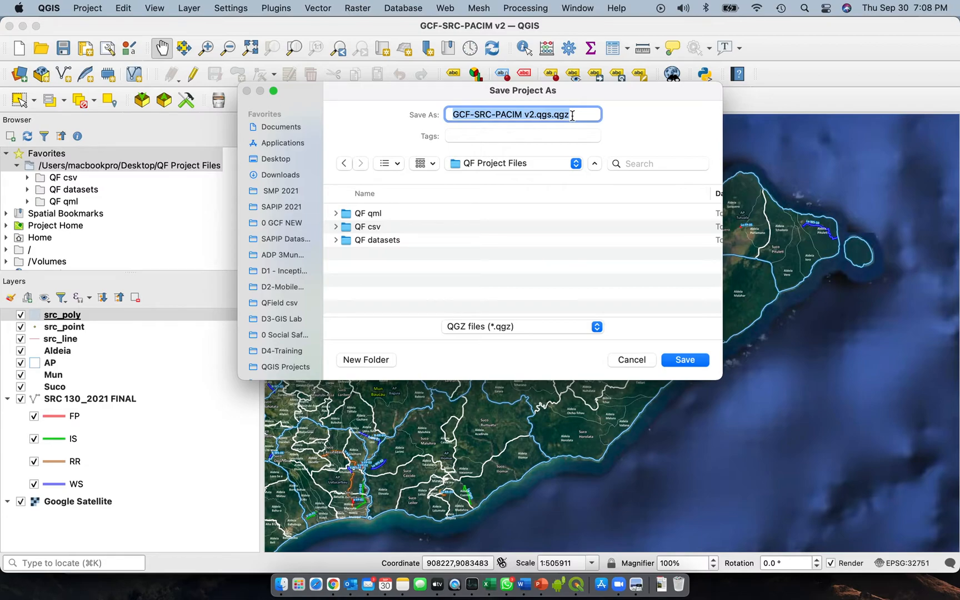
type("QF")
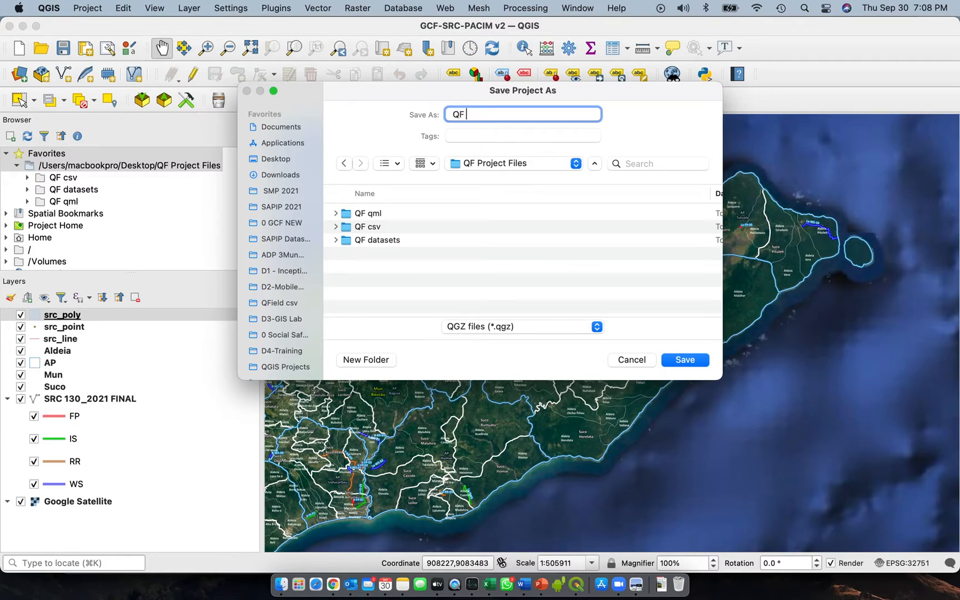
type("pro")
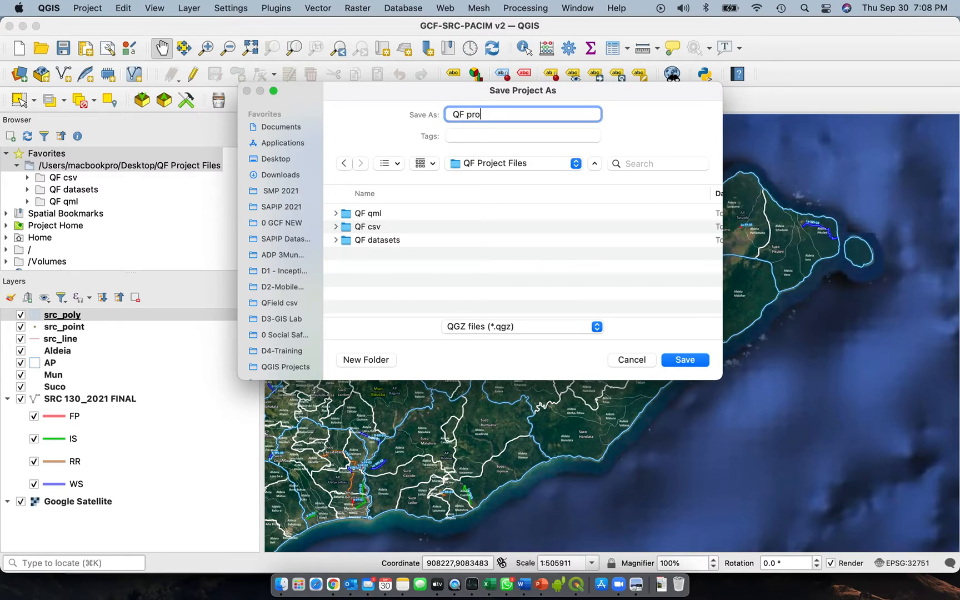
type("ject")
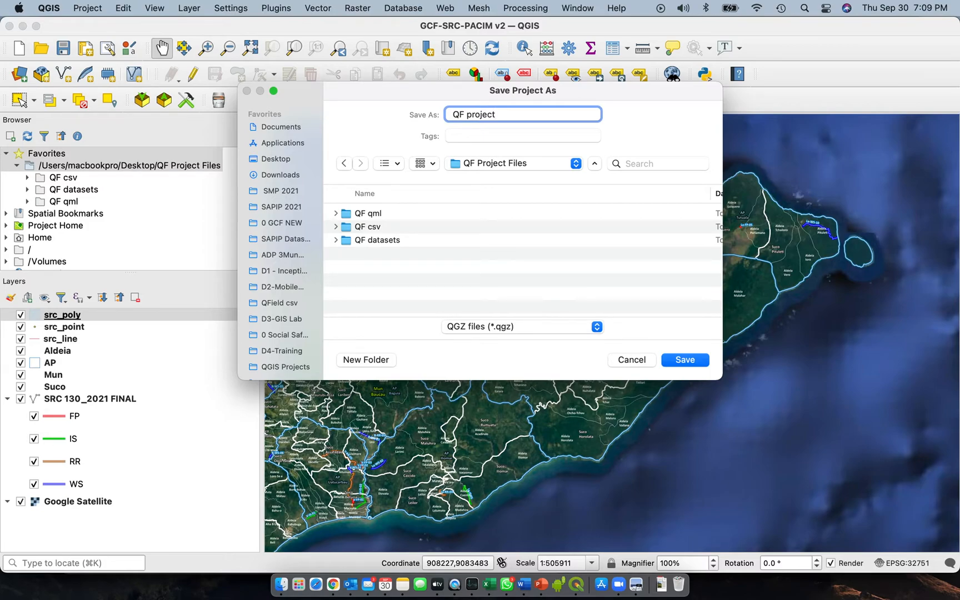
type("_")
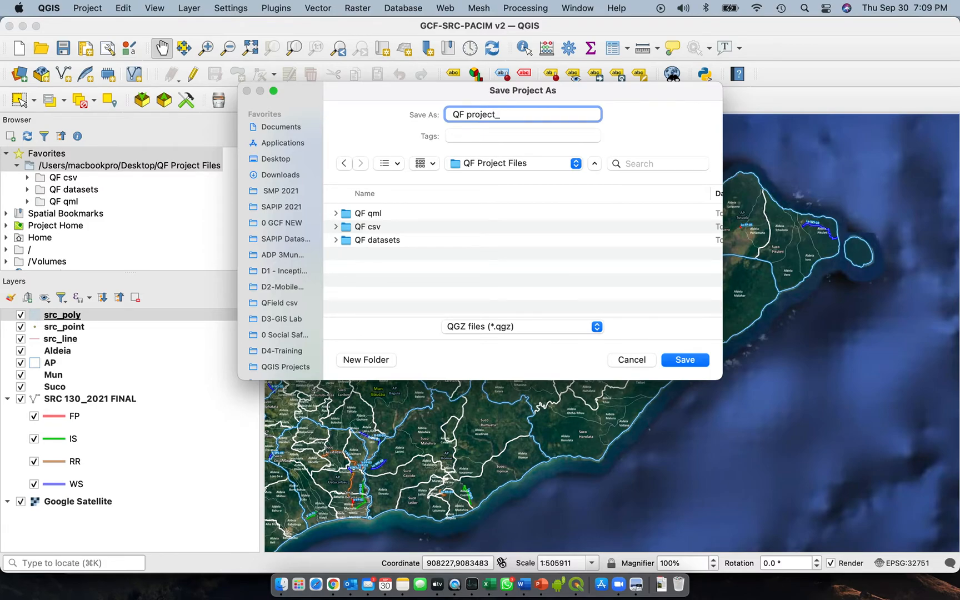
type("1")
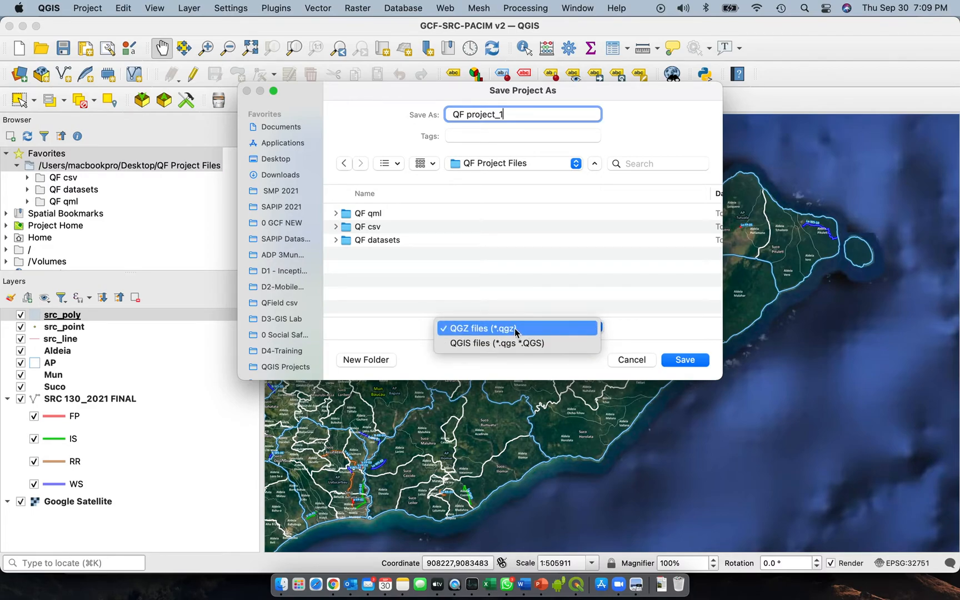
mouse_move(516, 343)
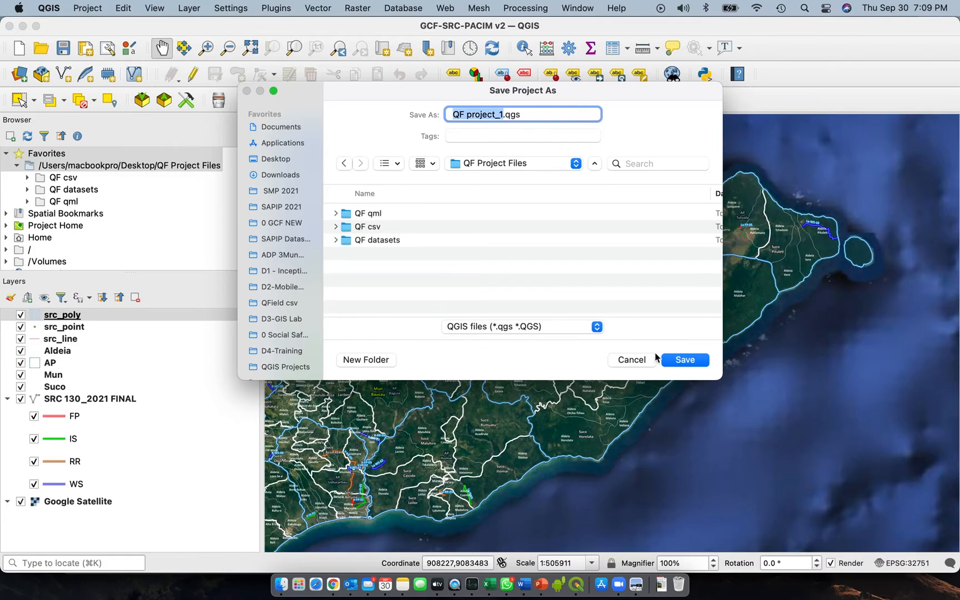
left_click(684, 359)
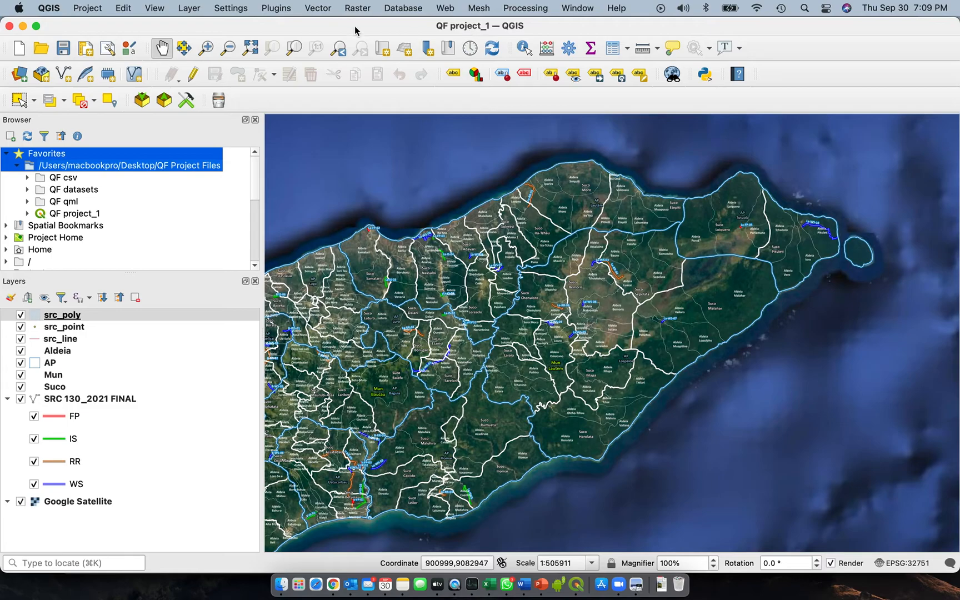
mouse_move(76, 31)
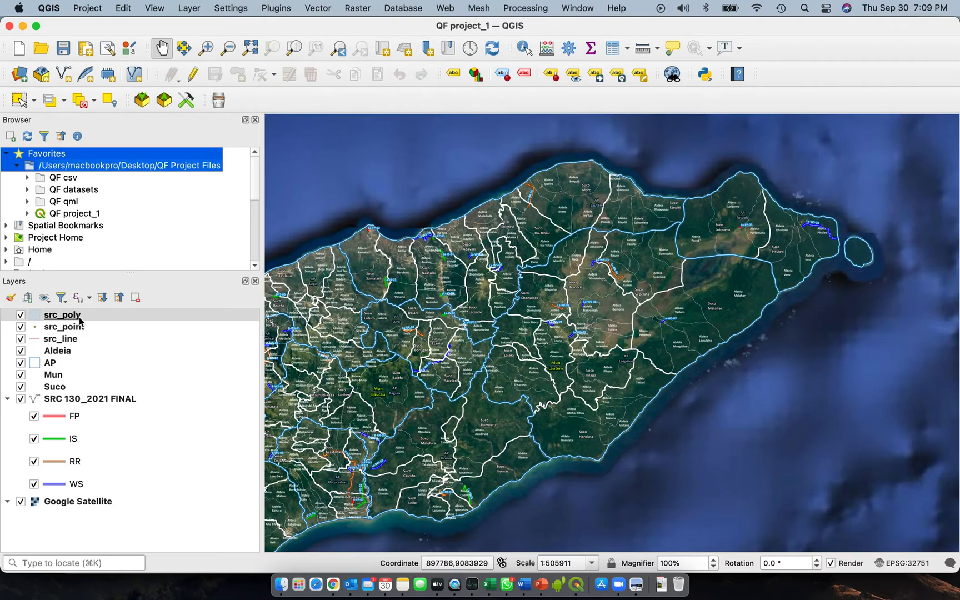
mouse_move(90, 323)
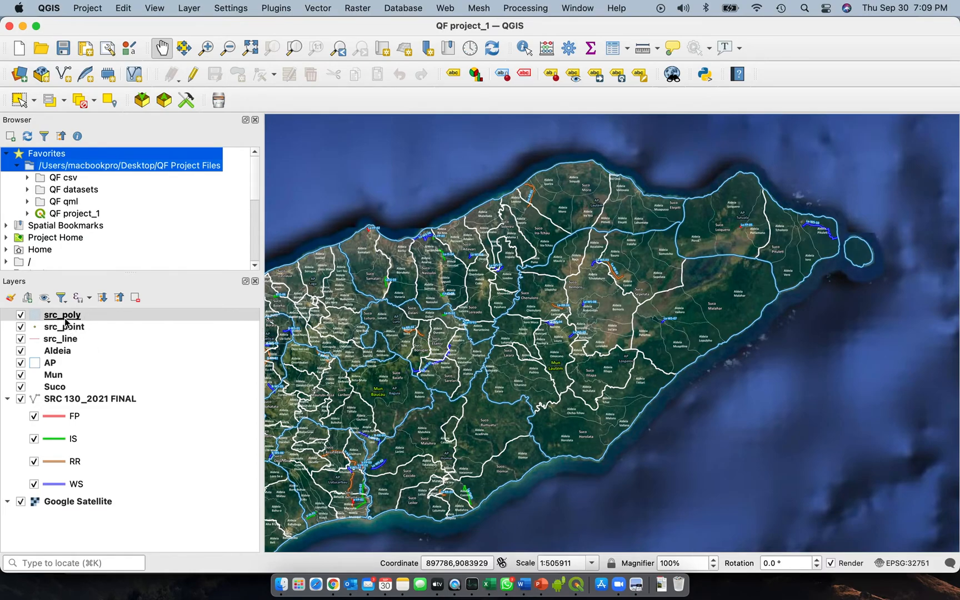
Step: Select the src_poly, src_point and src_line layers and remove them, confirming with OK
left_click(61, 314)
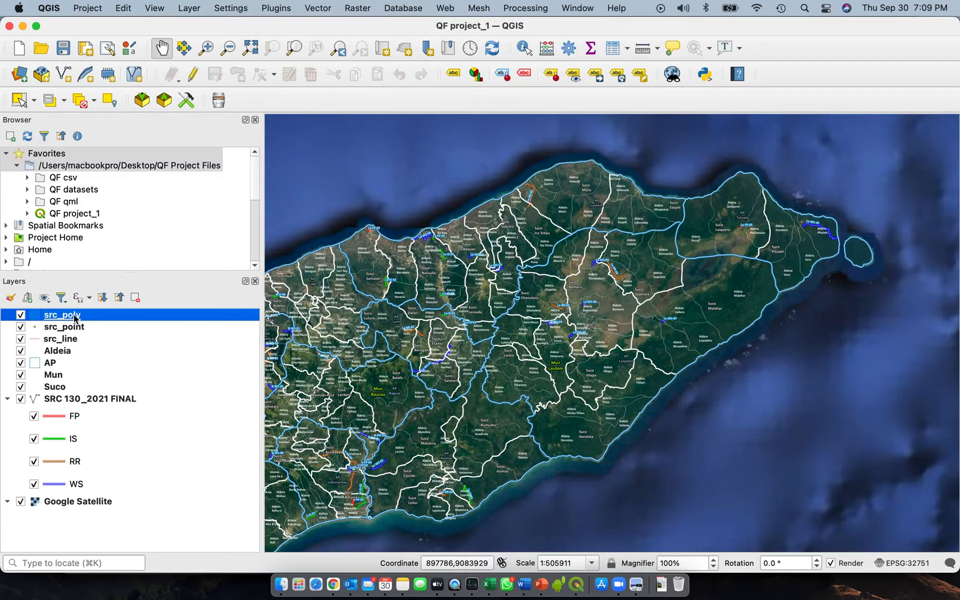
mouse_move(64, 326)
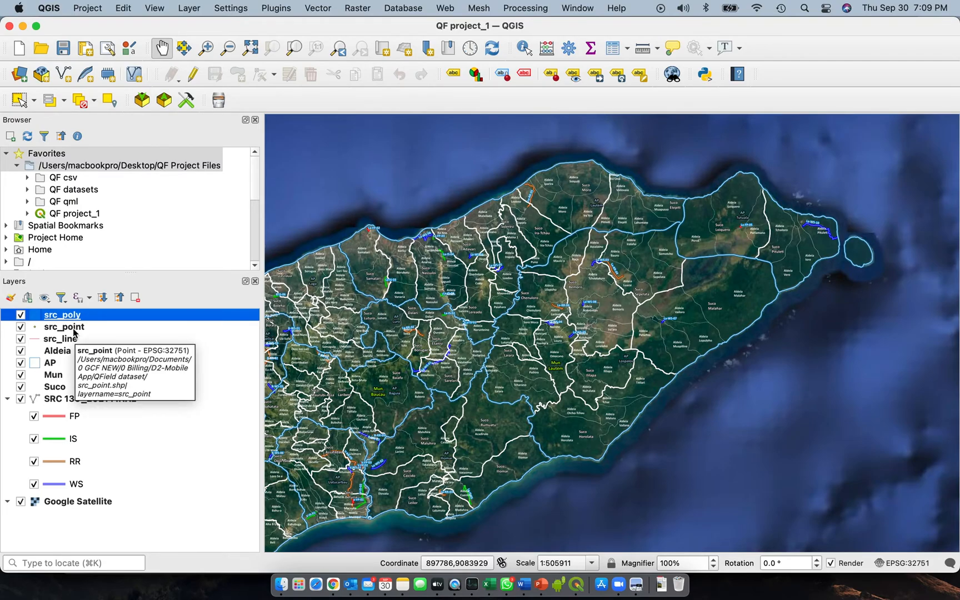
left_click(64, 326)
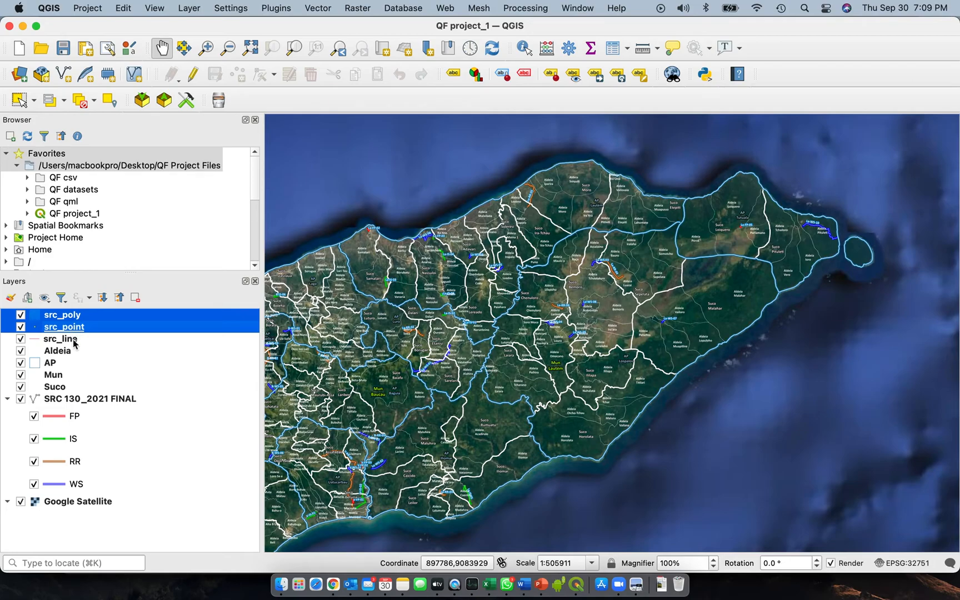
left_click(60, 339)
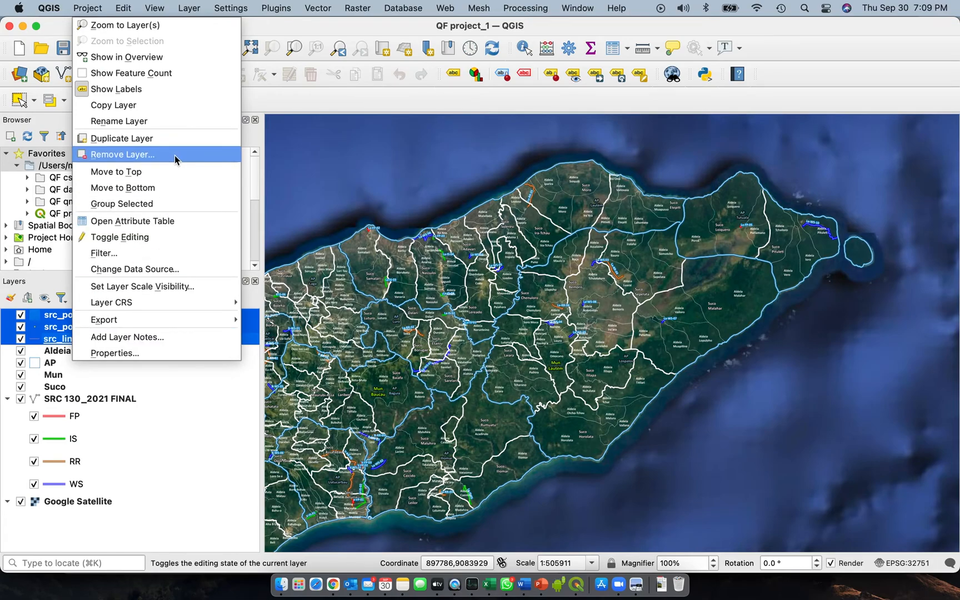
left_click(122, 155)
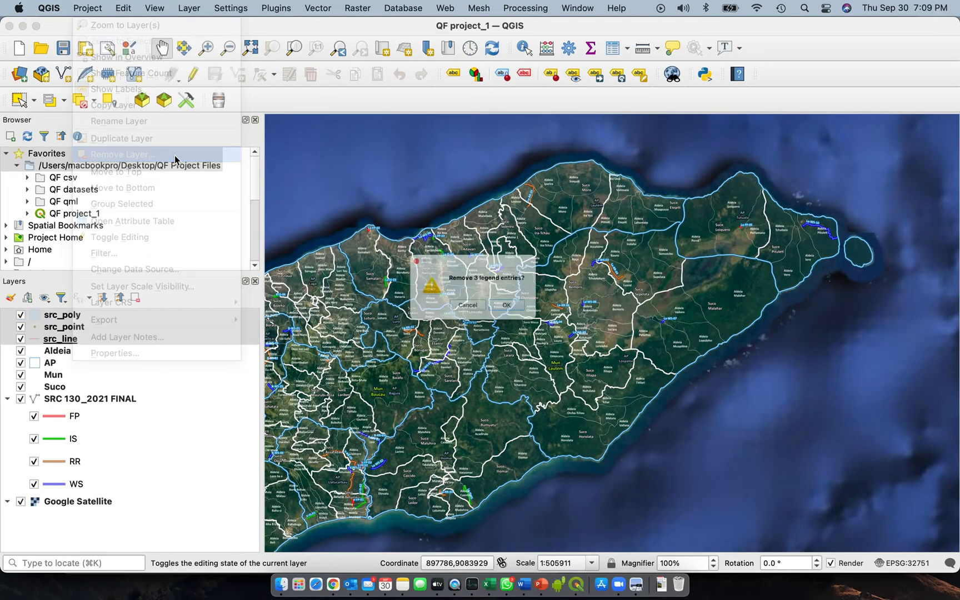
left_click(506, 305)
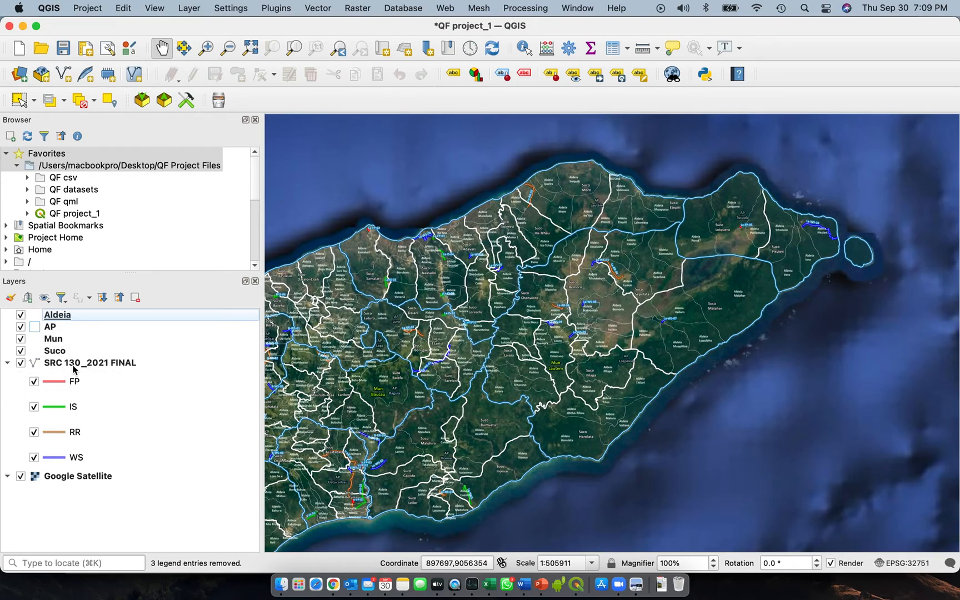
Step: Delete the SRC 130_2021 FINAL group with its FP, IS, RR and WS layers
right_click(89, 362)
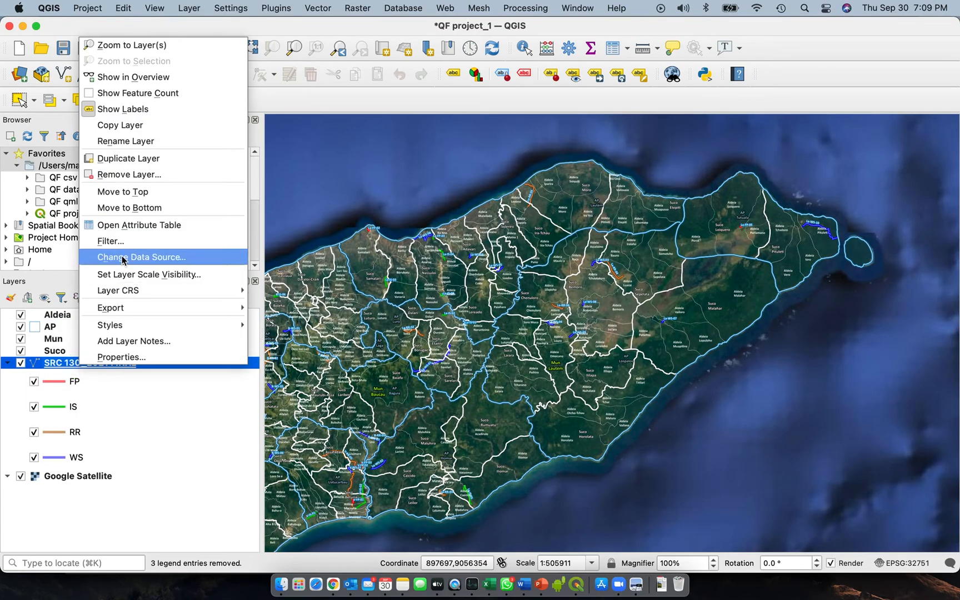
mouse_move(164, 175)
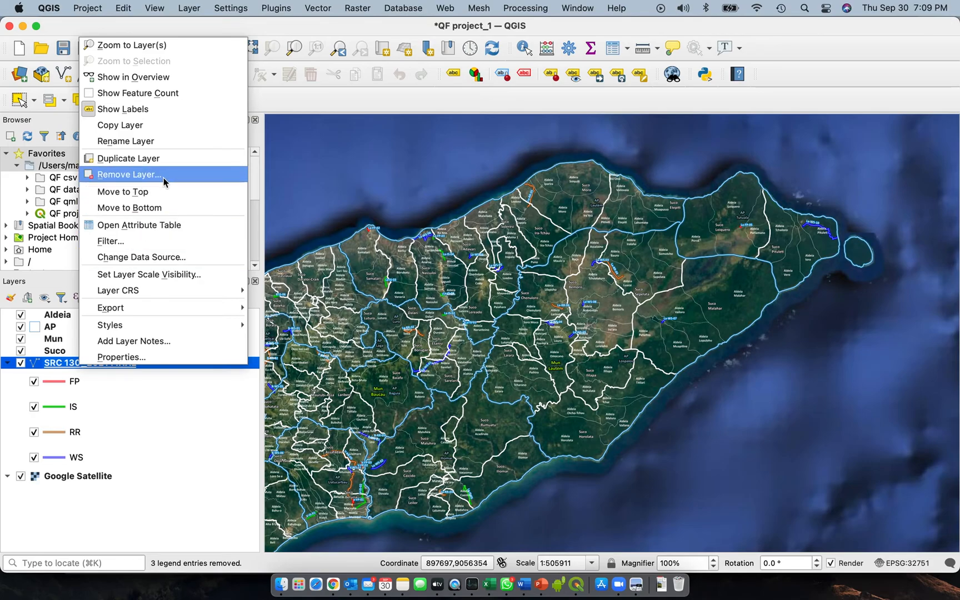
left_click(128, 174)
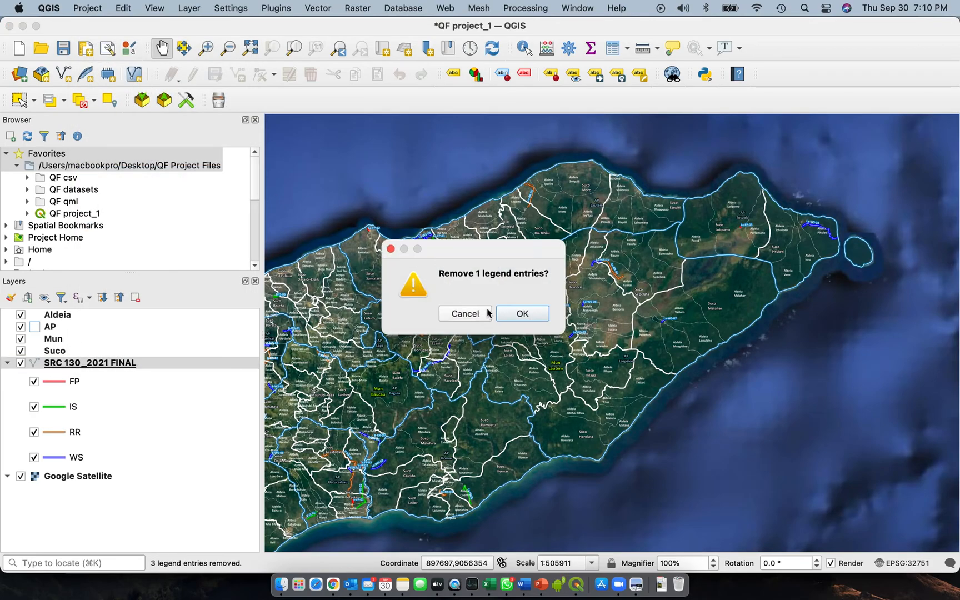
left_click(521, 313)
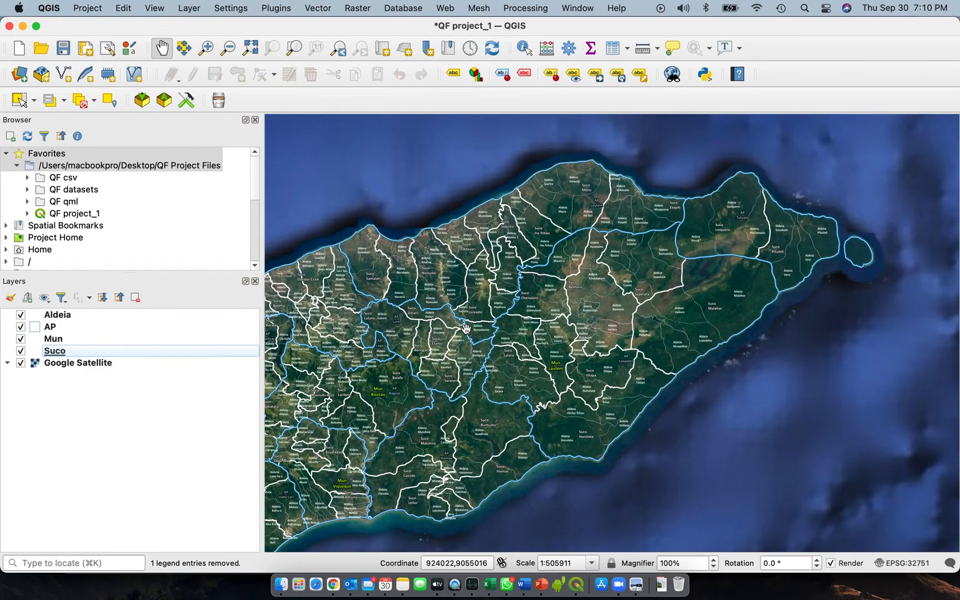
mouse_move(432, 270)
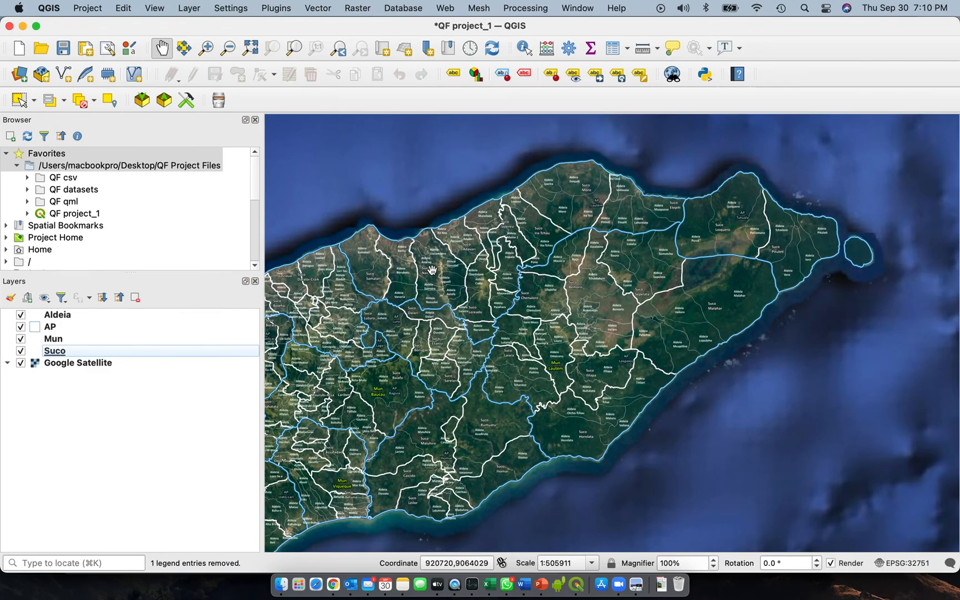
mouse_move(480, 176)
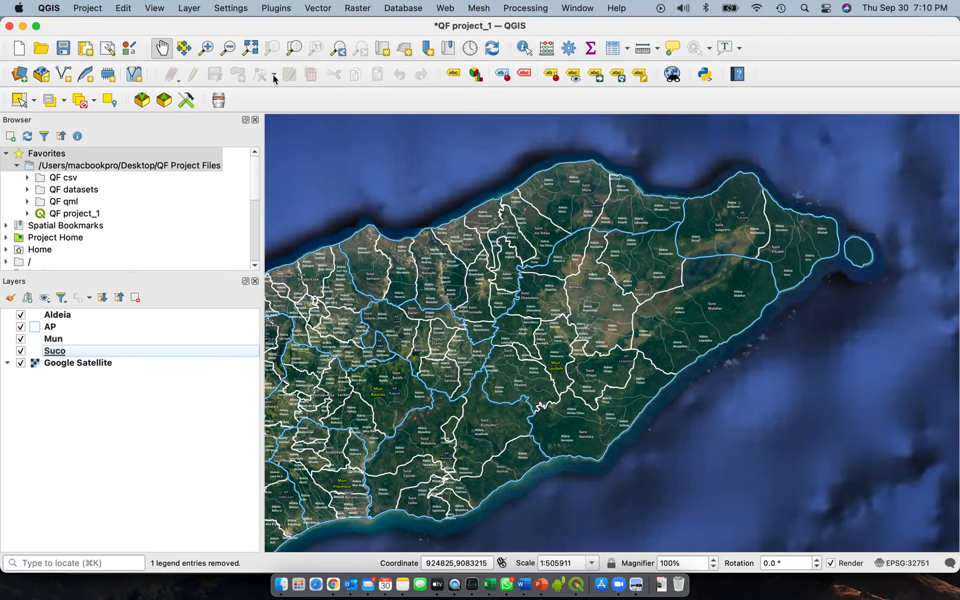
Step: Save QF project_1 with only Aldeia, AP, Mun, Suco and Google Satellite layers
left_click(61, 48)
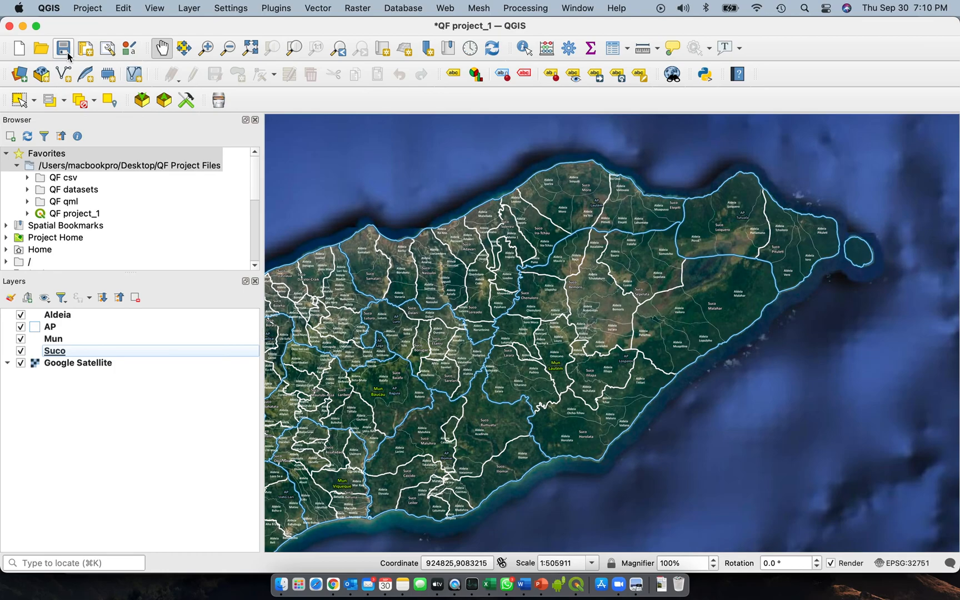
left_click(62, 47)
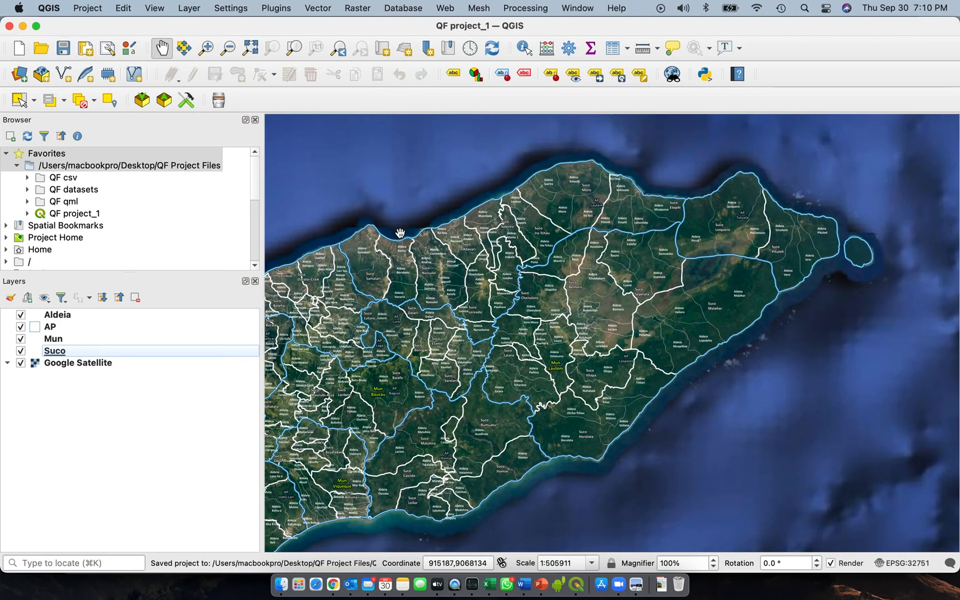
mouse_move(552, 288)
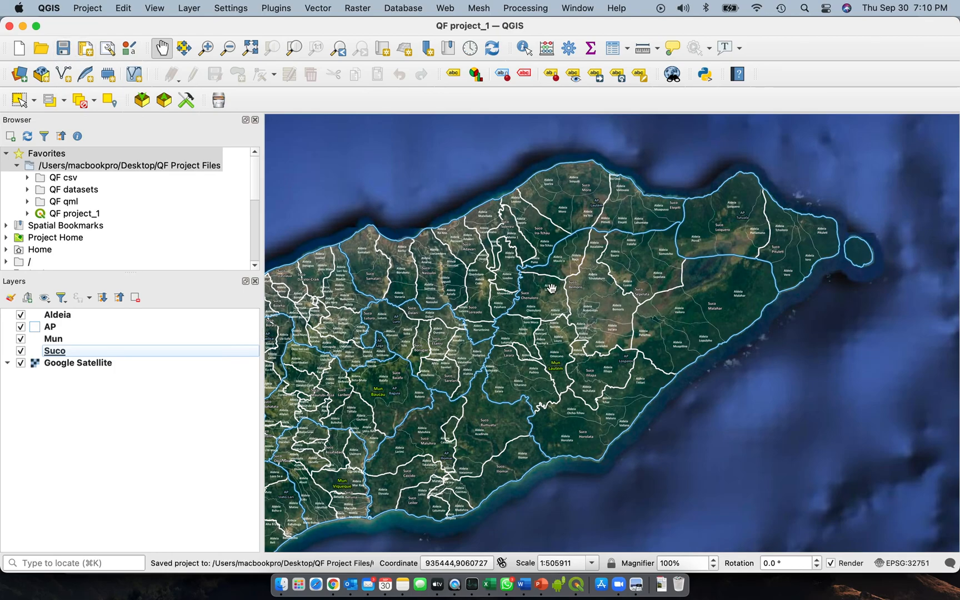
mouse_move(497, 288)
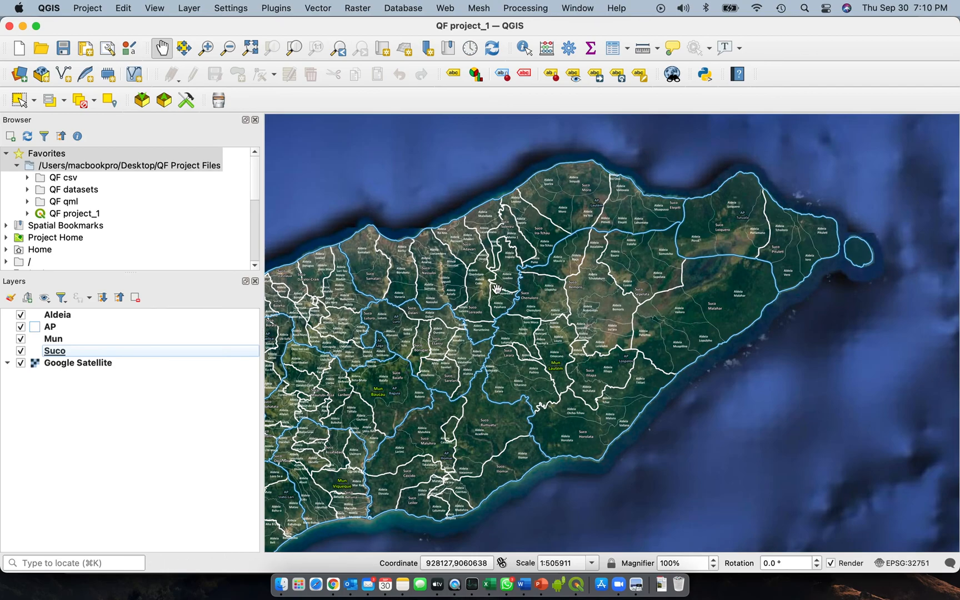
mouse_move(435, 353)
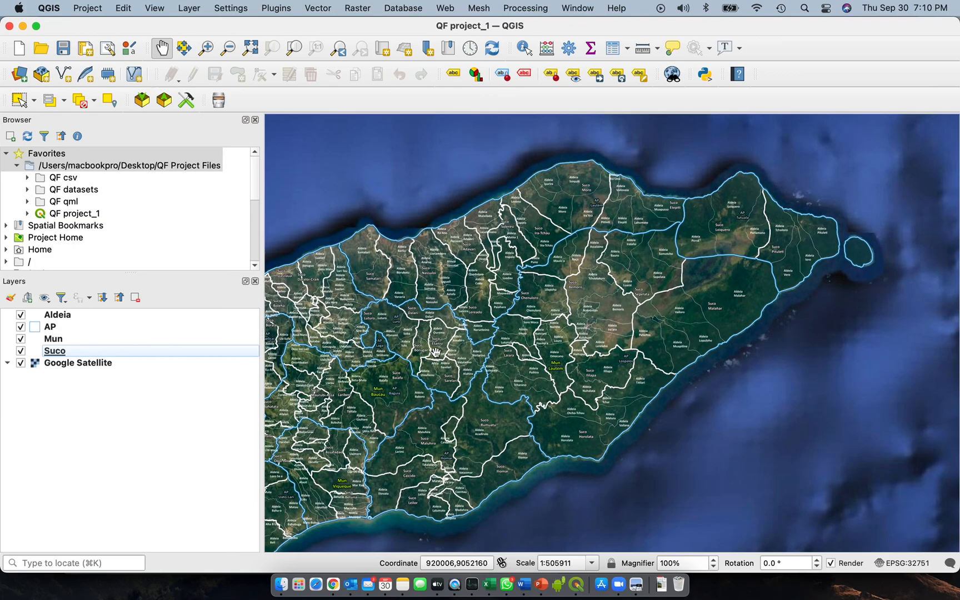
mouse_move(432, 314)
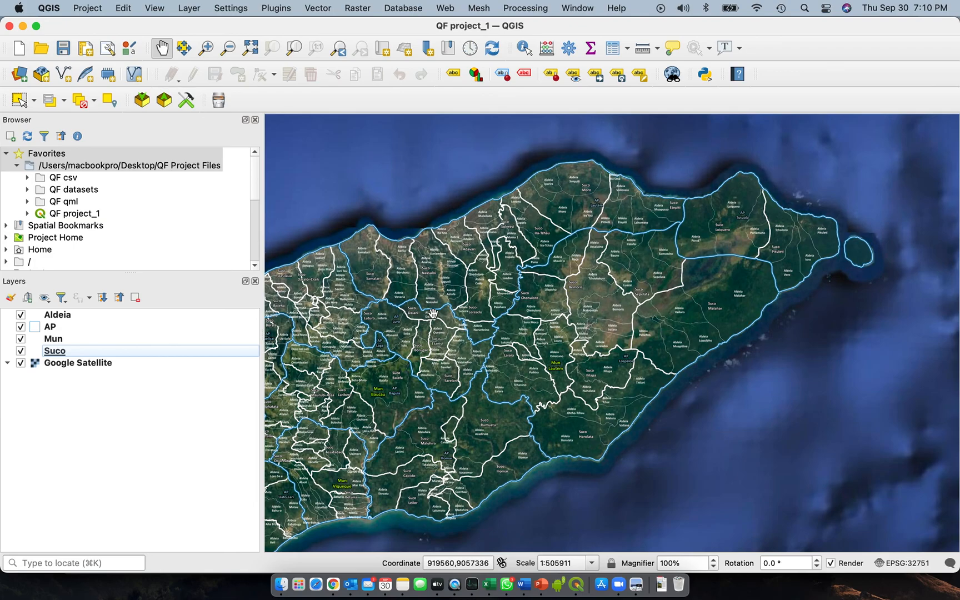